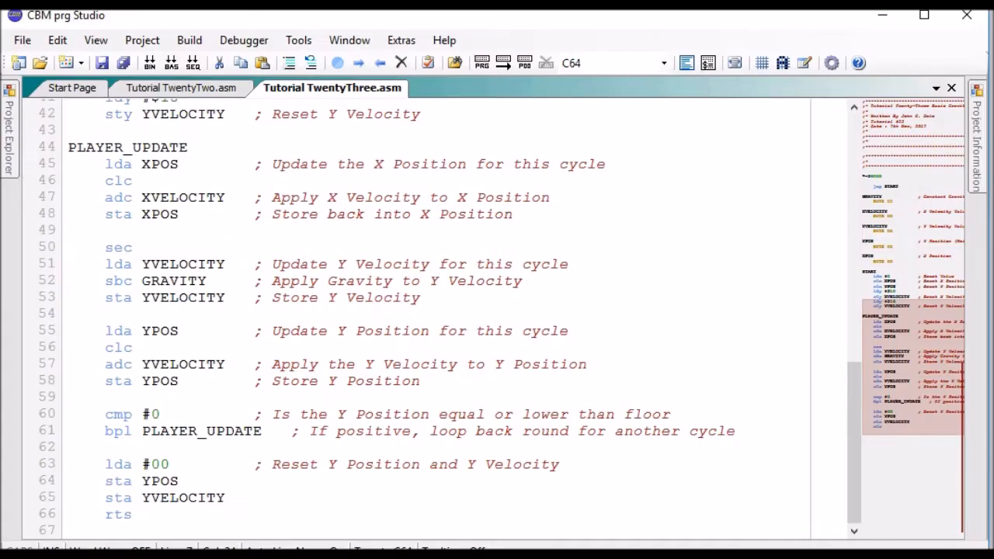
Scroll through the gravity routine and place the cursor after the sbc GRAVITY line
{"action": "scroll", "scroll_direction": "up", "scroll_amount": 3}
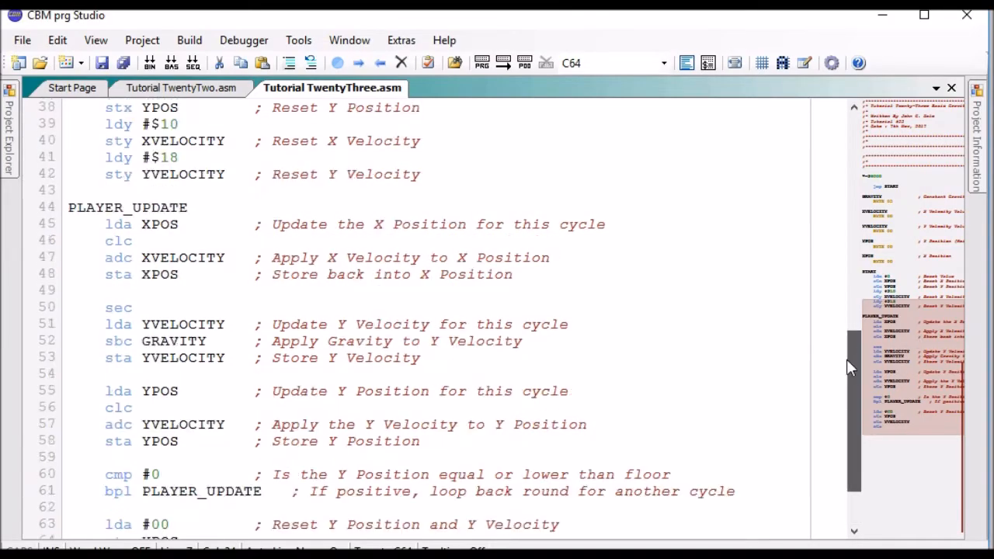
{"action": "scroll", "scroll_direction": "up", "scroll_amount": 3}
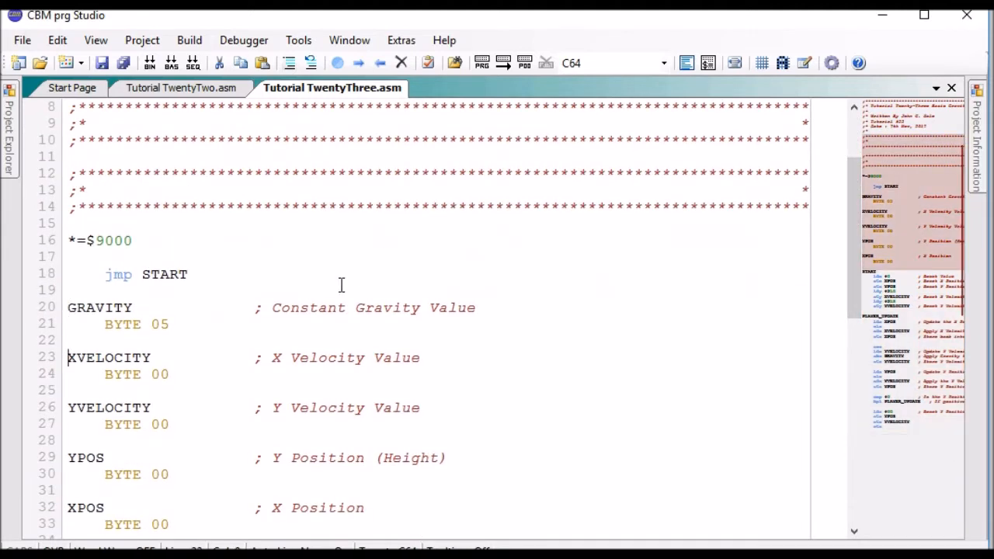
{"action": "scroll", "scroll_direction": "down", "scroll_amount": 3}
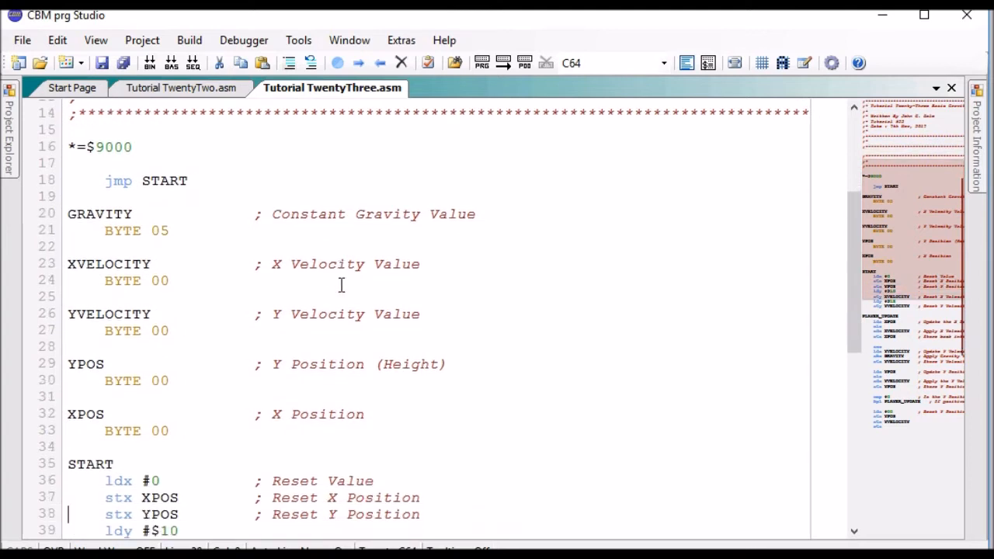
{"action": "scroll", "scroll_direction": "down", "scroll_amount": 3}
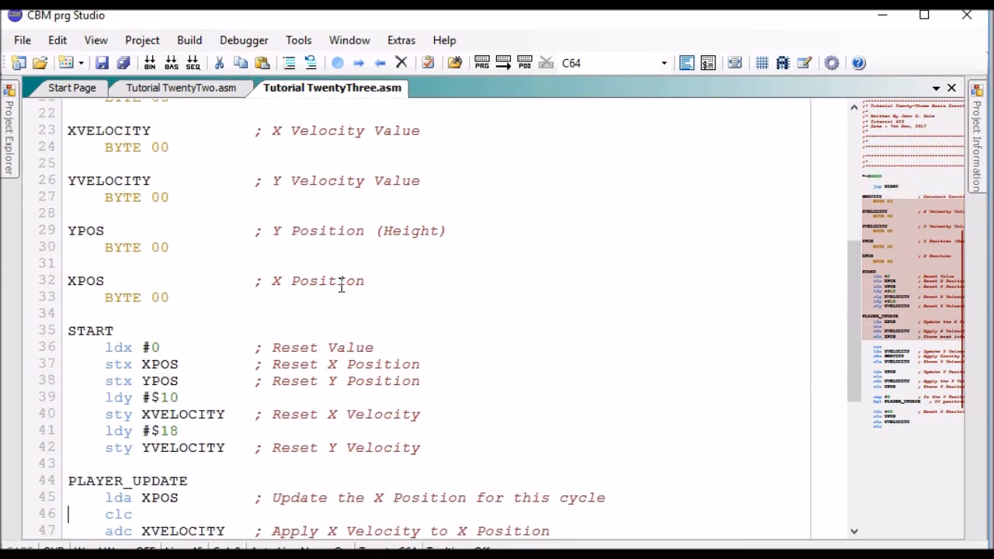
{"action": "scroll", "scroll_direction": "down", "scroll_amount": 3}
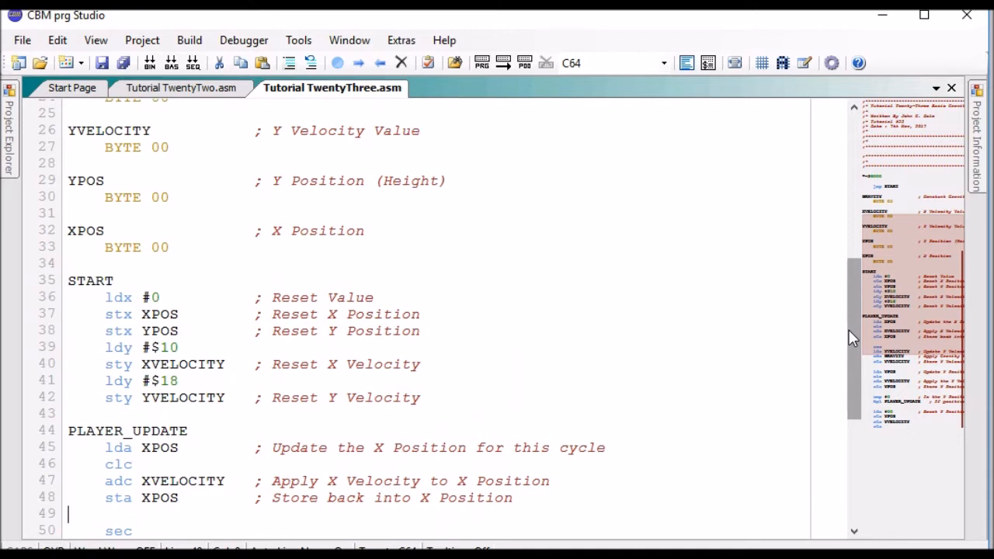
{"action": "scroll", "scroll_direction": "up", "scroll_amount": 3}
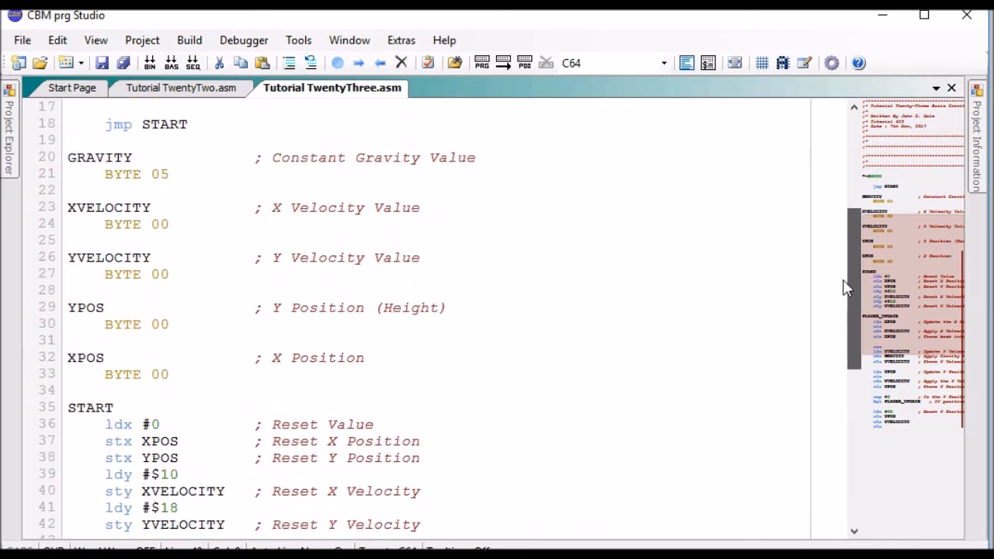
{"action": "scroll", "scroll_direction": "down", "scroll_amount": 3}
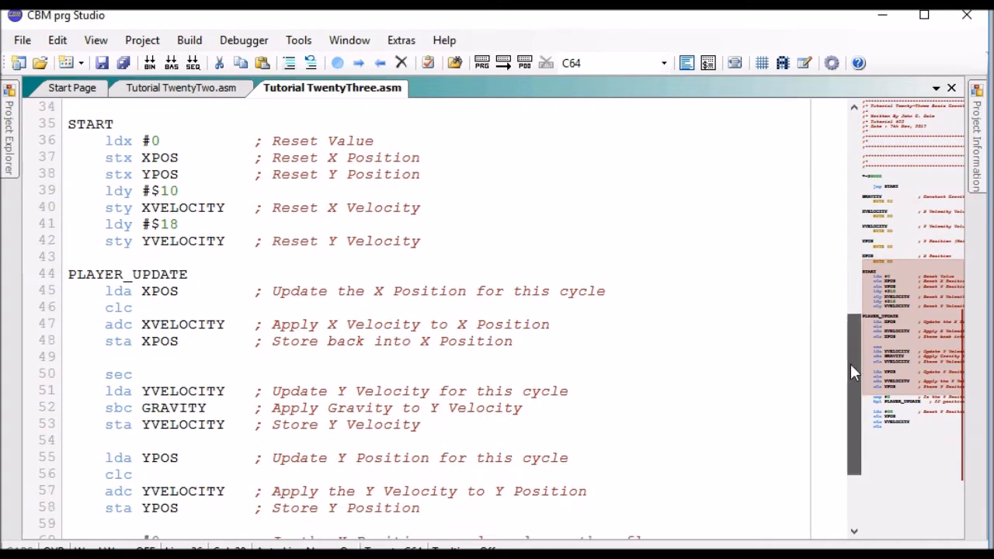
{"action": "scroll", "scroll_direction": "down", "scroll_amount": 3}
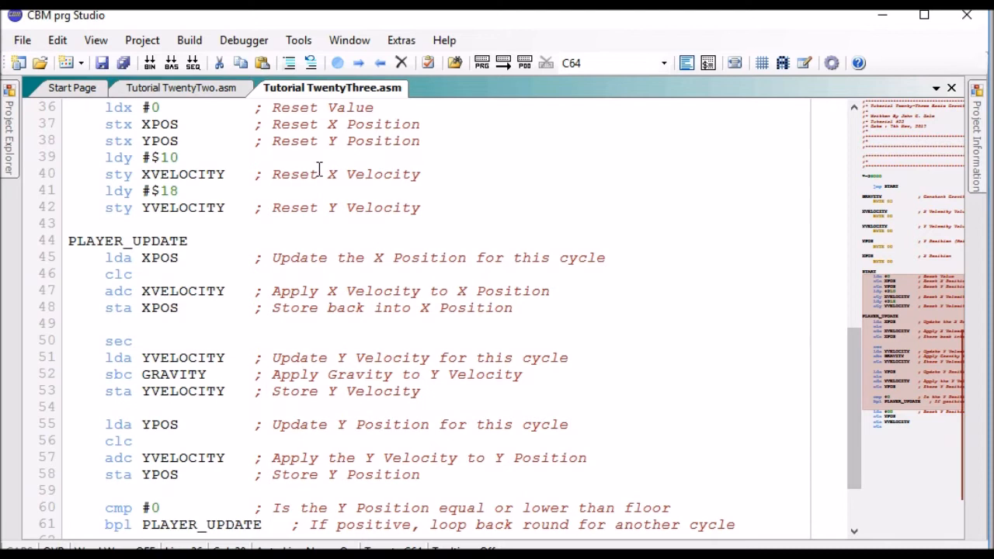
{"action": "scroll", "scroll_direction": "down", "scroll_amount": 3}
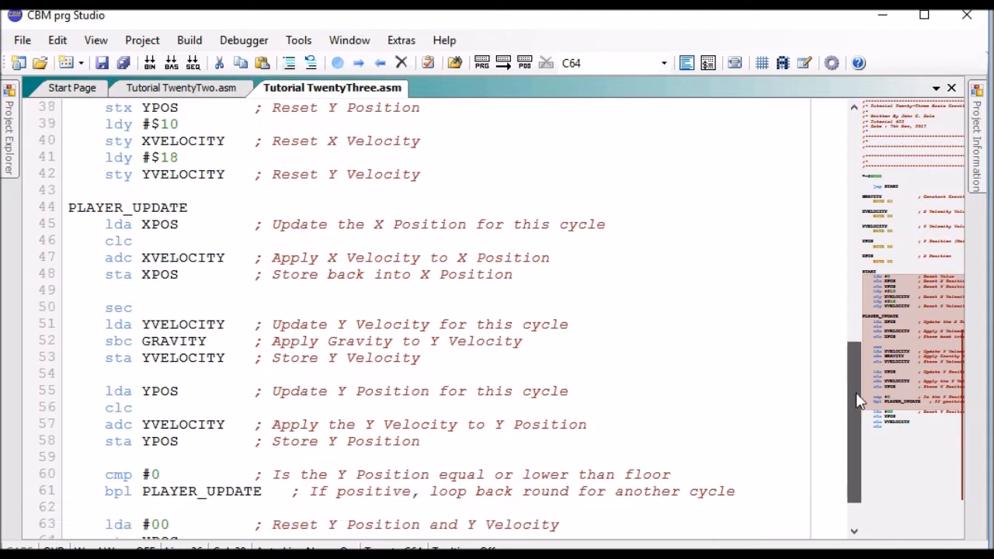
{"action": "scroll", "scroll_direction": "down", "scroll_amount": 3}
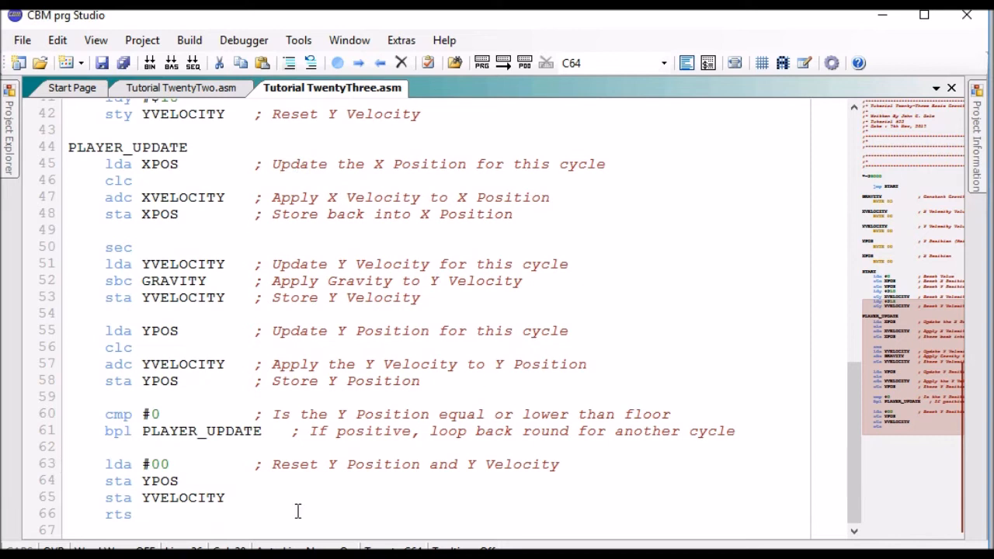
{"action": "left_click", "coordinate": [122, 413]}
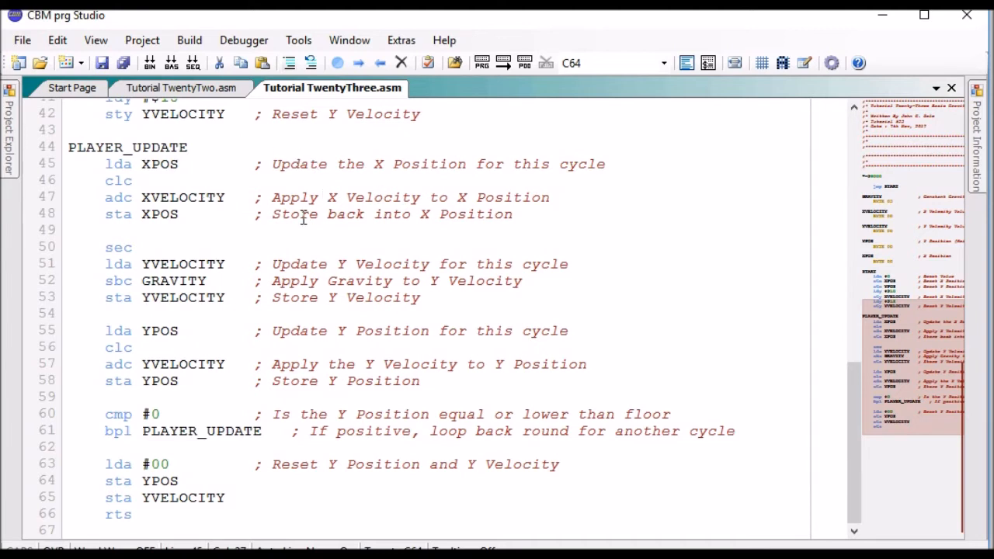
{"action": "mouse_move", "coordinate": [338, 271]}
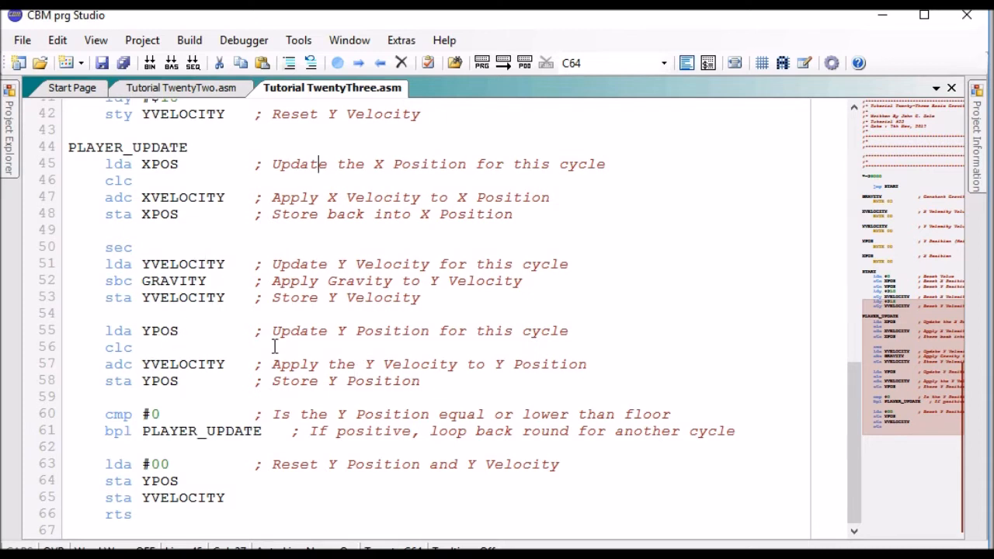
{"action": "mouse_move", "coordinate": [335, 340]}
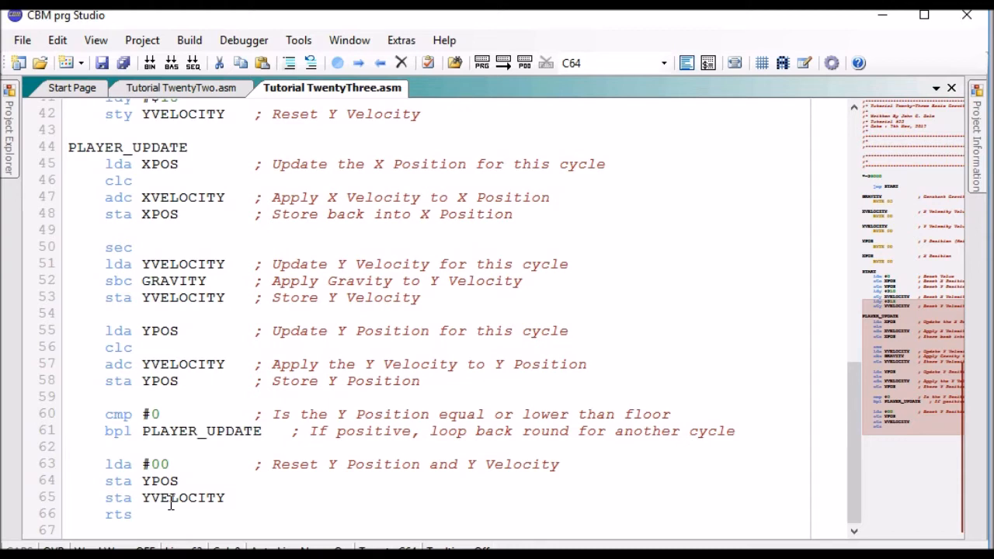
{"action": "mouse_move", "coordinate": [192, 351]}
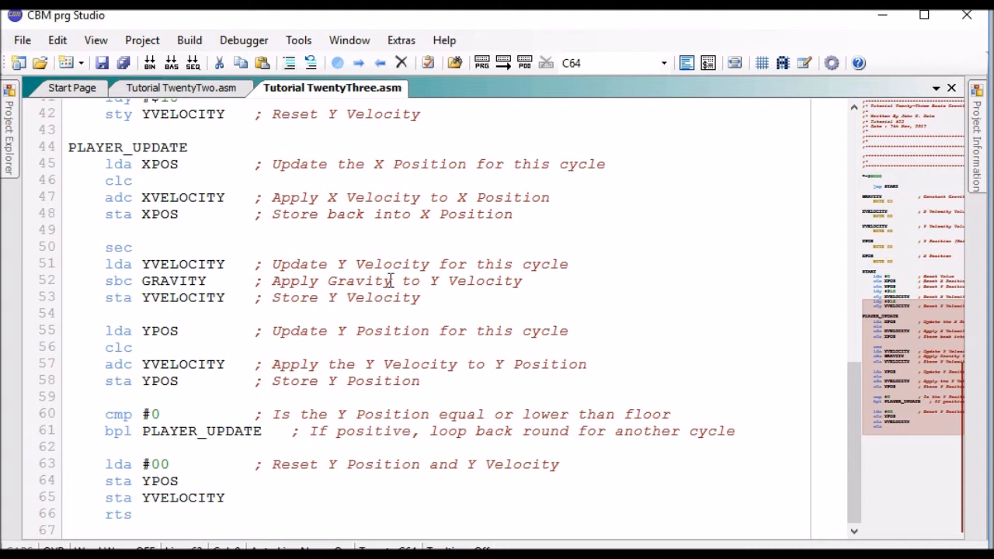
{"action": "mouse_move", "coordinate": [247, 238]}
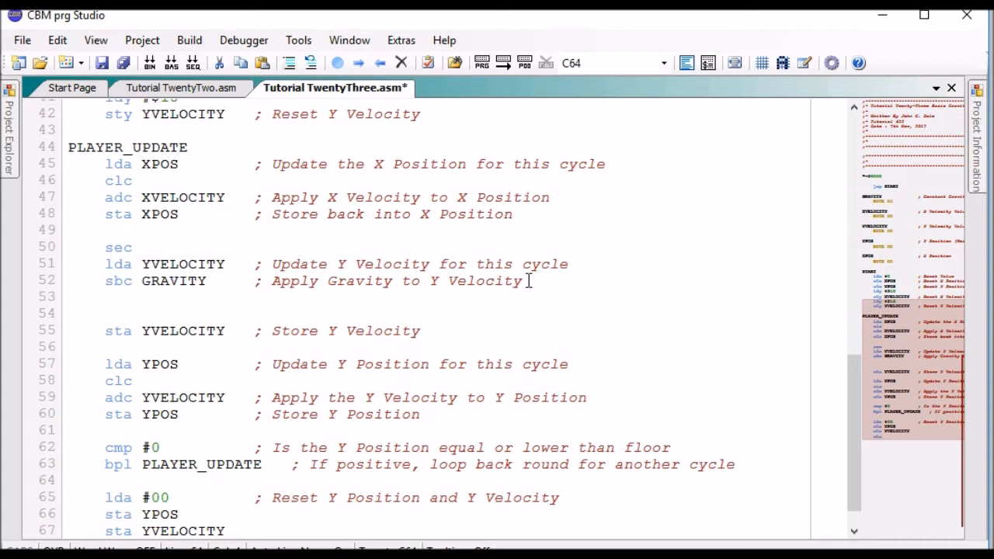
Add bpl CHECK_POSITIVE_VELOCITY on the blank line and begin a cmp below it
{"action": "left_click", "coordinate": [106, 313]}
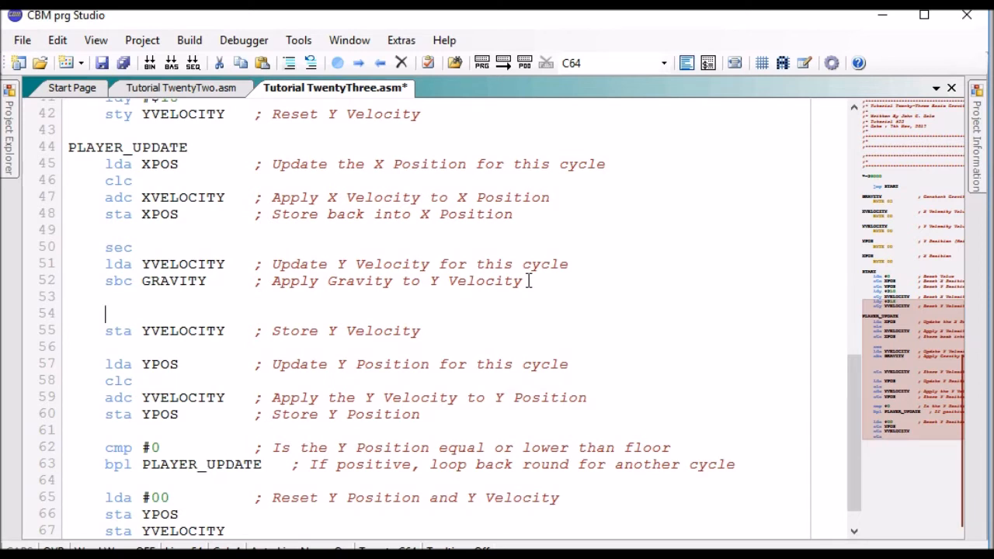
{"action": "type", "text": "bpl"}
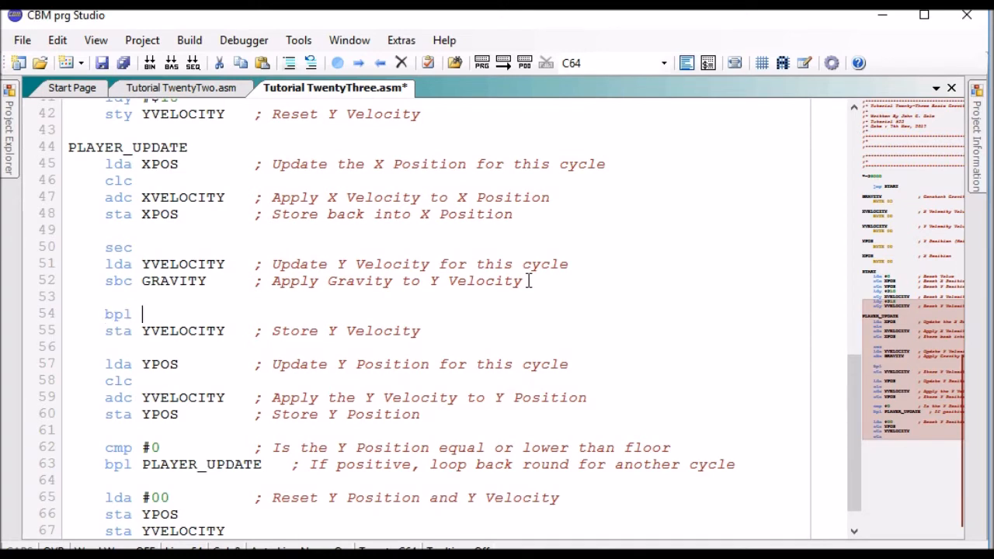
{"action": "type", "text": "CHECK_"}
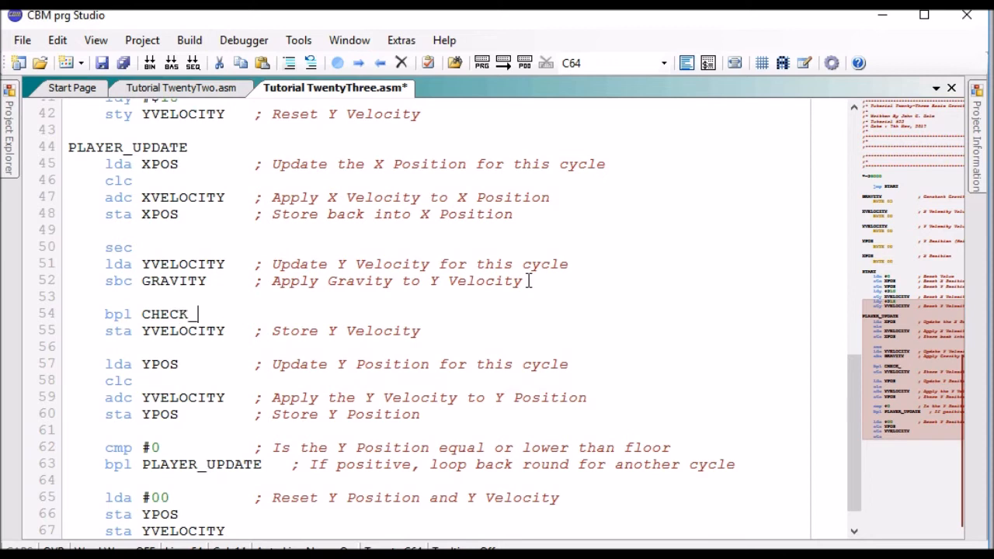
{"action": "type", "text": "POSIT"}
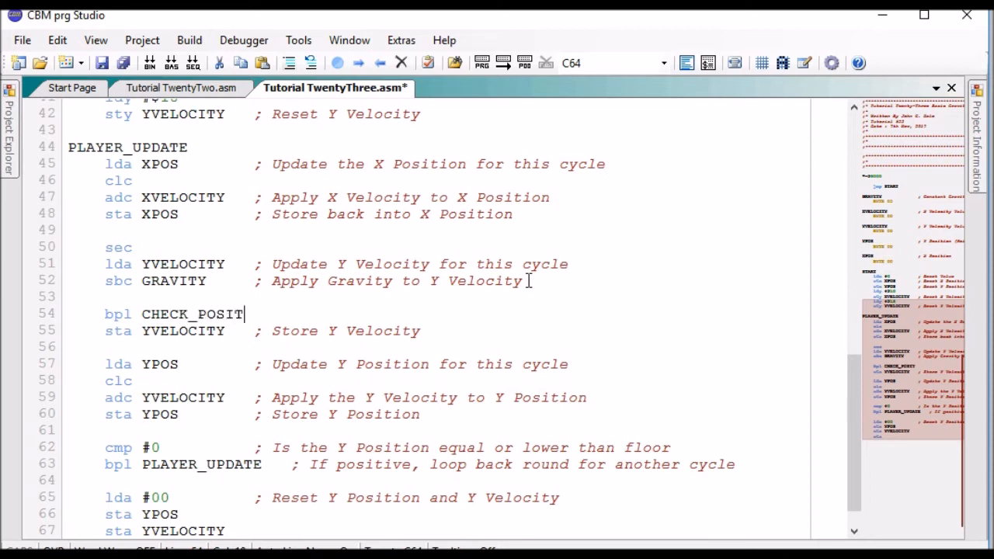
{"action": "type", "text": "IVE_"}
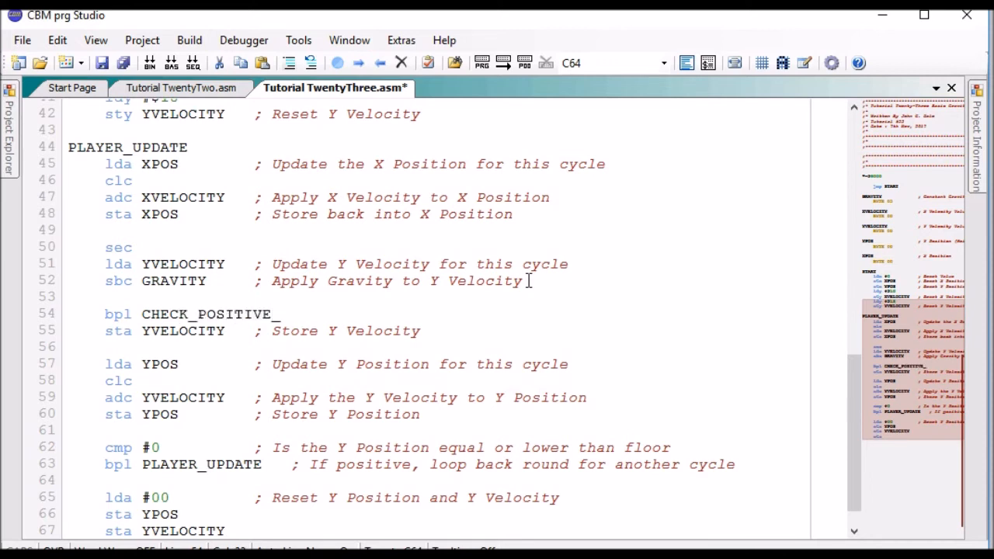
{"action": "type", "text": "VELOCITY"}
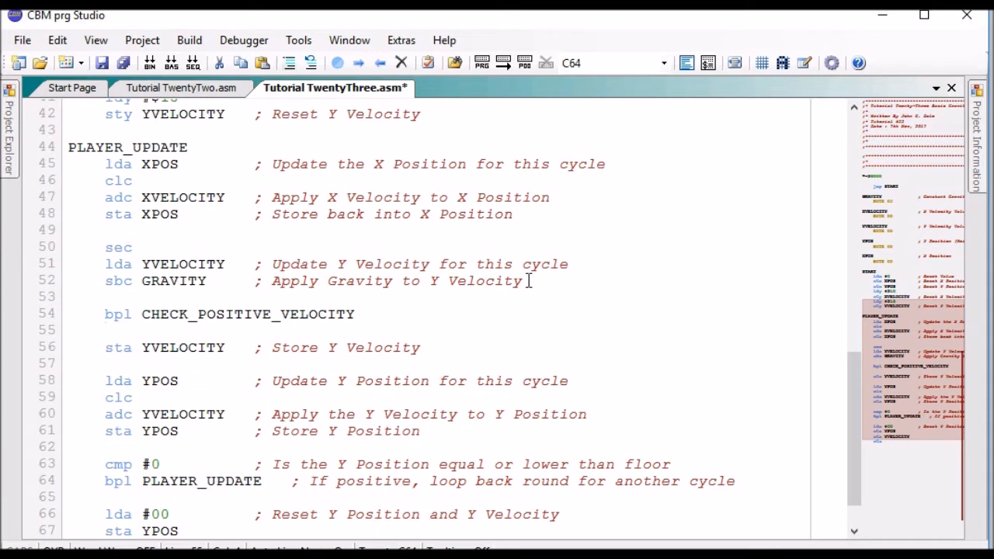
{"action": "left_click", "coordinate": [105, 330]}
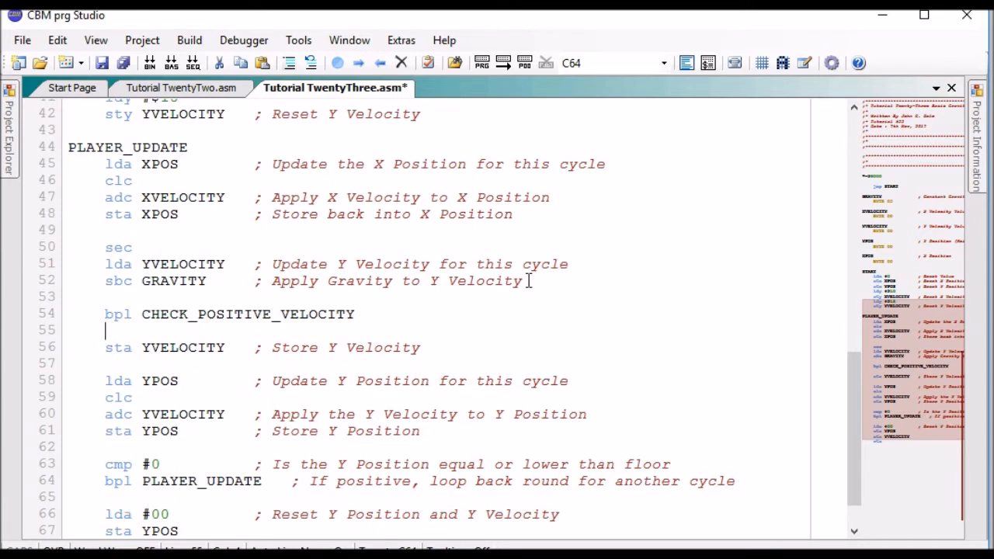
{"action": "type", "text": "cmp"}
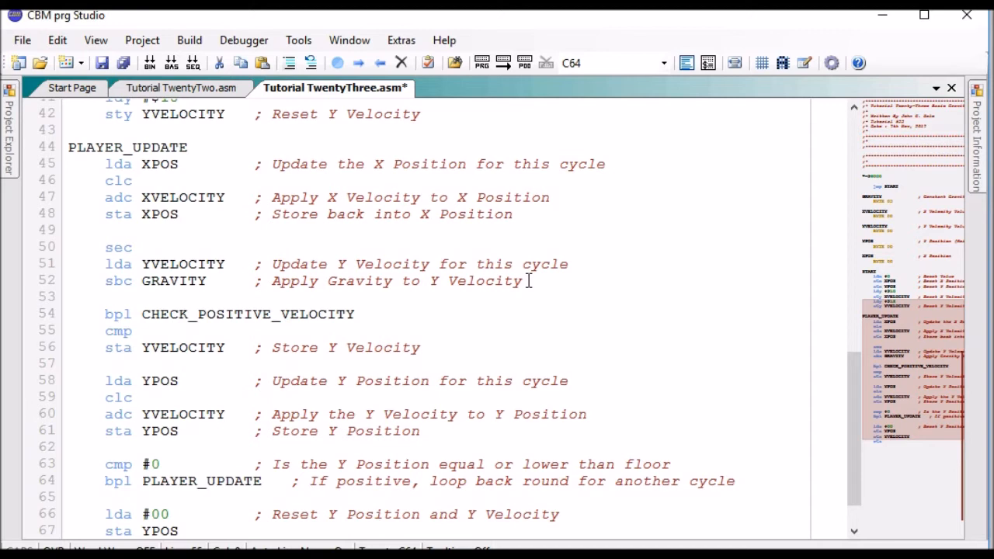
Open Windows Calculator to convert -60 to hexadecimal
{"action": "left_click", "coordinate": [144, 331]}
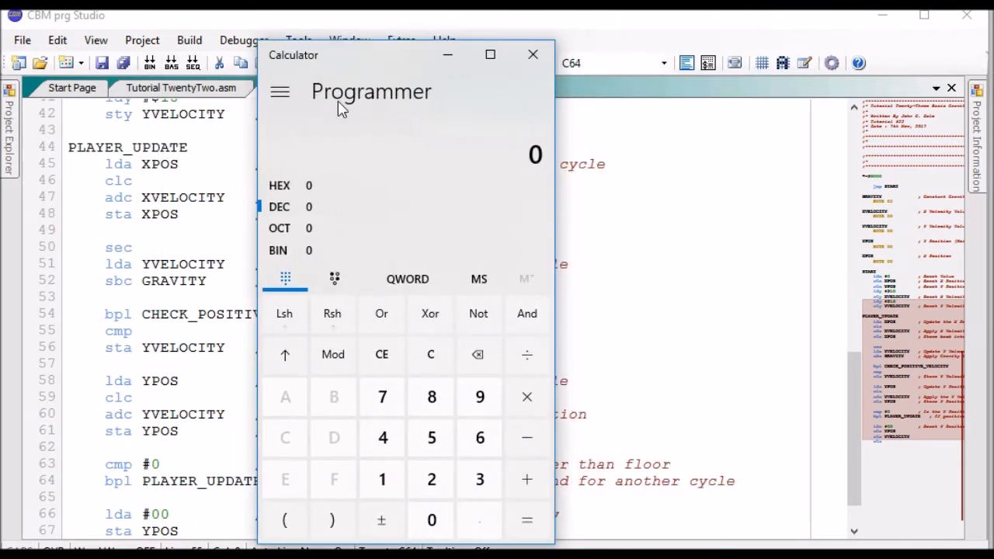
{"action": "mouse_move", "coordinate": [291, 208]}
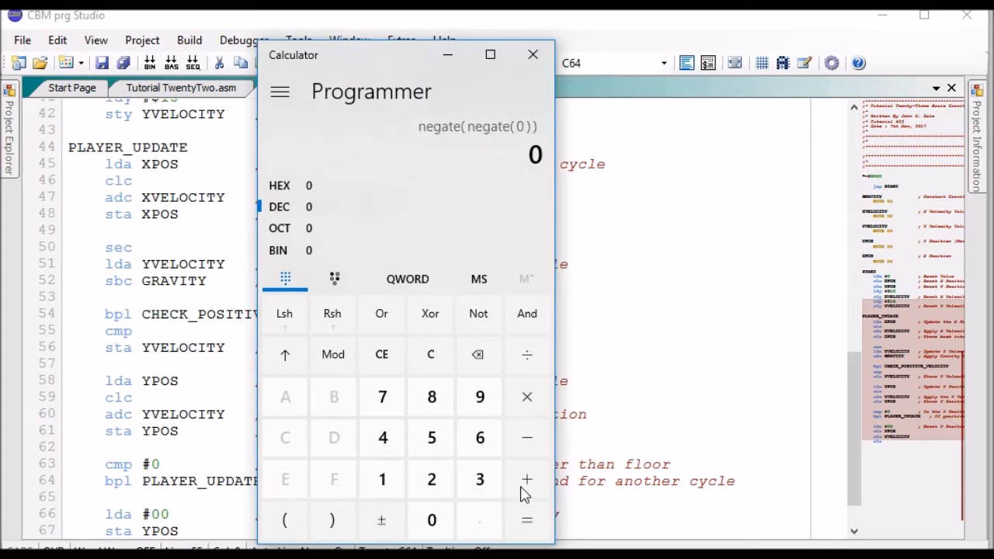
{"action": "mouse_move", "coordinate": [477, 354]}
{"action": "type", "text": "-60"}
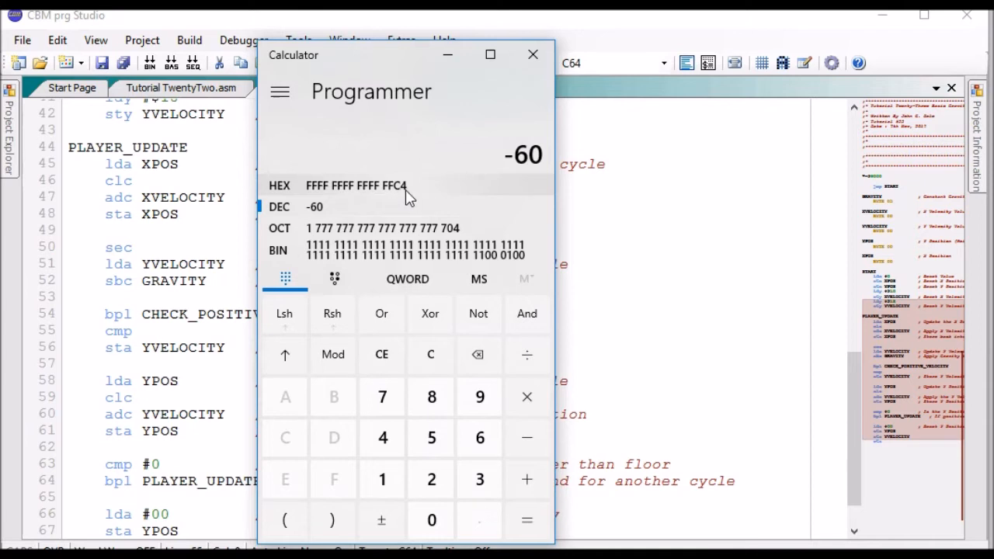
{"action": "mouse_move", "coordinate": [397, 194]}
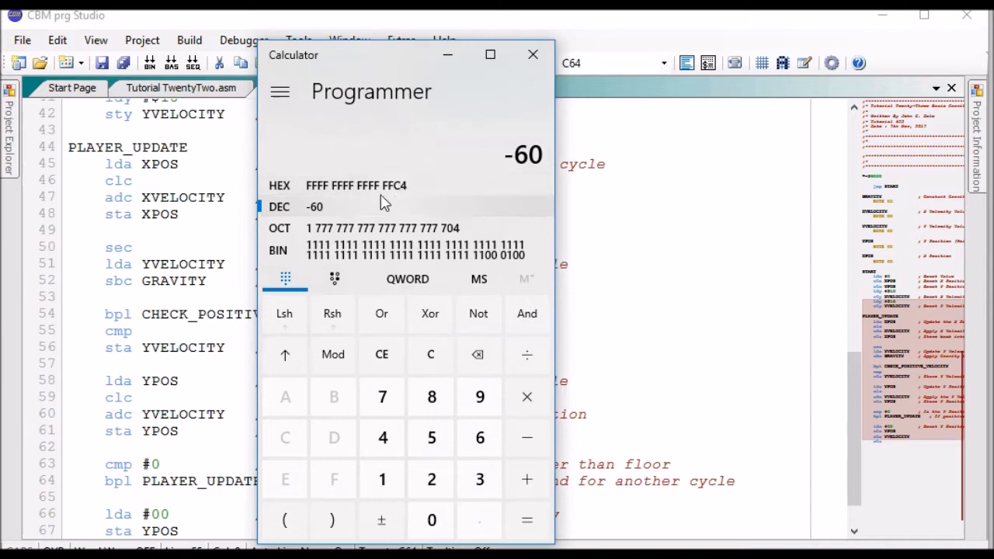
{"action": "mouse_move", "coordinate": [398, 194]}
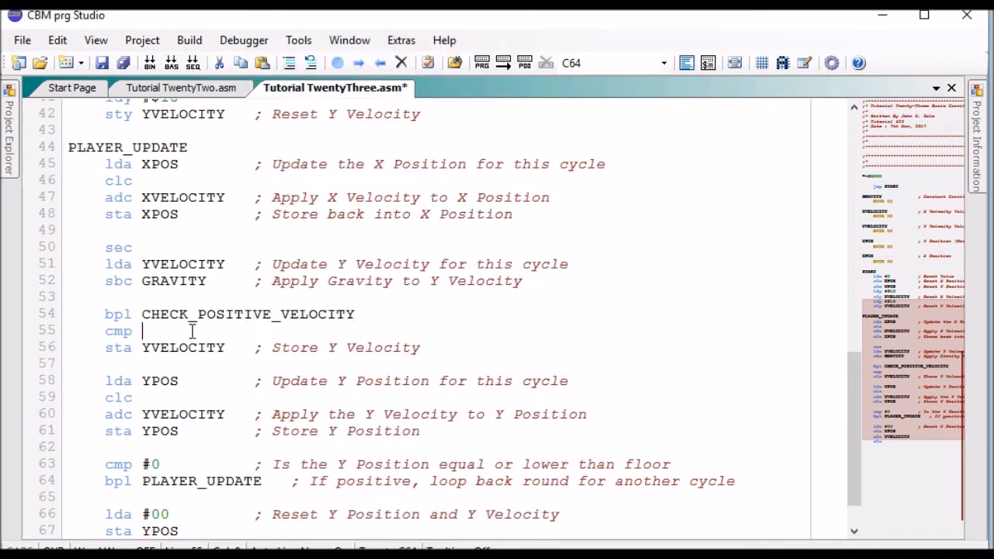
Complete the compare as cmp #$C4, fixing a mistyped character
{"action": "type", "text": "#$"}
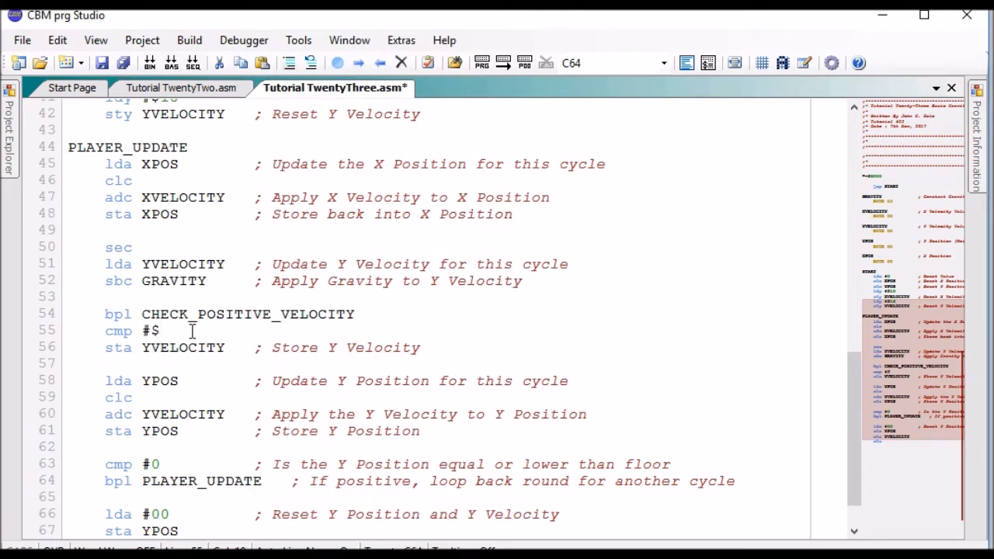
{"action": "type", "text": "c"}
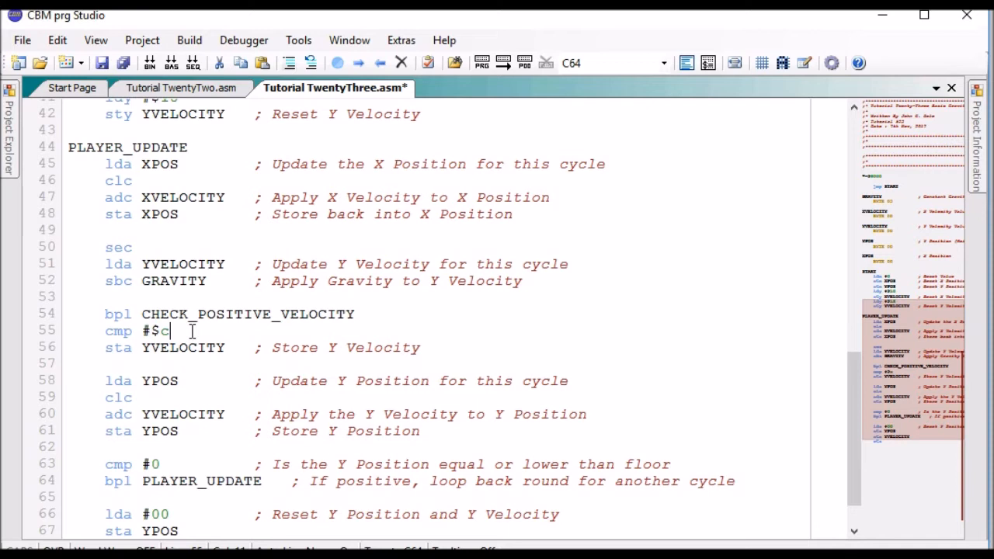
{"action": "key", "text": "Backspace"}
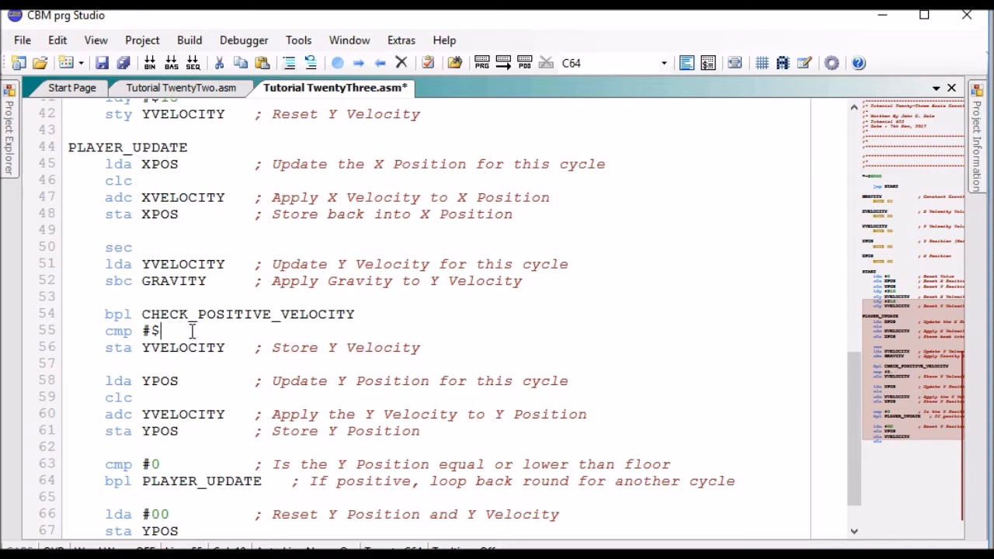
{"action": "type", "text": "C"}
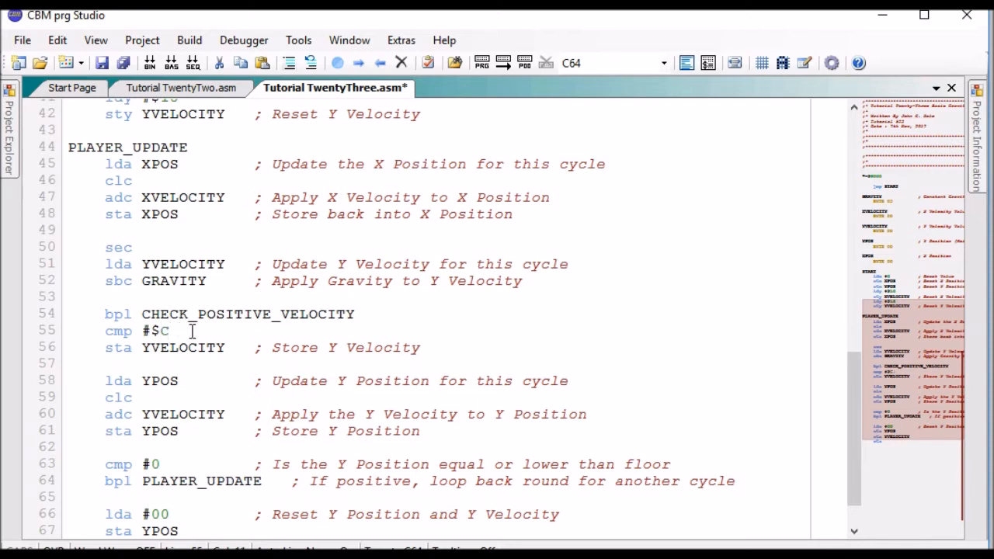
{"action": "type", "text": "4"}
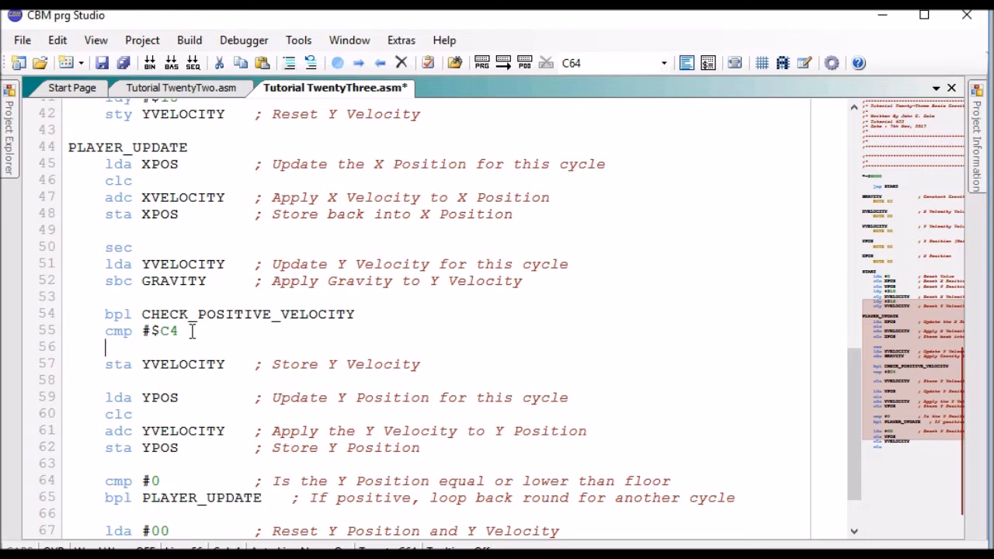
Add bcc DONT_UPDATE_VELOCITY on the following line
{"action": "type", "text": "bcc"}
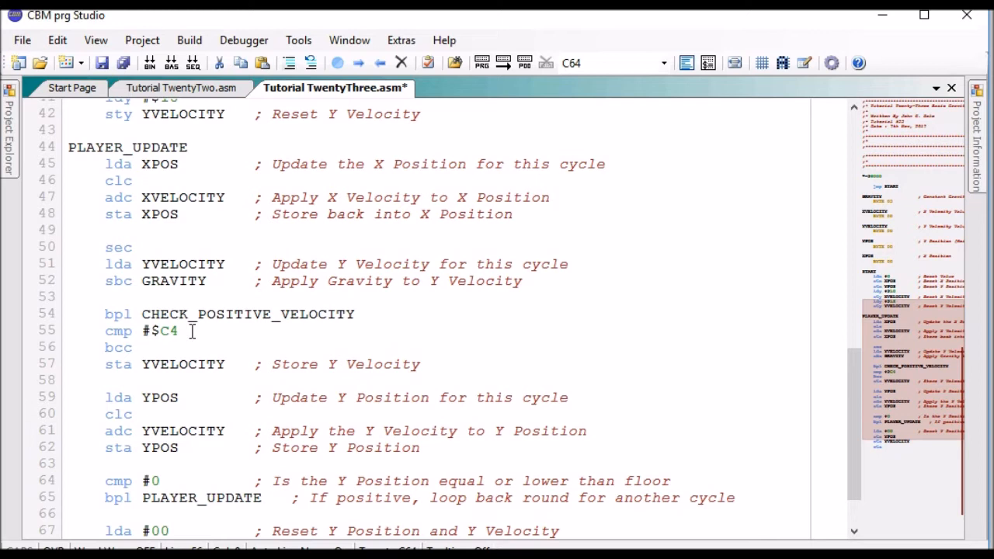
{"action": "left_click", "coordinate": [142, 347]}
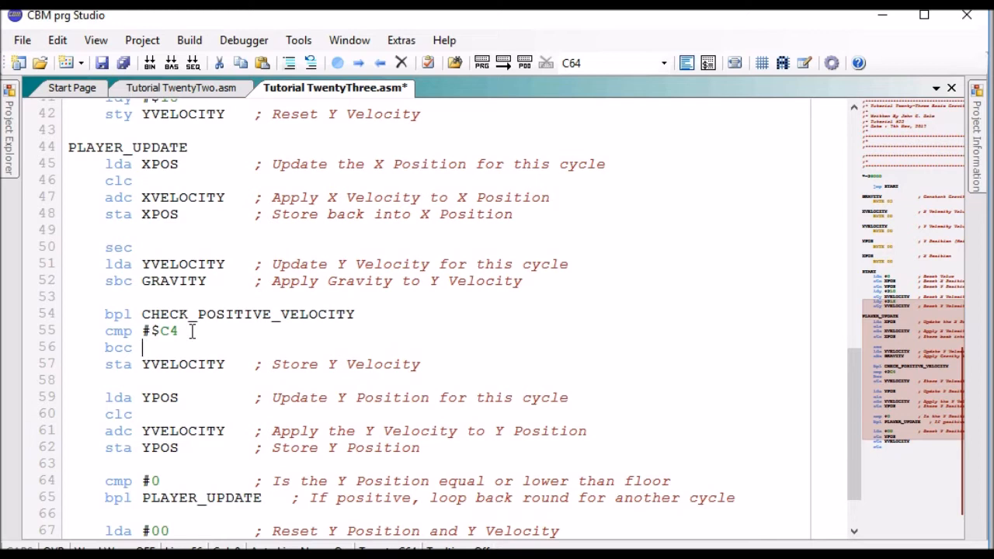
{"action": "type", "text": "DONT_"}
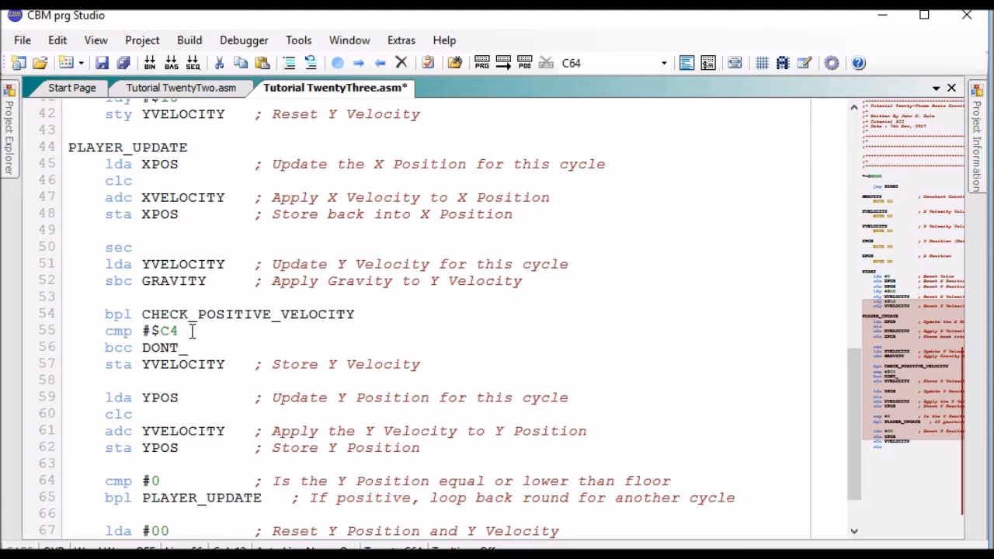
{"action": "type", "text": "UPDATE_VELOCIR"}
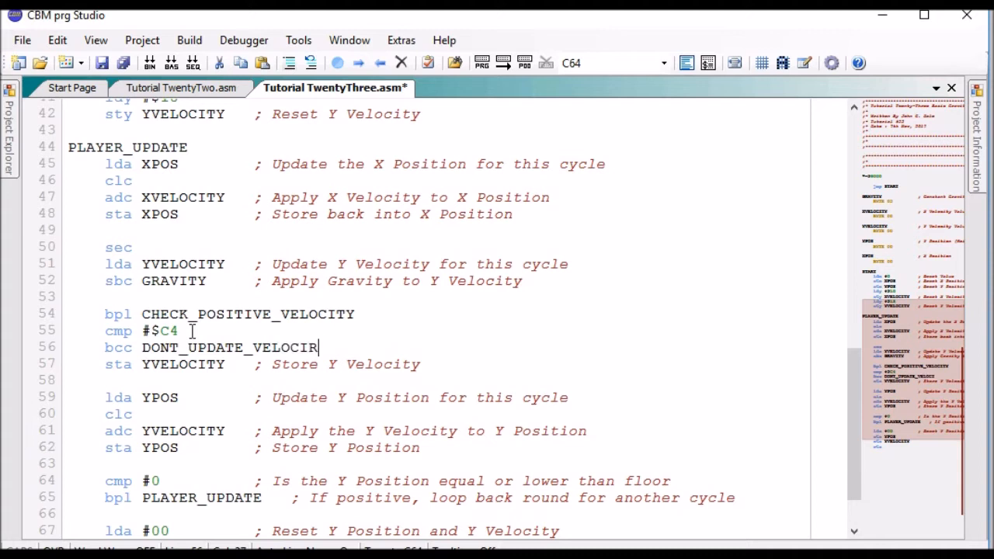
{"action": "type", "text": "TY"}
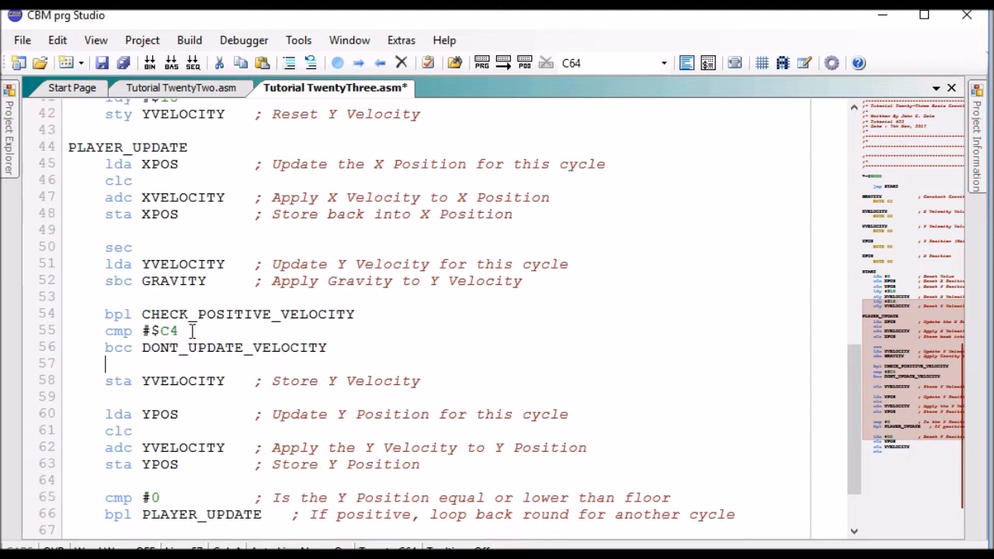
Add jmp UPDATE_VELOCITY after the negative velocity branch
{"action": "type", "text": "jmp"}
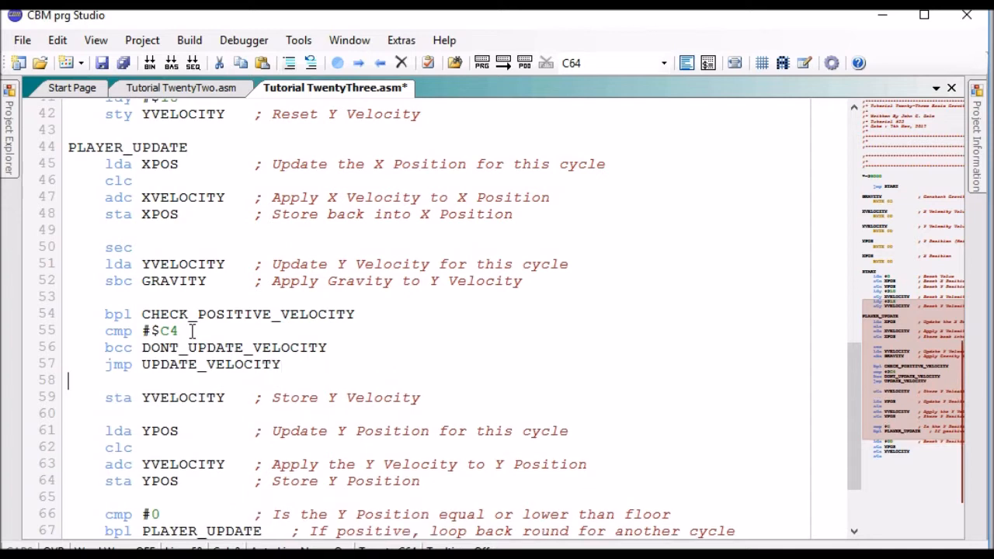
{"action": "type", "text": "UP"}
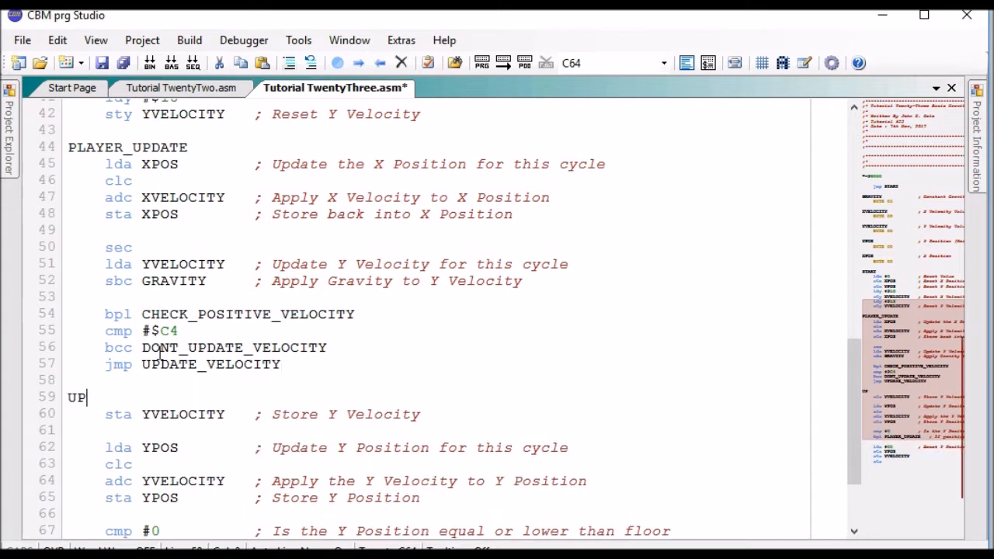
{"action": "type", "text": "DATE_"}
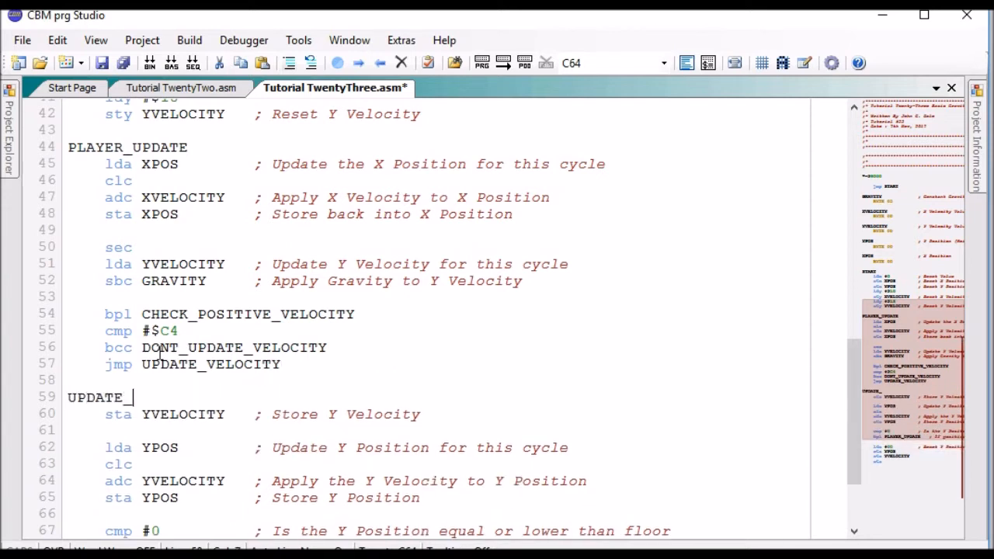
{"action": "type", "text": "VEL"}
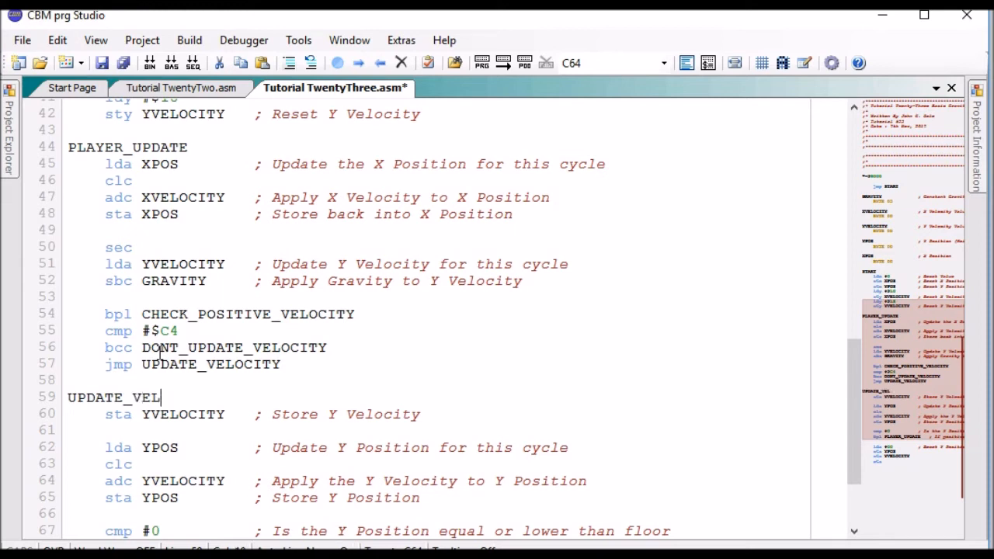
{"action": "type", "text": "OCITY"}
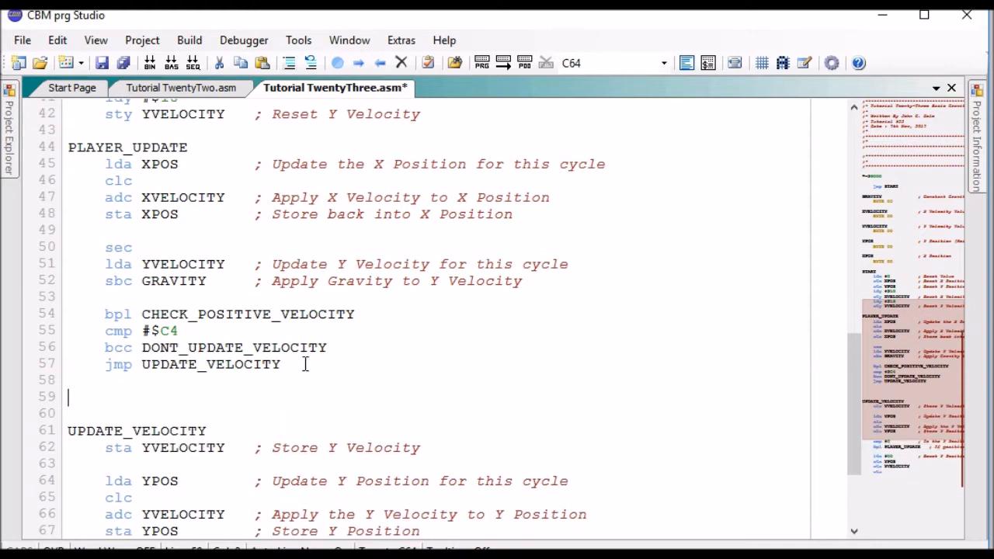
Start typing the CHECK_POSITIVE_VELOCITY label on the line above
{"action": "type", "text": "CHEC"}
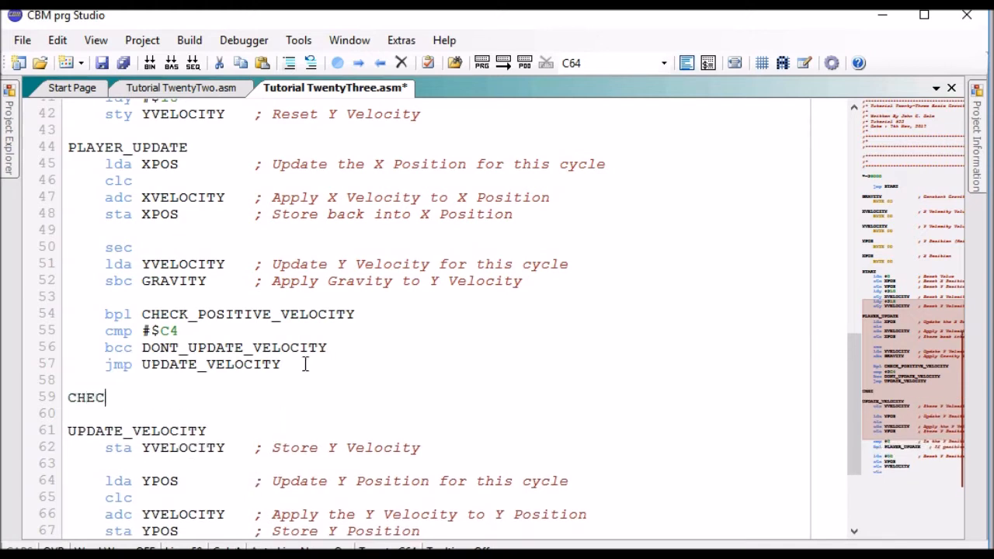
{"action": "type", "text": "K_POSI"}
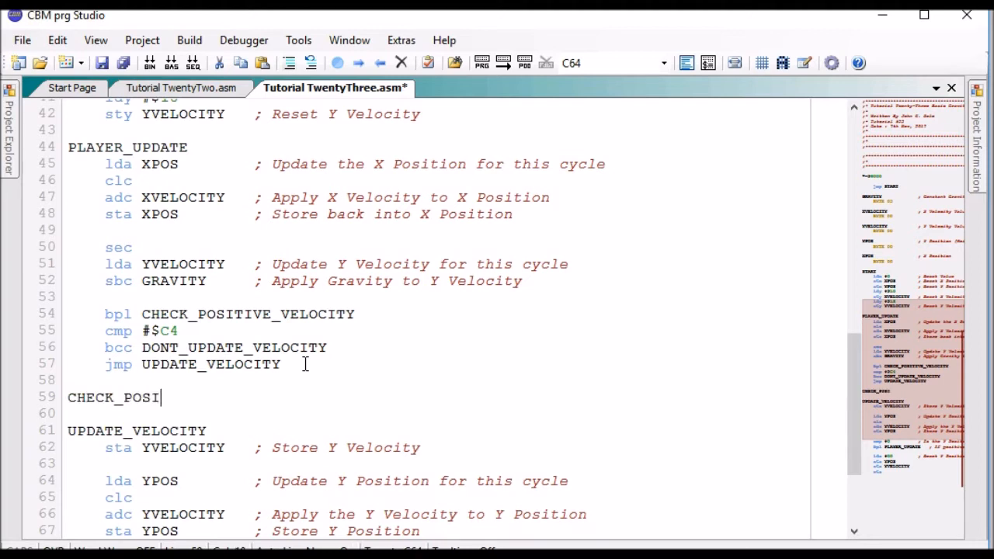
{"action": "type", "text": "TIVE_"}
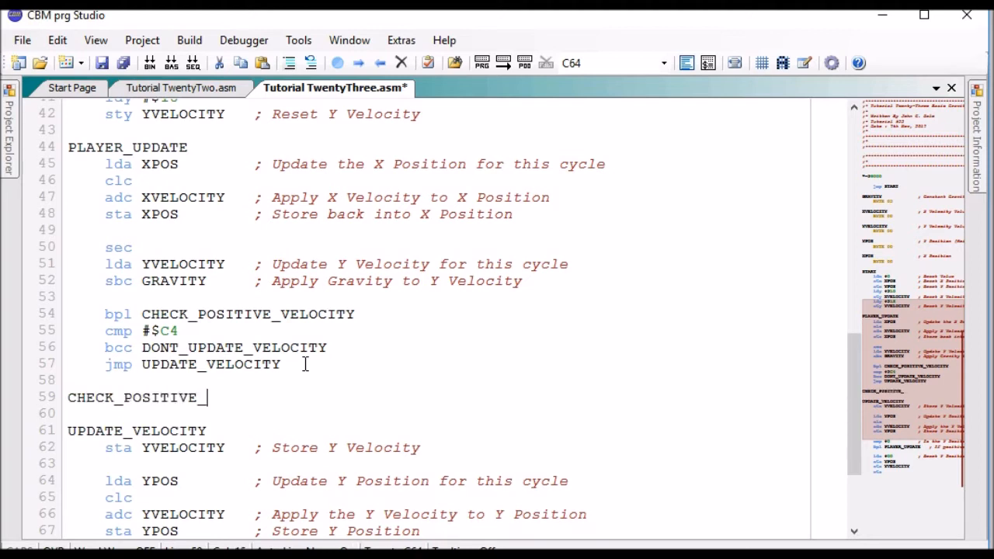
{"action": "type", "text": "VELOCITY"}
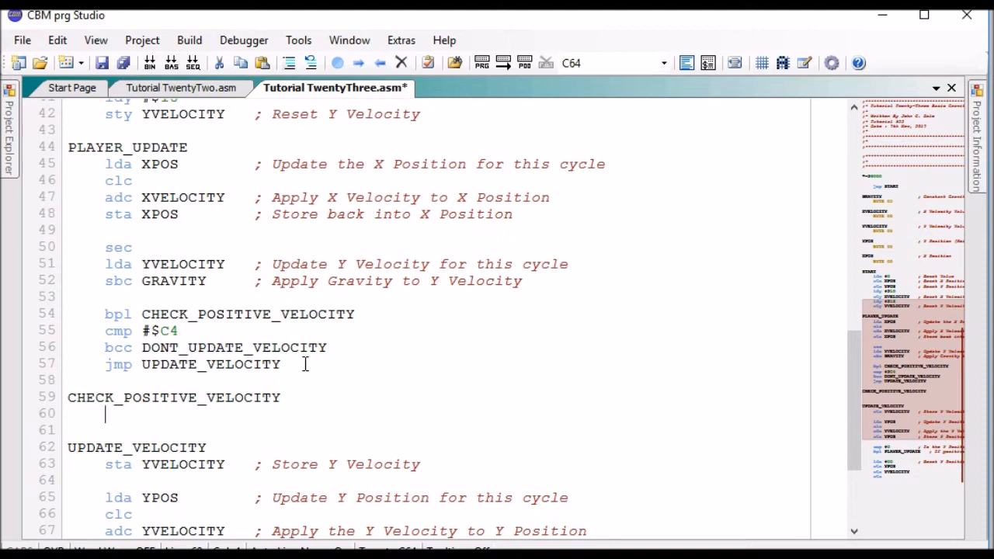
Write cmp #$3C under CHECK_POSITIVE_VELOCITY, confirming 60 is hex 3C, then close Calculator
{"action": "type", "text": "cmp"}
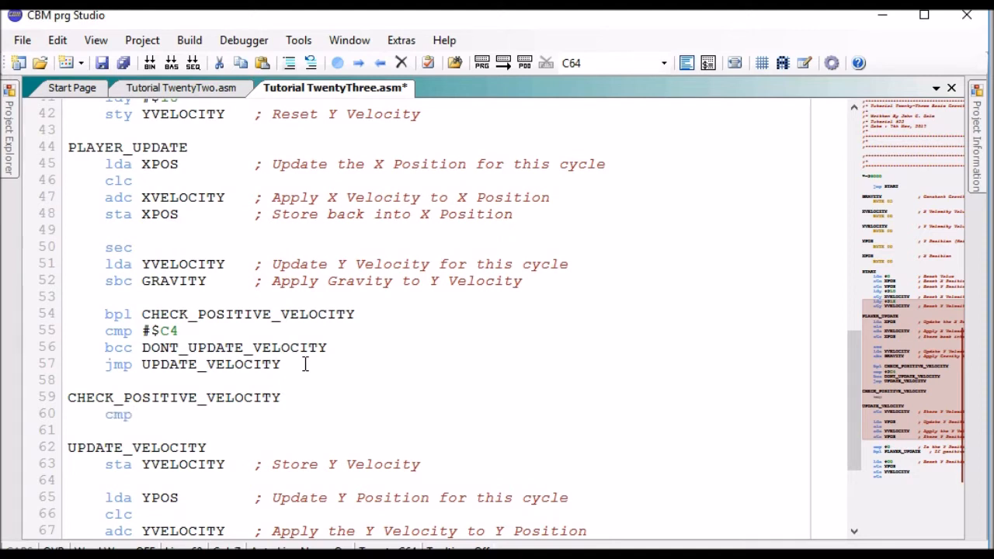
{"action": "type", "text": "#$"}
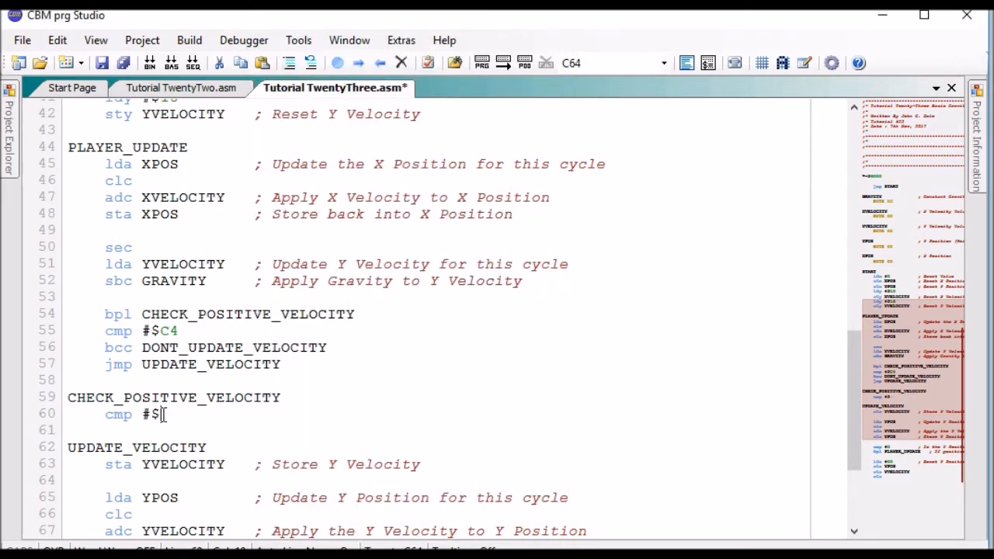
{"action": "type", "text": "3E"}
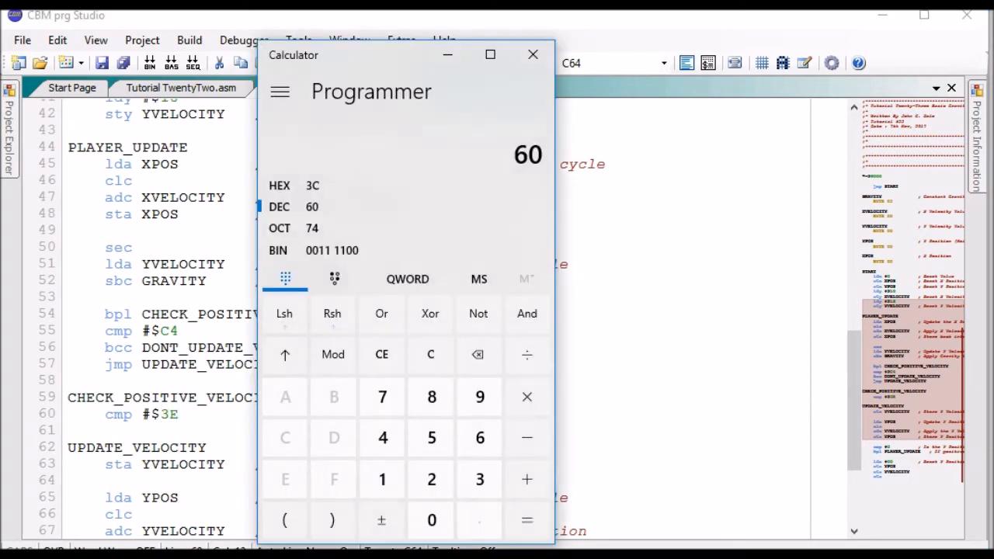
{"action": "left_click", "coordinate": [532, 55]}
{"action": "type", "text": "C"}
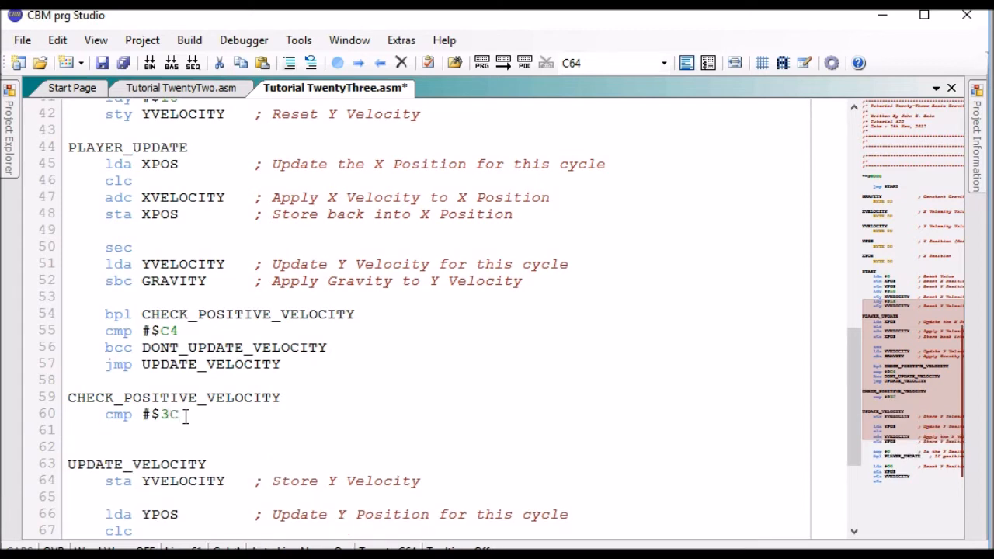
Add bcs DONT_UPDATE_VELOCITY after the cmp #$3C compare
{"action": "type", "text": "bb"}
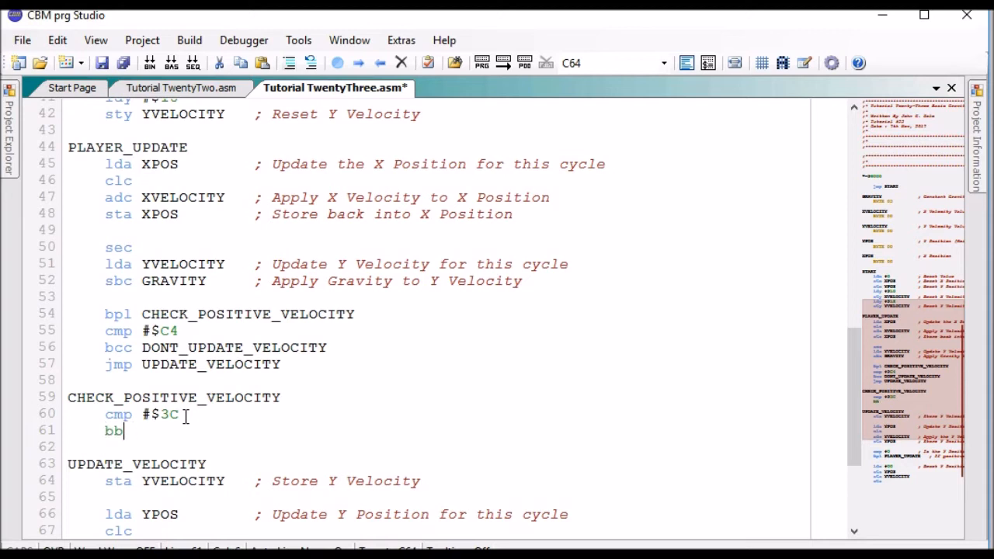
{"action": "type", "text": "cs"}
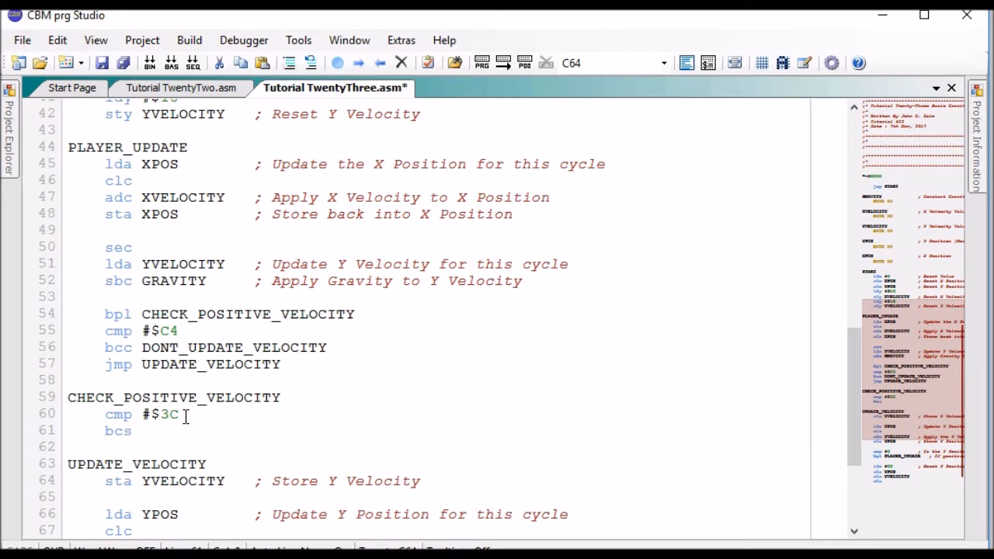
{"action": "type", "text": "DO"}
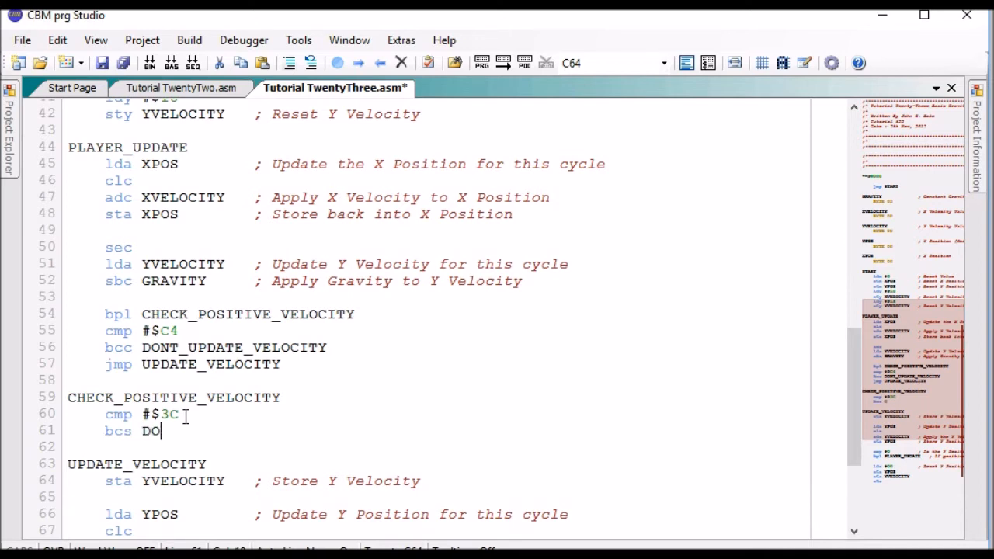
{"action": "type", "text": "NT_"}
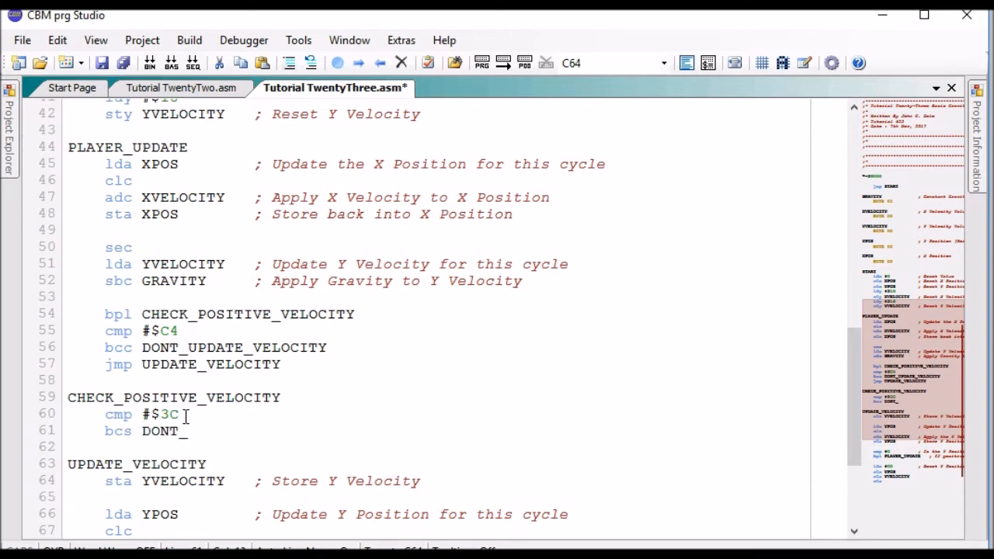
{"action": "type", "text": "UPDATE_"}
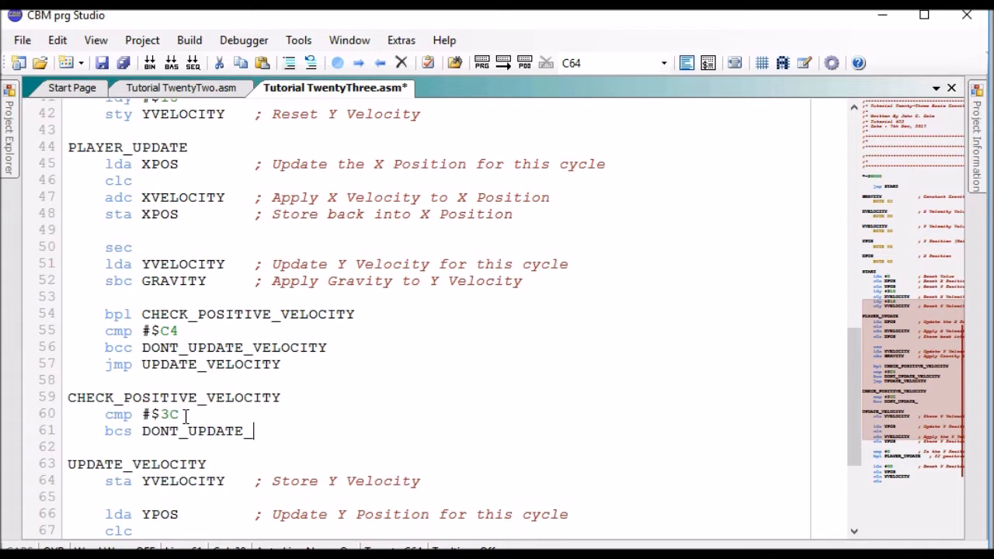
{"action": "type", "text": "VELOCITY"}
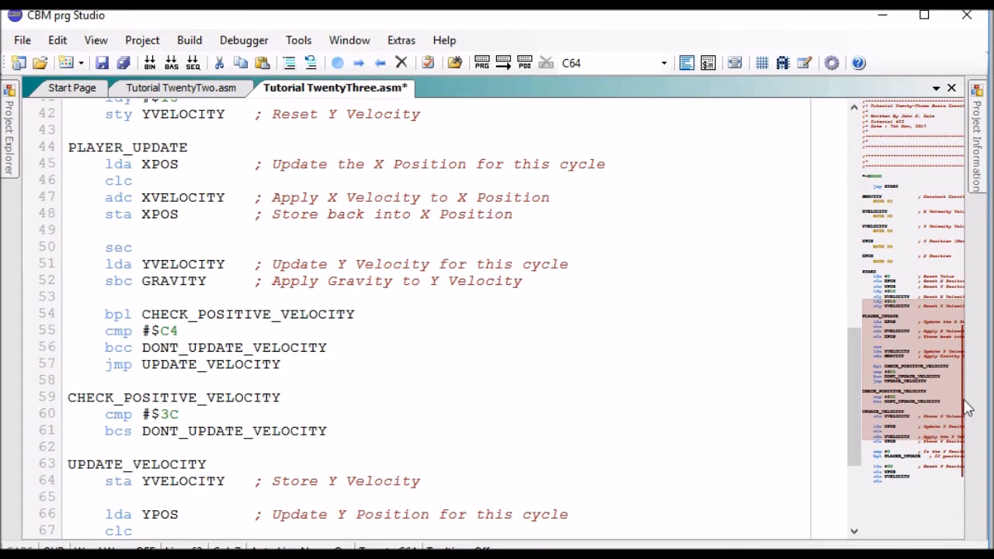
Insert the DONT_UPDATE_VELOCITY label after storing Y velocity, before lda YPOS
{"action": "scroll", "scroll_direction": "down", "scroll_amount": 3}
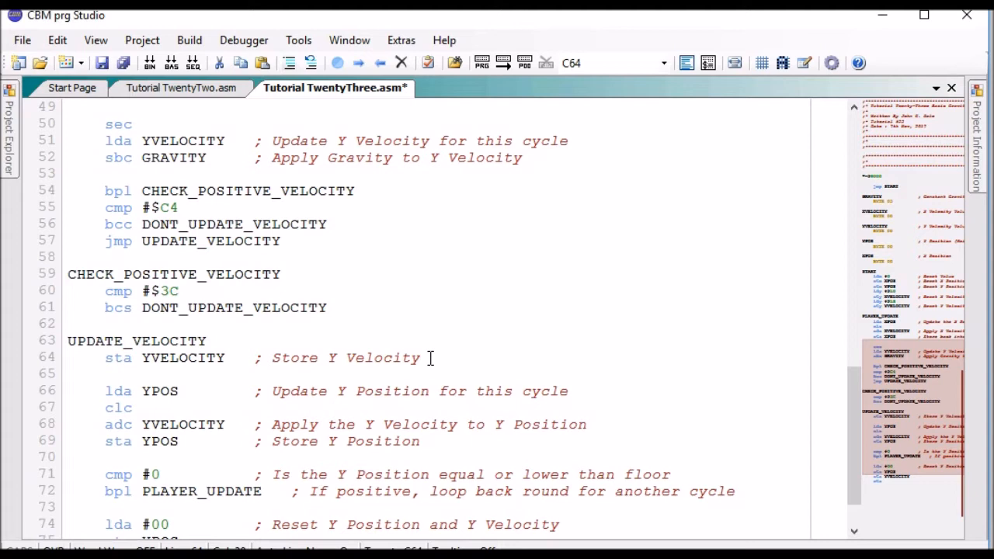
{"action": "key", "text": "enter"}
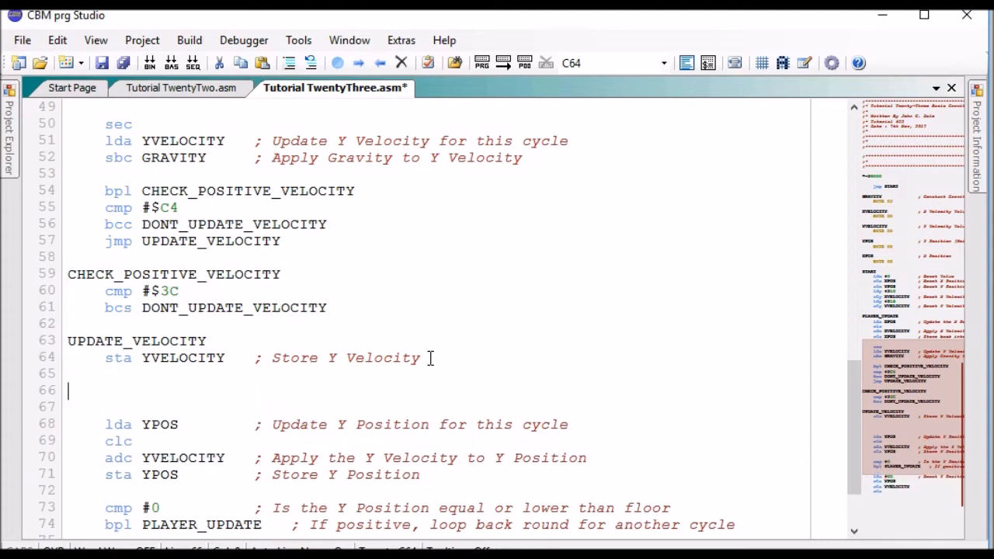
{"action": "type", "text": "DONT_"}
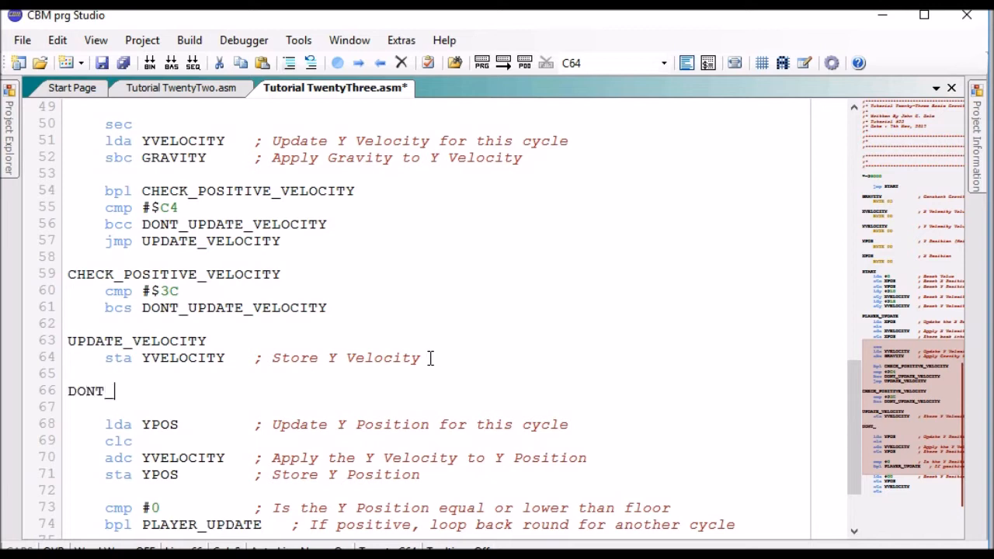
{"action": "type", "text": "UP"}
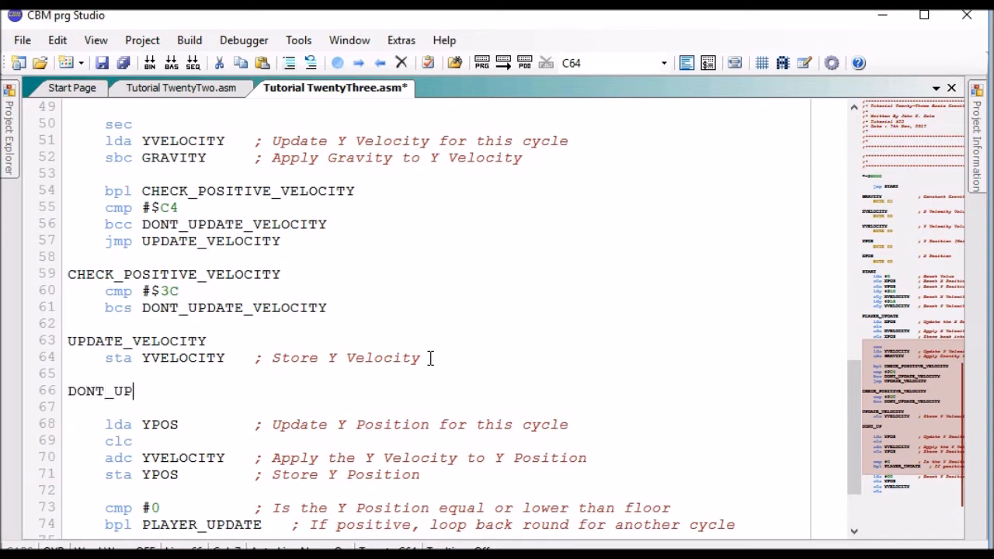
{"action": "type", "text": "DATE_"}
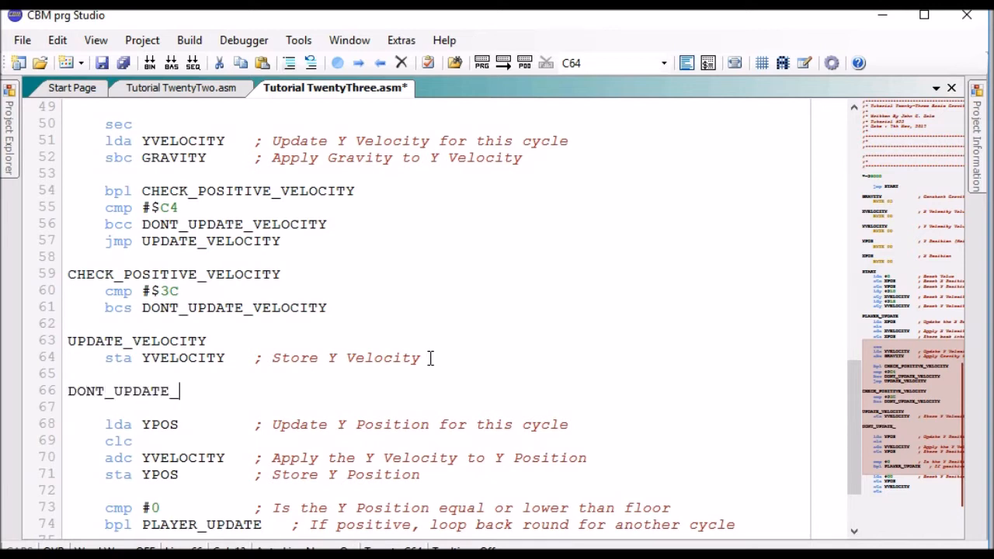
{"action": "type", "text": "VELOCITY"}
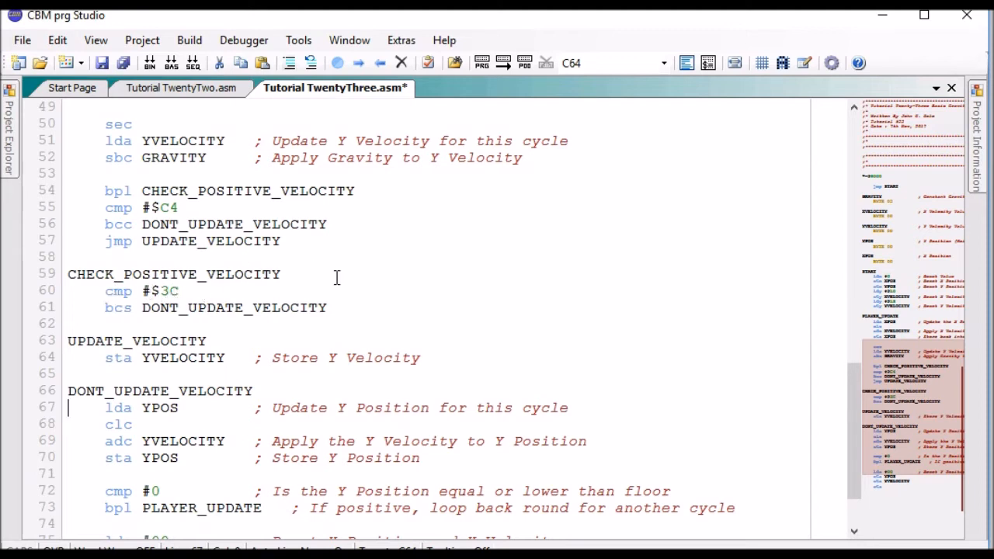
{"action": "mouse_move", "coordinate": [215, 383]}
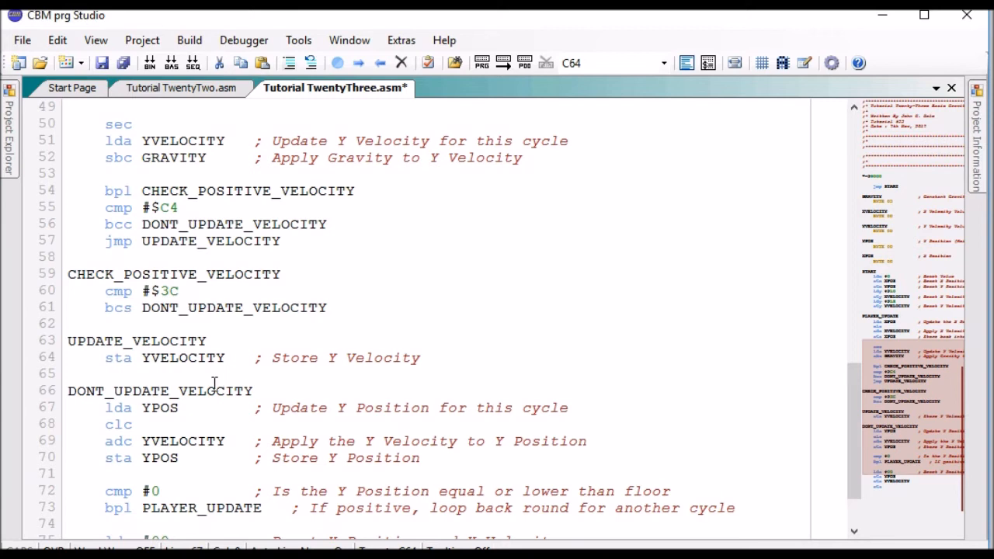
{"action": "mouse_move", "coordinate": [114, 361]}
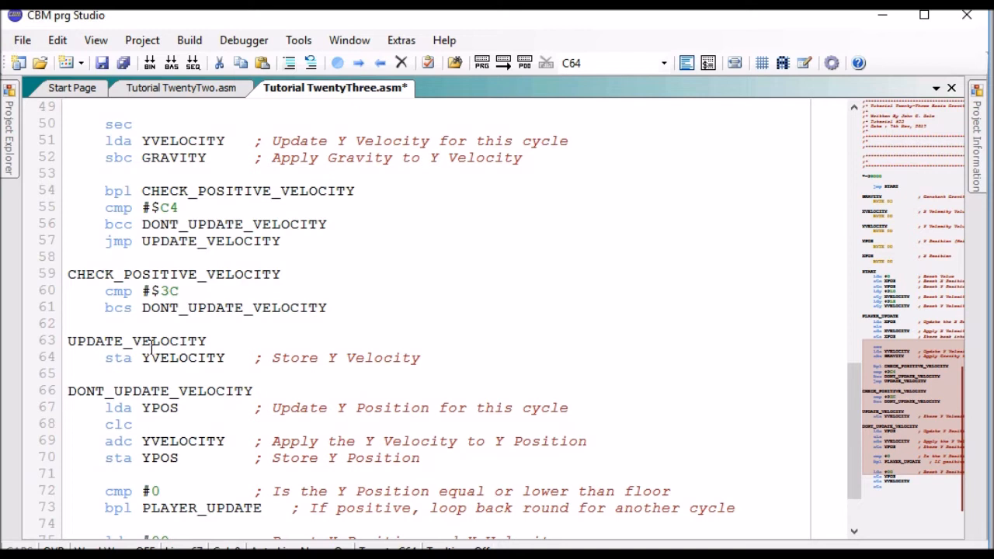
{"action": "mouse_move", "coordinate": [244, 303]}
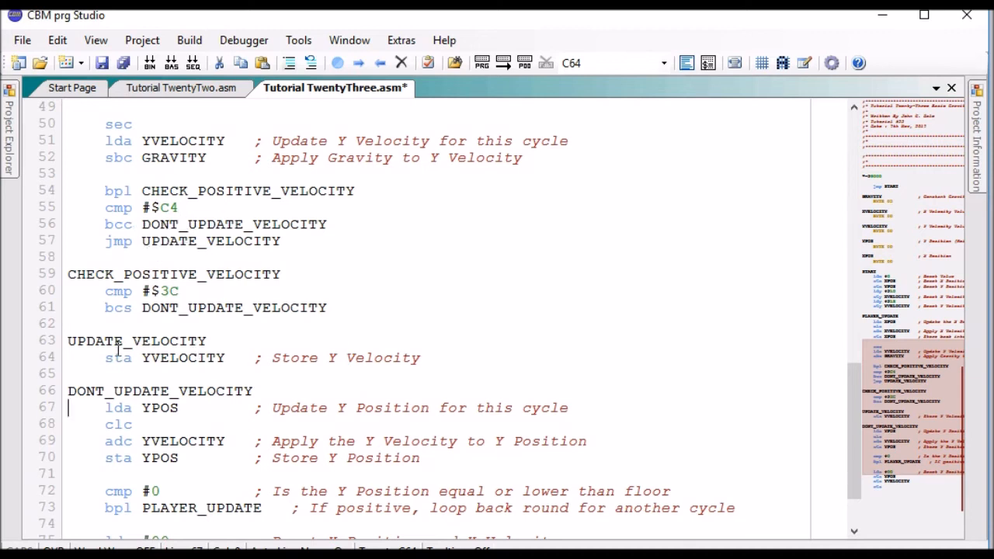
{"action": "mouse_move", "coordinate": [432, 430]}
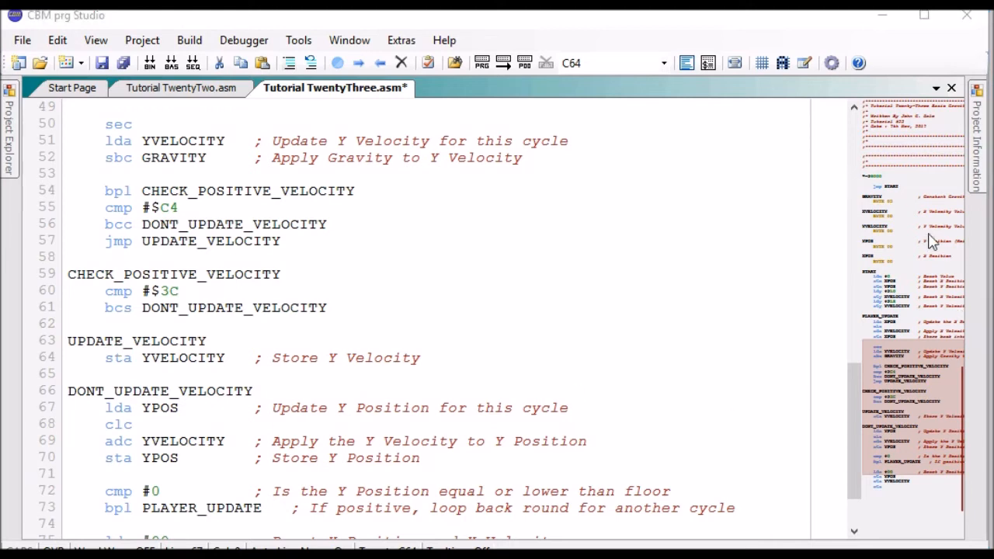
{"action": "scroll", "scroll_direction": "down", "scroll_amount": 3}
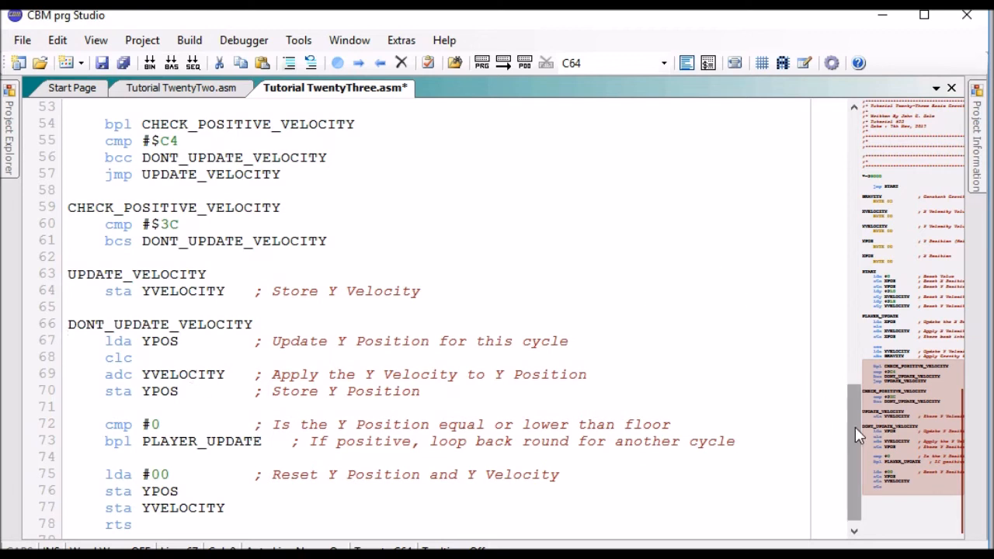
Place the cursor at the end of the cmp #$3C line to start a comment
{"action": "scroll", "scroll_direction": "up", "scroll_amount": 3}
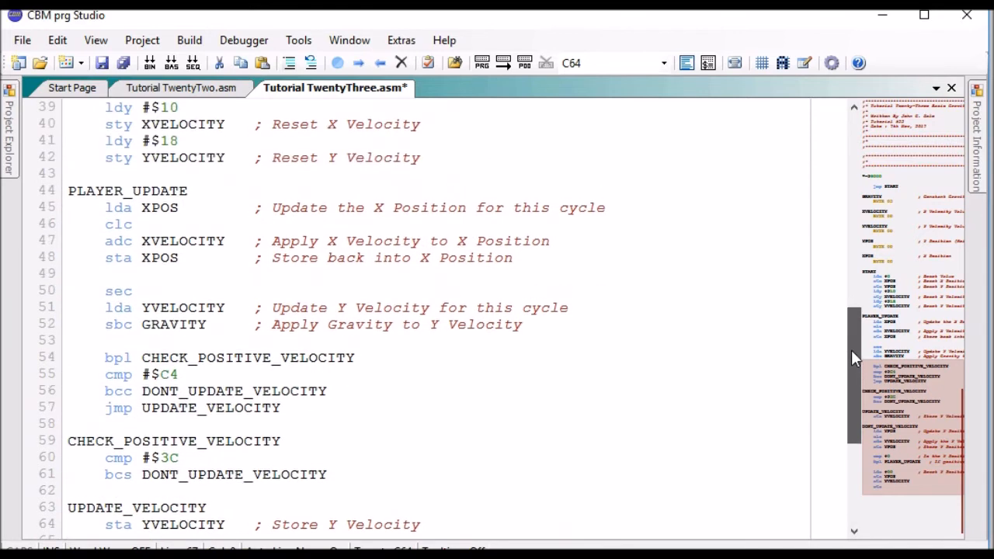
{"action": "scroll", "scroll_direction": "down", "scroll_amount": 3}
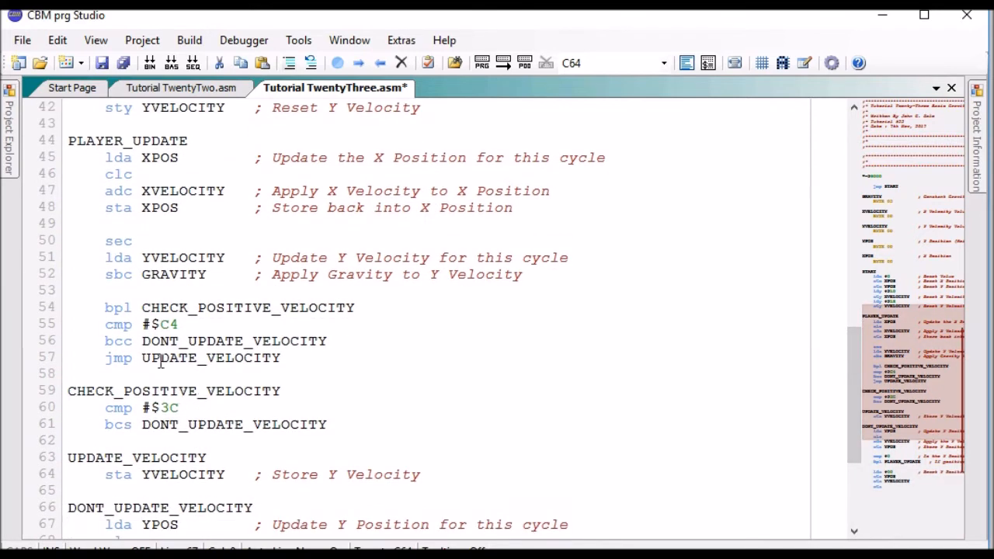
{"action": "left_click", "coordinate": [186, 407]}
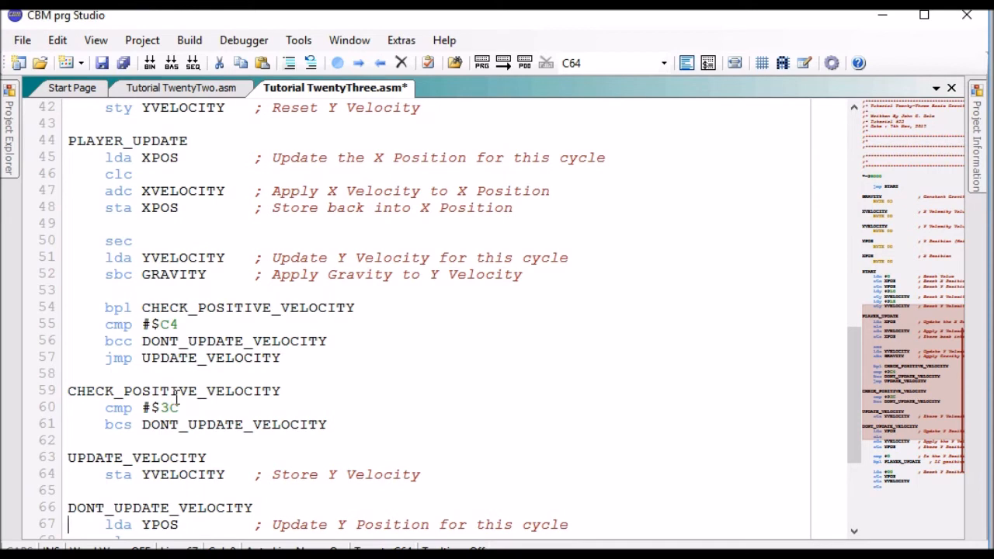
{"action": "mouse_move", "coordinate": [225, 399]}
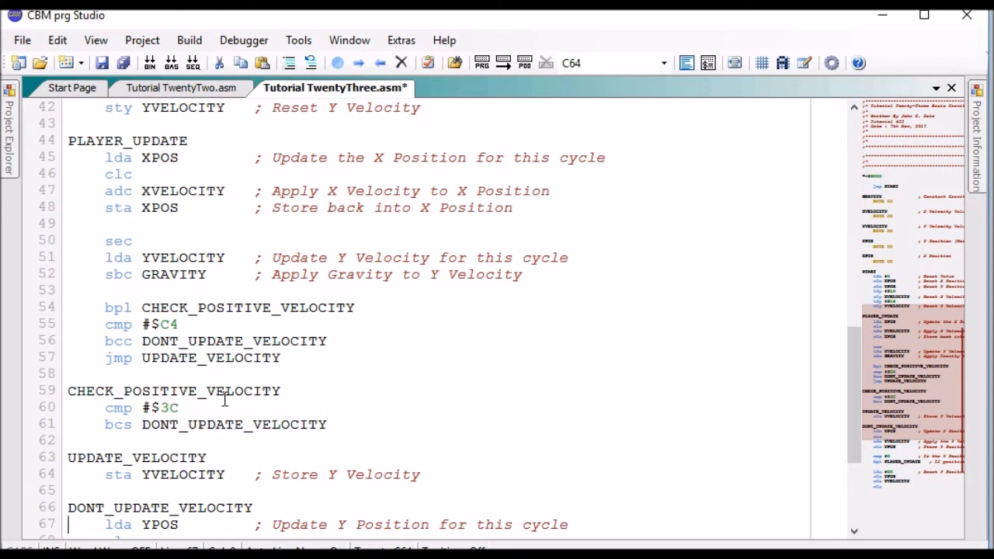
{"action": "scroll", "scroll_direction": "up", "scroll_amount": 3}
{"action": "type", "text": "                ;"}
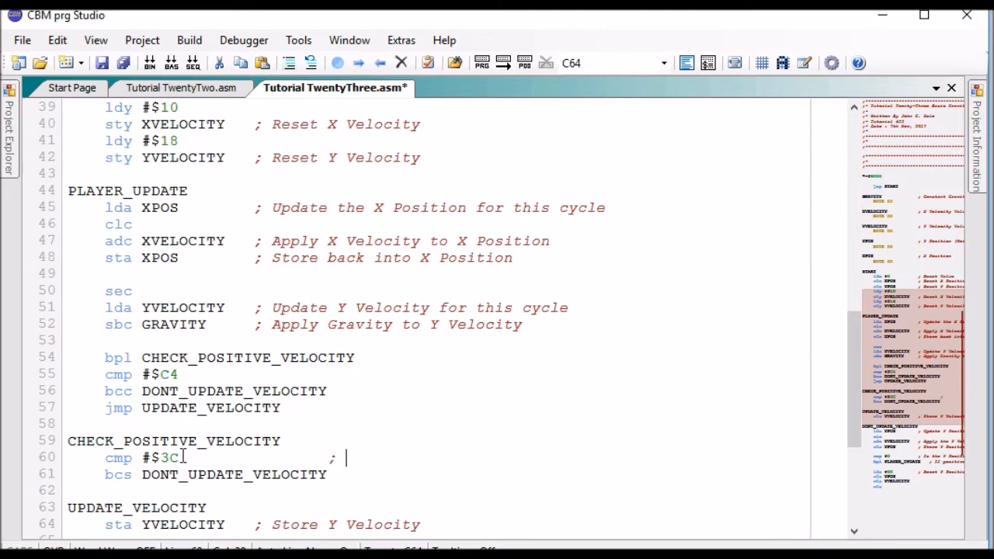
Comment the limit compares with '3c = +60' and '; C4 = -60'
{"action": "type", "text": "£"}
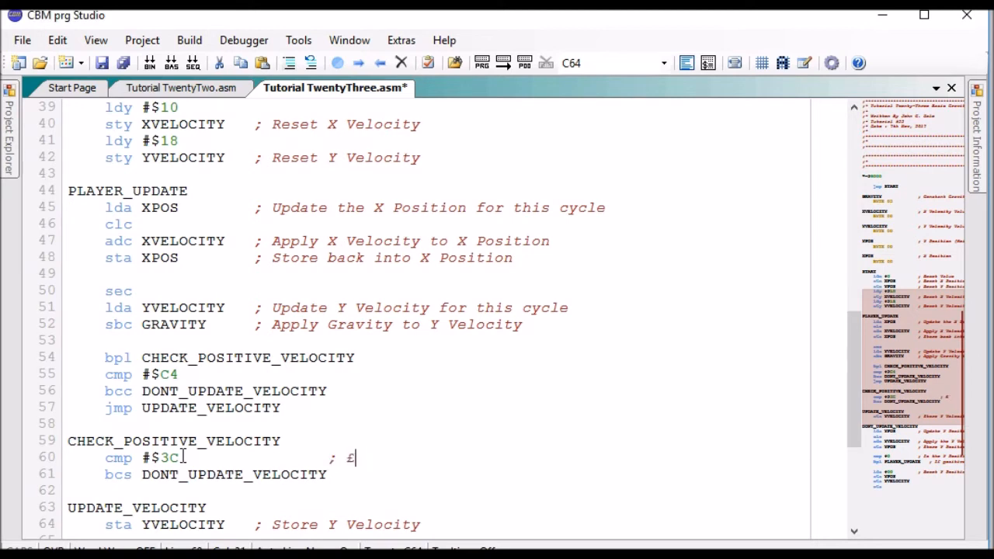
{"action": "type", "text": "3c ="}
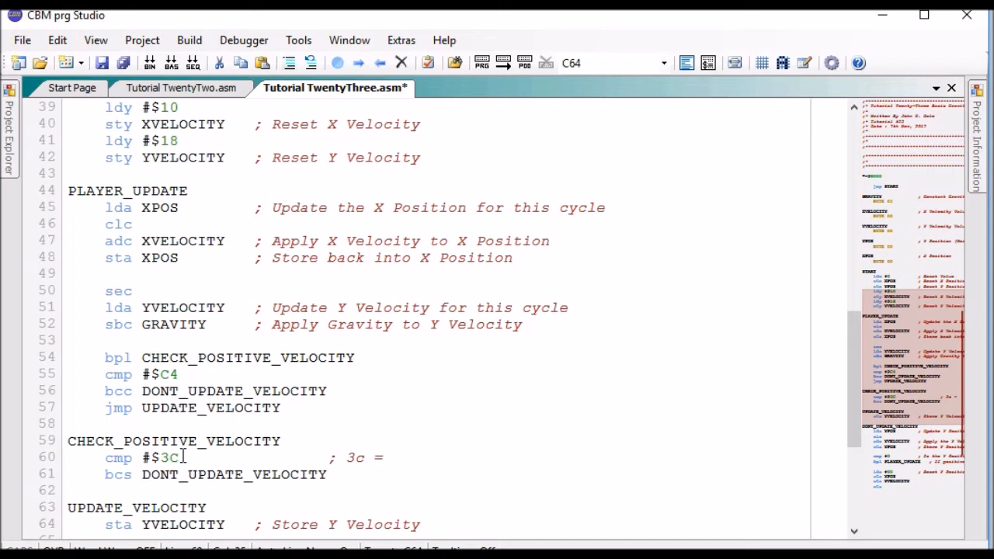
{"action": "type", "text": "+60"}
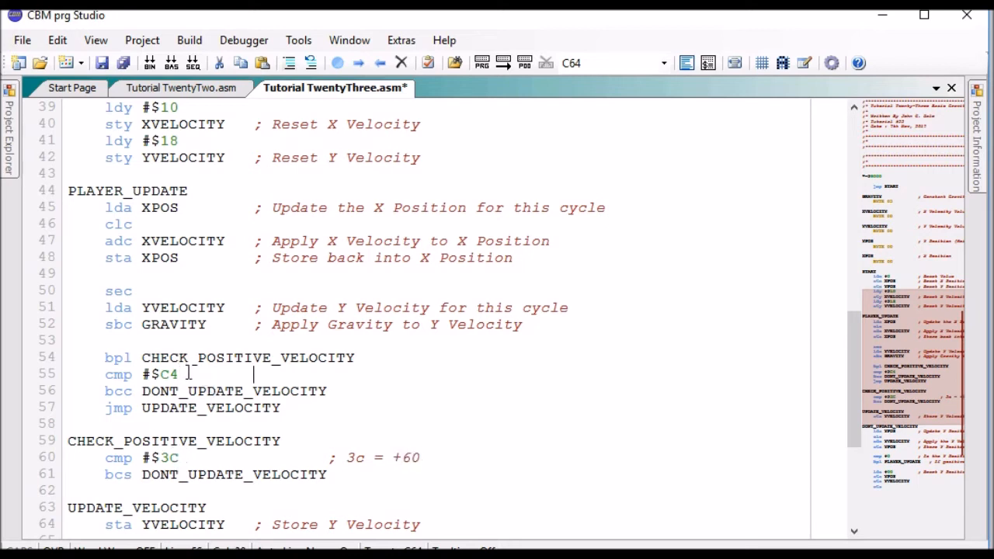
{"action": "type", "text": "; c"}
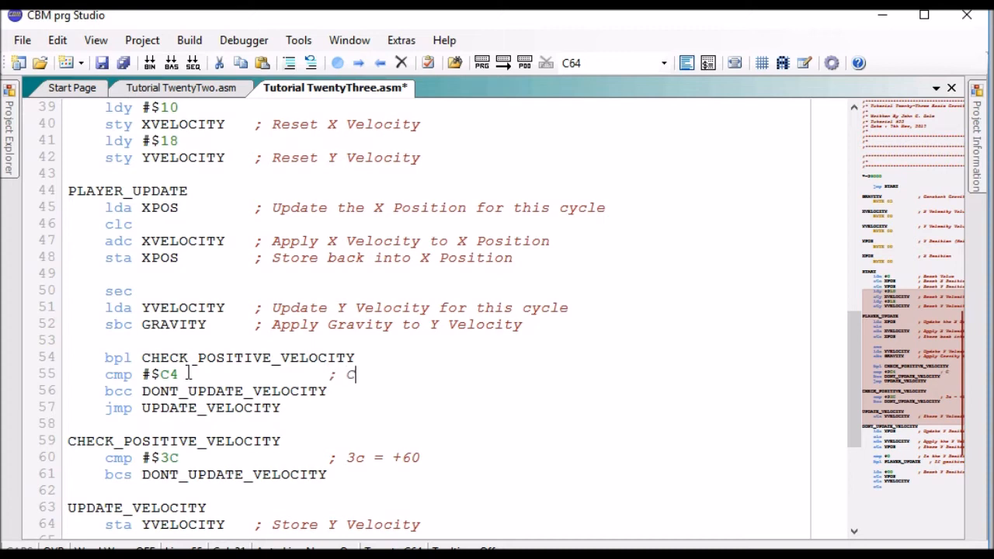
{"action": "type", "text": "4 ="}
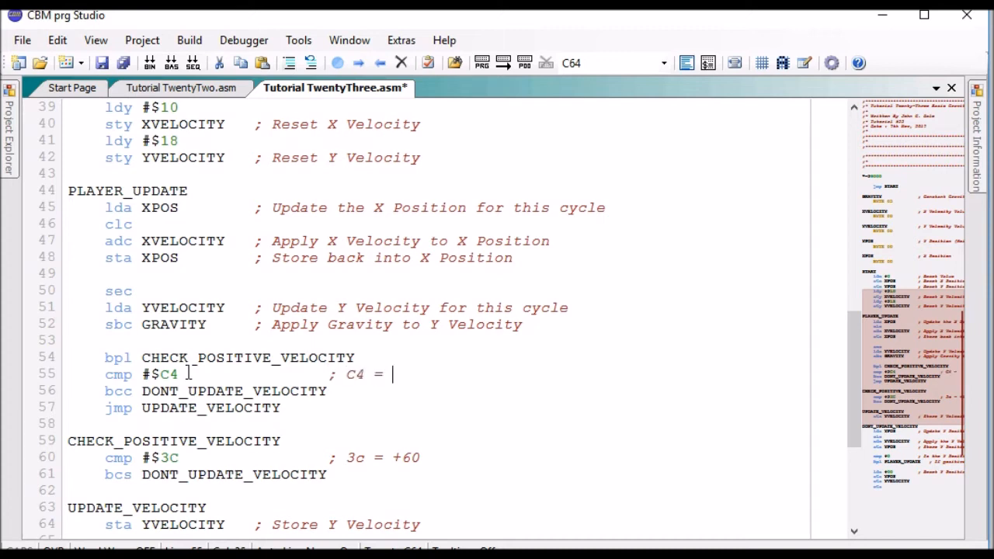
{"action": "type", "text": "-60"}
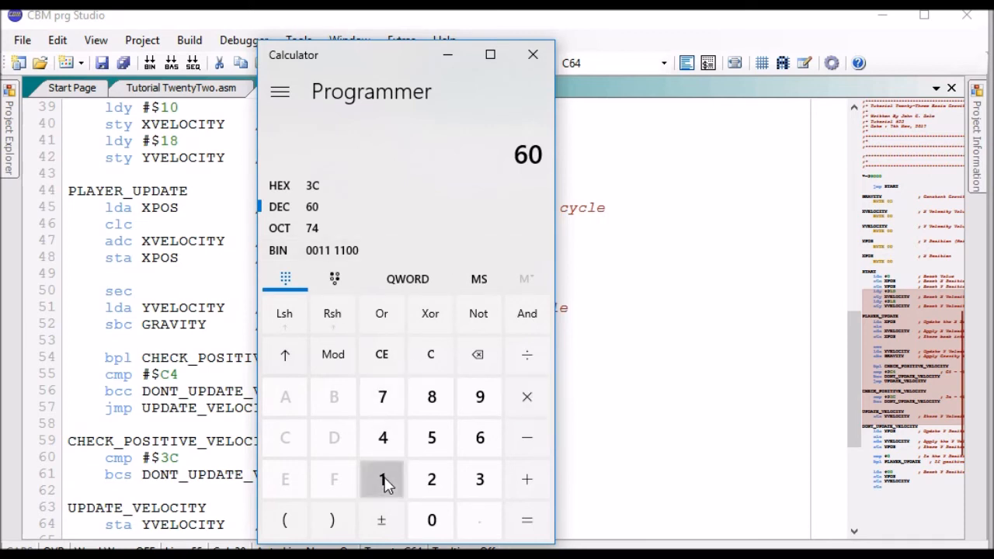
Convert 15 to hex 0F in Calculator and change the positive limit to #$0F
{"action": "left_click", "coordinate": [382, 354]}
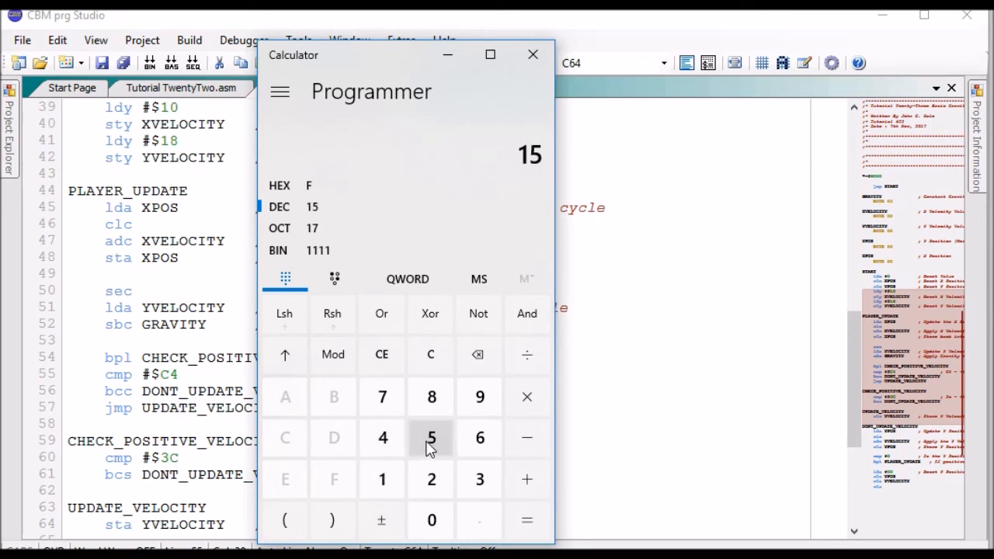
{"action": "left_click", "coordinate": [381, 520]}
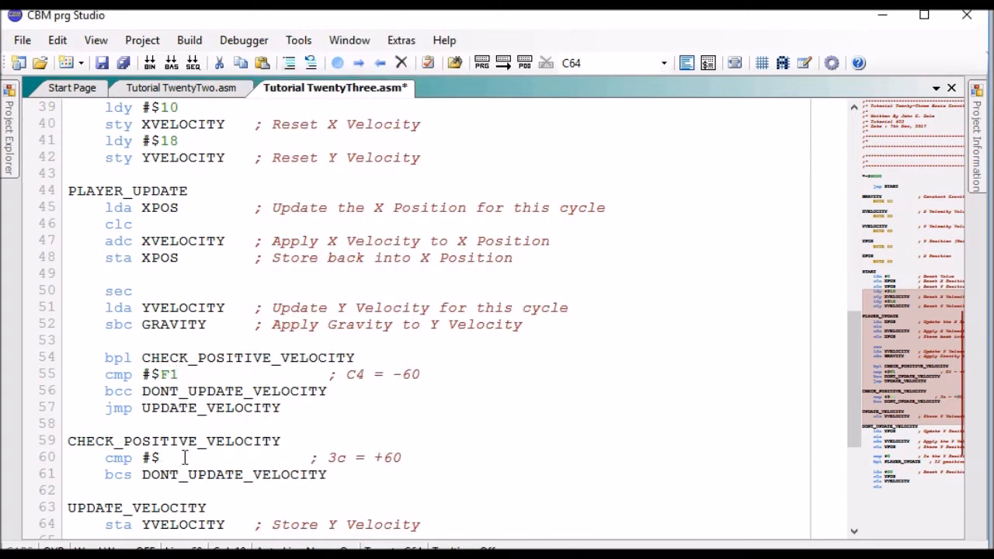
{"action": "type", "text": "0F"}
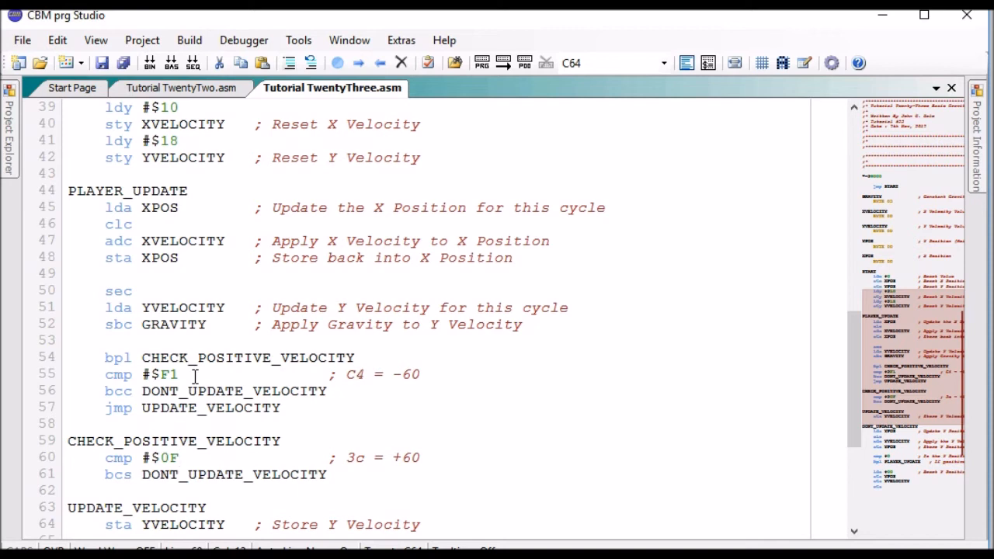
{"action": "left_click", "coordinate": [178, 457]}
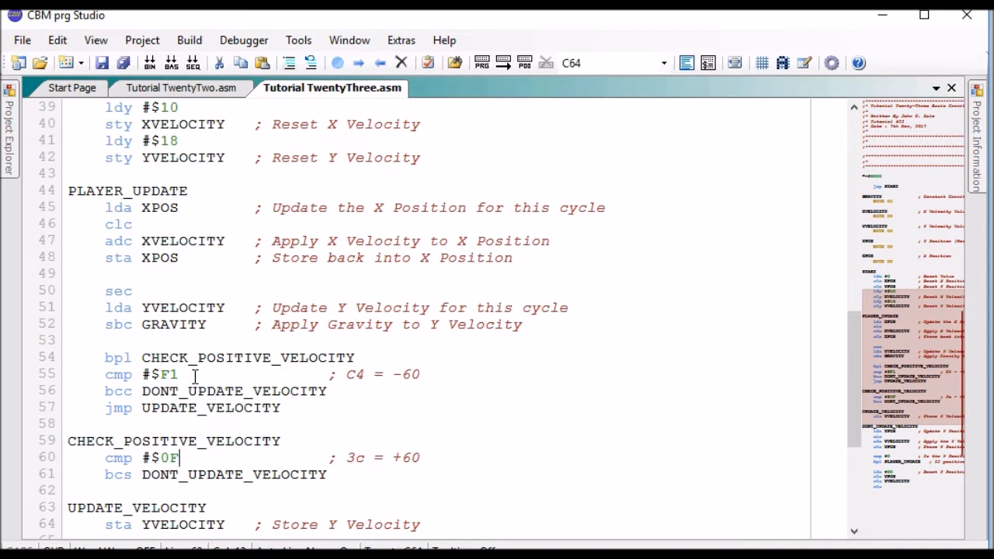
{"action": "mouse_move", "coordinate": [250, 213]}
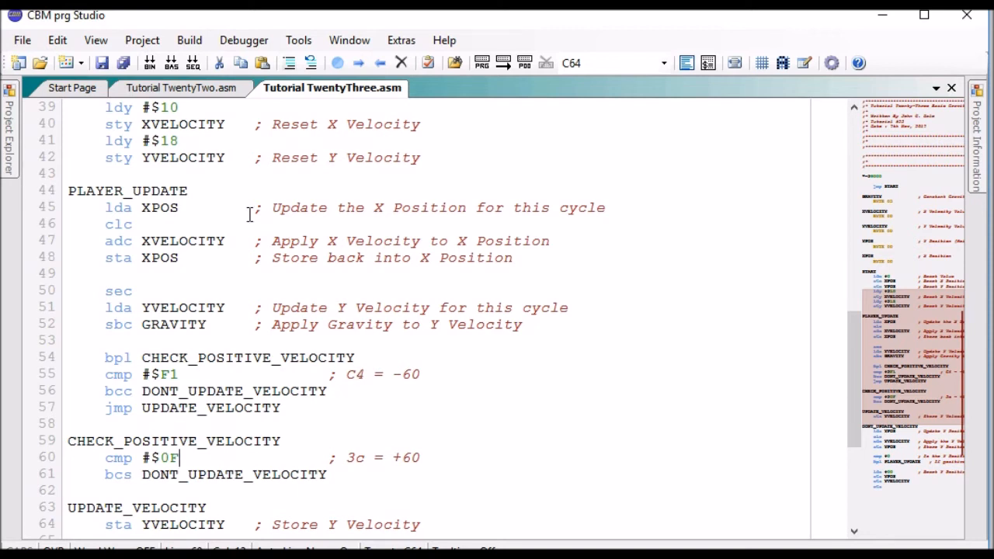
{"action": "left_click", "coordinate": [243, 39]}
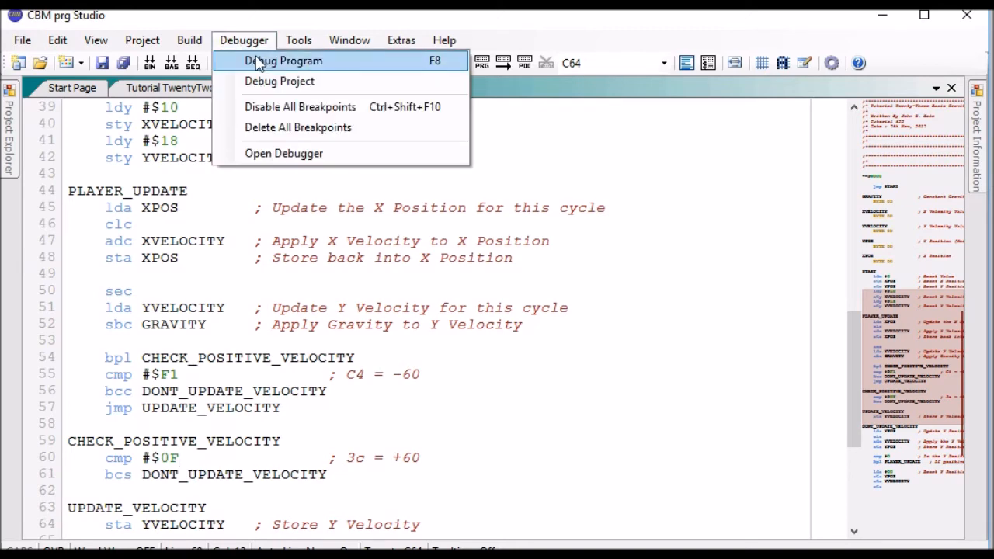
Start debugging the program with a watch on YVELOCITY at address $9005
{"action": "left_click", "coordinate": [283, 61]}
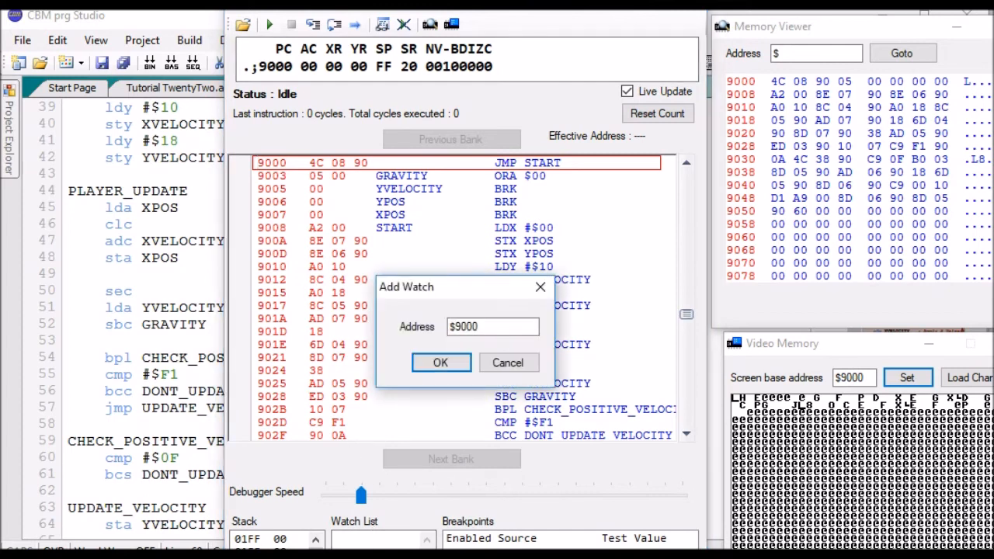
{"action": "left_click", "coordinate": [492, 326]}
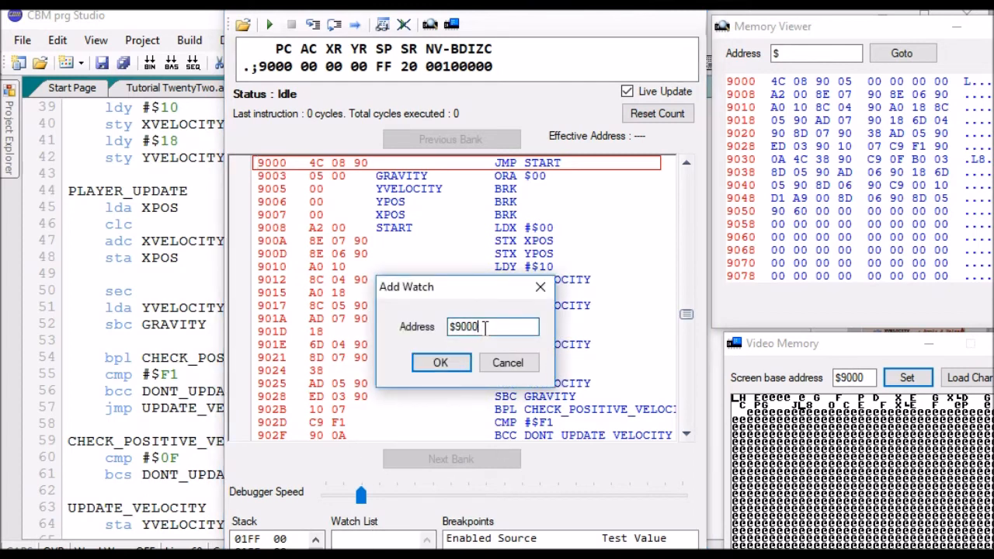
{"action": "key", "text": "Backspace"}
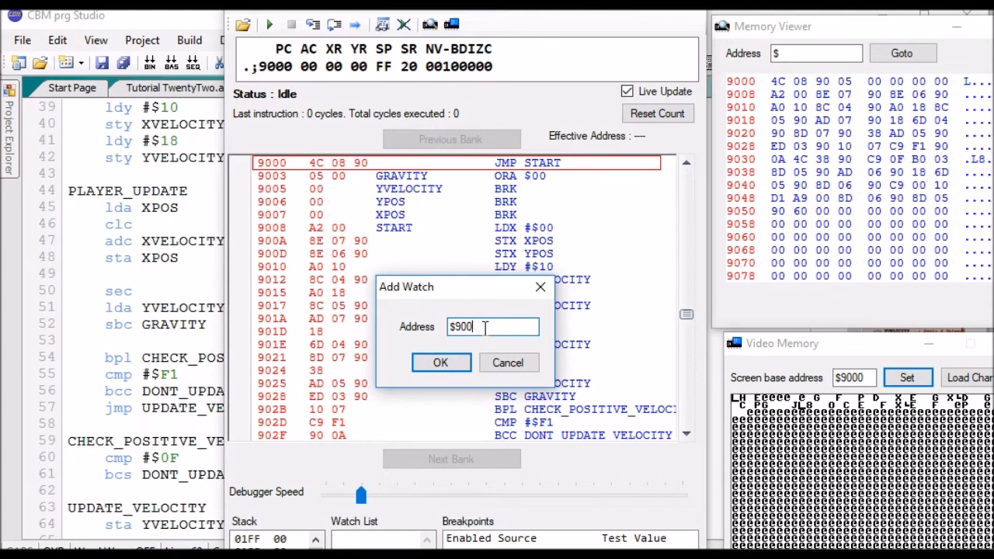
{"action": "left_click", "coordinate": [440, 363]}
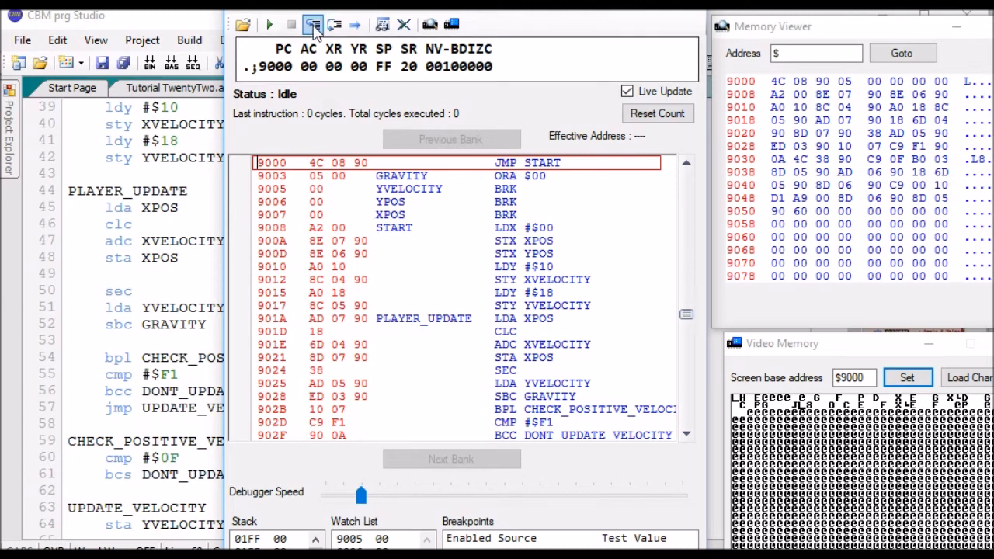
Step through initialisation, the X velocity addition and sign check, past the upper limit branch
{"action": "left_click", "coordinate": [313, 24]}
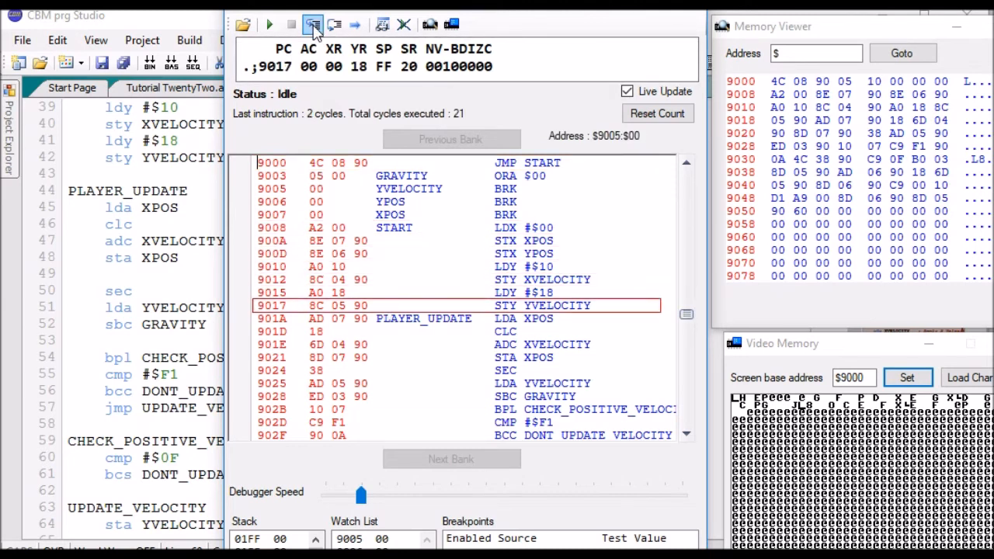
{"action": "left_click", "coordinate": [313, 25]}
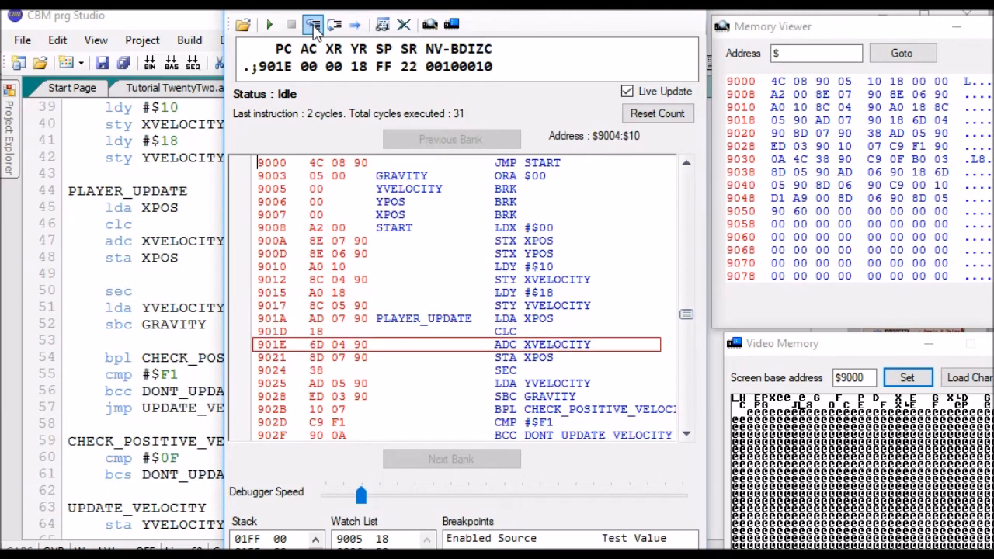
{"action": "left_click", "coordinate": [312, 24]}
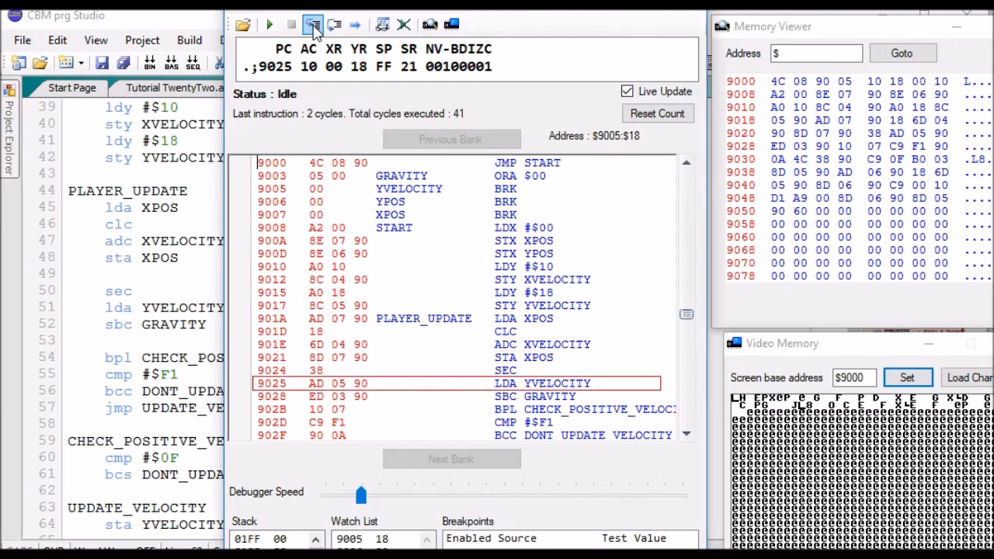
{"action": "left_click", "coordinate": [313, 24]}
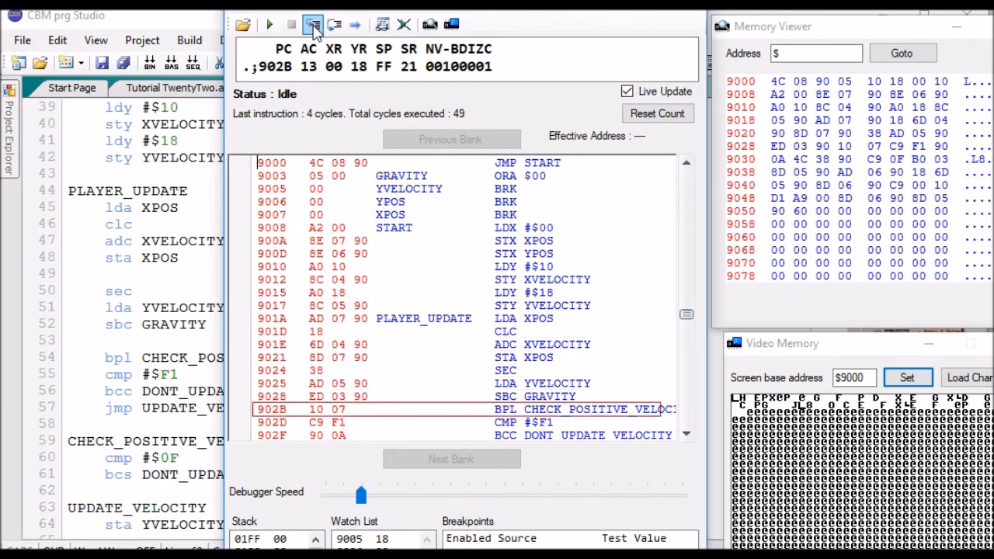
{"action": "left_click", "coordinate": [312, 24]}
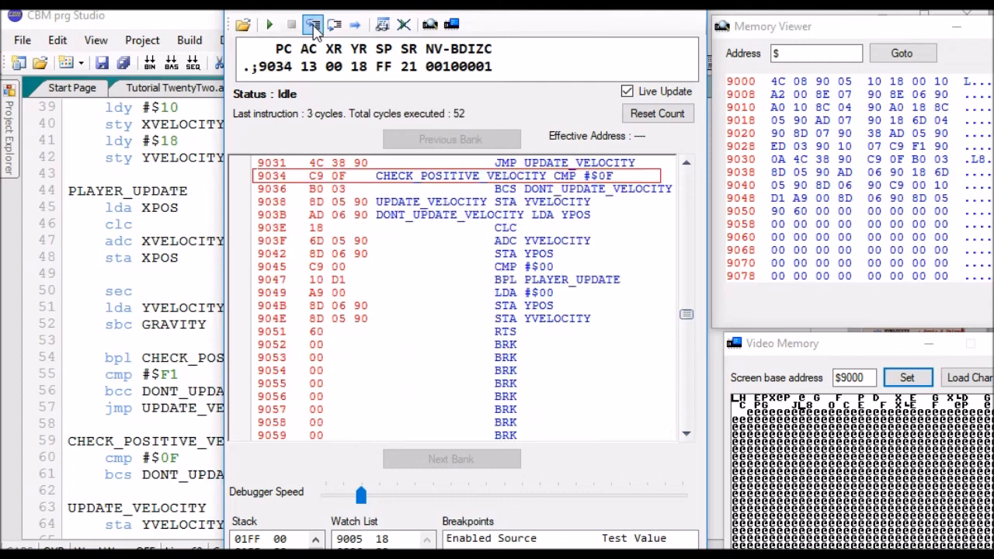
{"action": "left_click", "coordinate": [312, 24]}
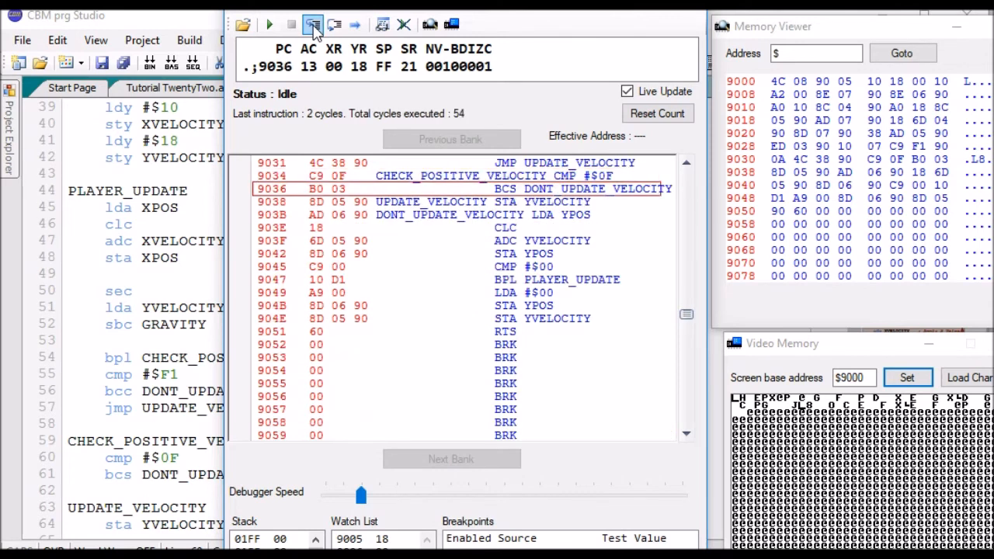
{"action": "left_click", "coordinate": [313, 24]}
{"action": "type", "text": "$9000"}
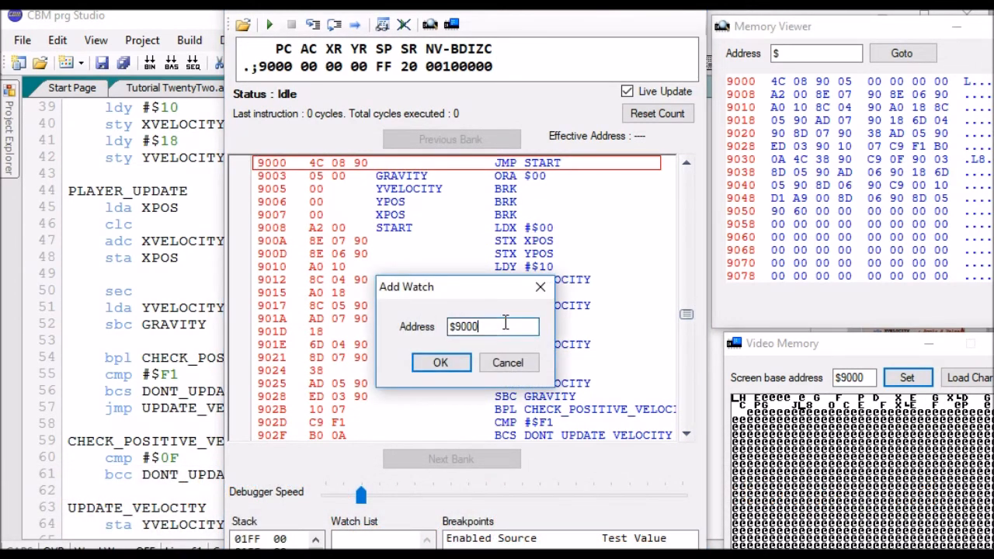
Watch $9005 while stepping through gravity subtraction and the positive compare, then close the debugger
{"action": "left_click", "coordinate": [440, 362]}
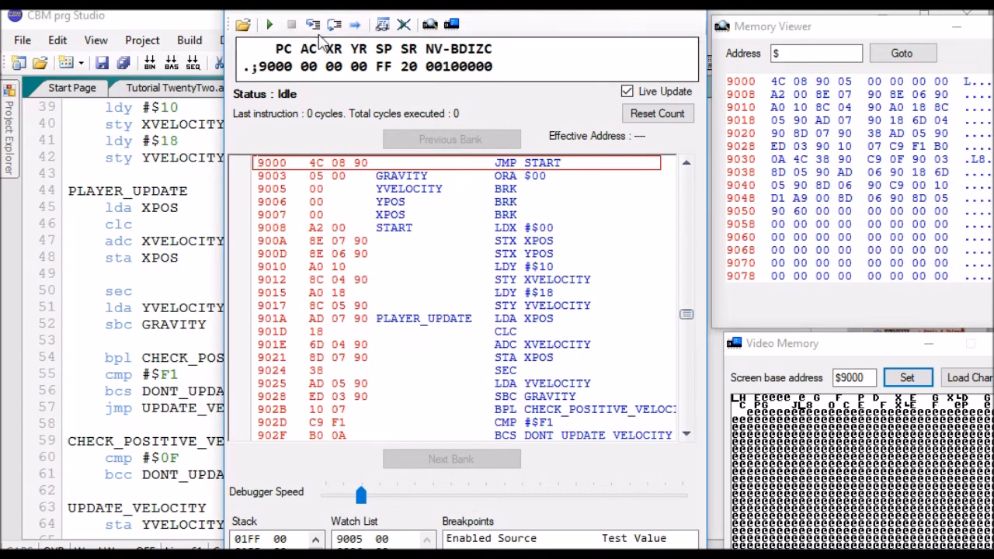
{"action": "left_click", "coordinate": [313, 24]}
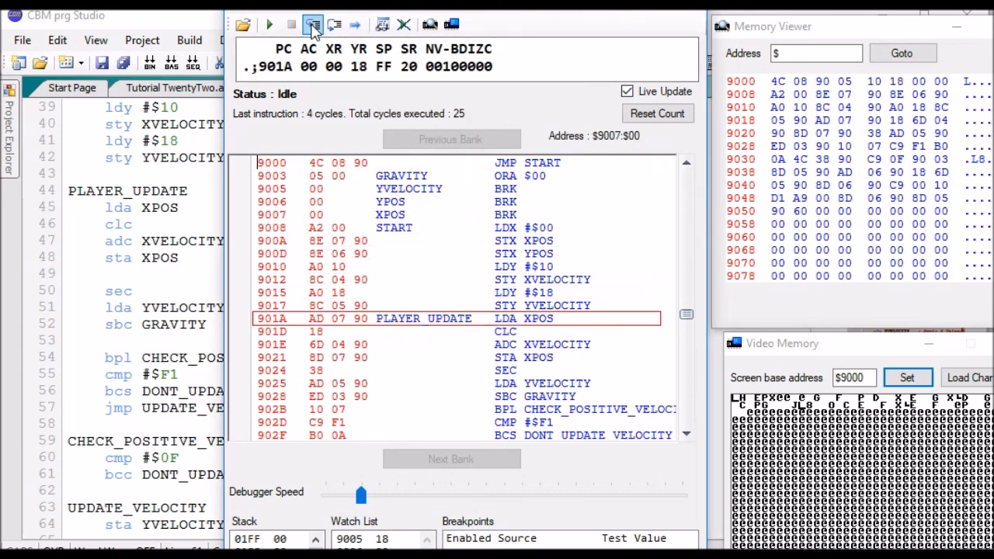
{"action": "left_click", "coordinate": [313, 24]}
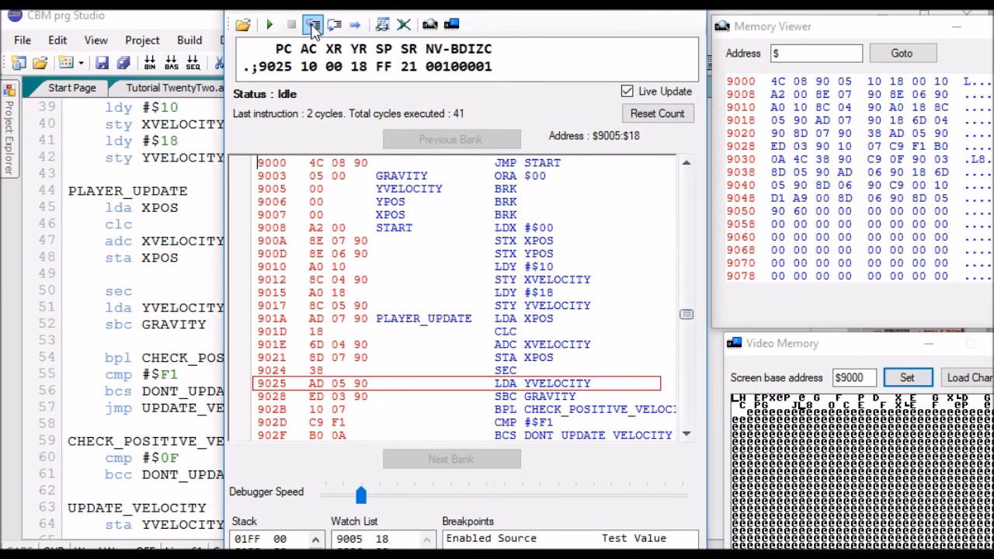
{"action": "left_click", "coordinate": [312, 24]}
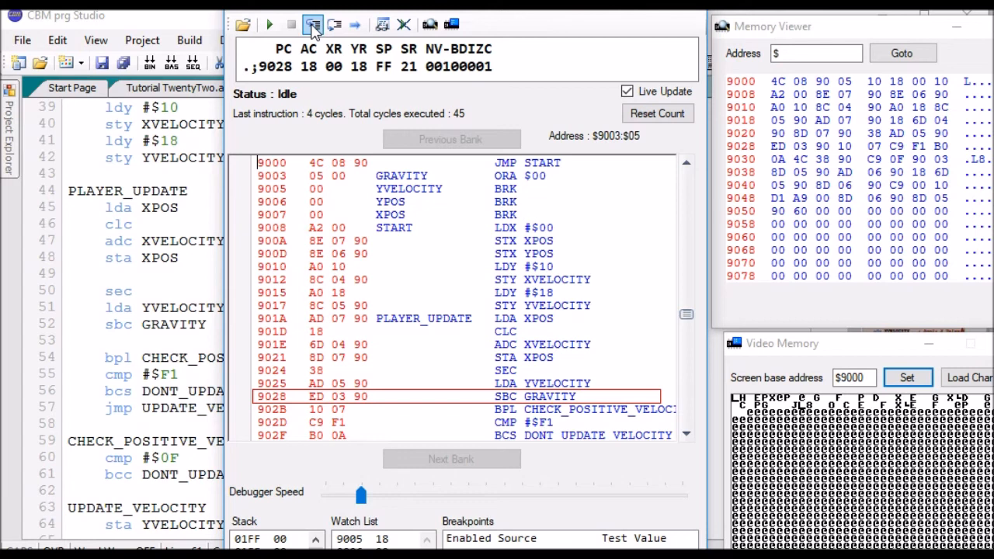
{"action": "left_click", "coordinate": [312, 24]}
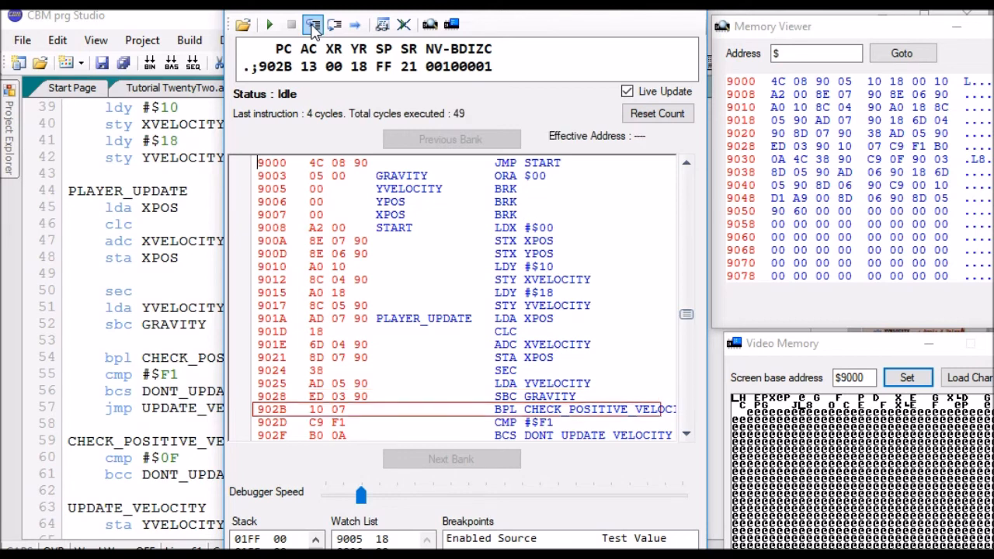
{"action": "left_click", "coordinate": [313, 25]}
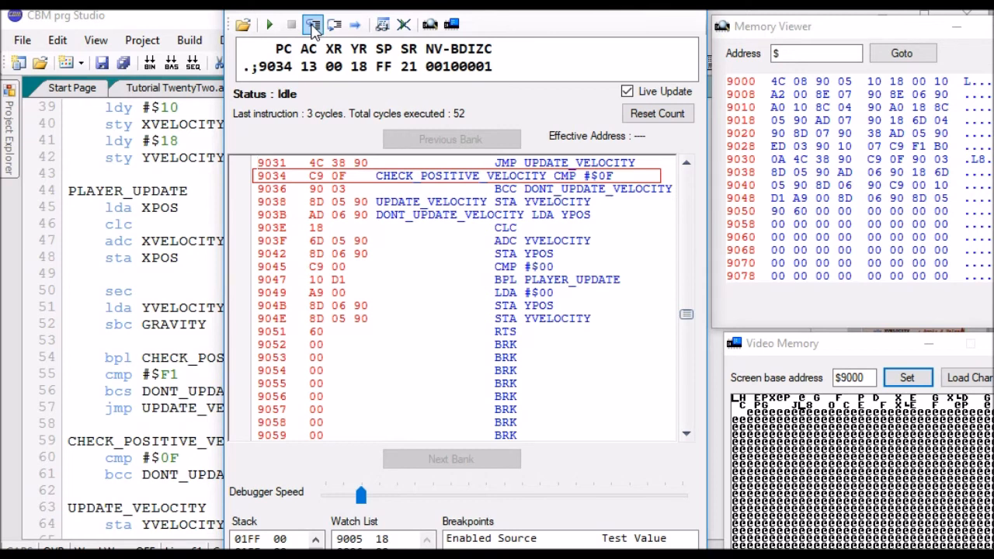
{"action": "left_click", "coordinate": [312, 25]}
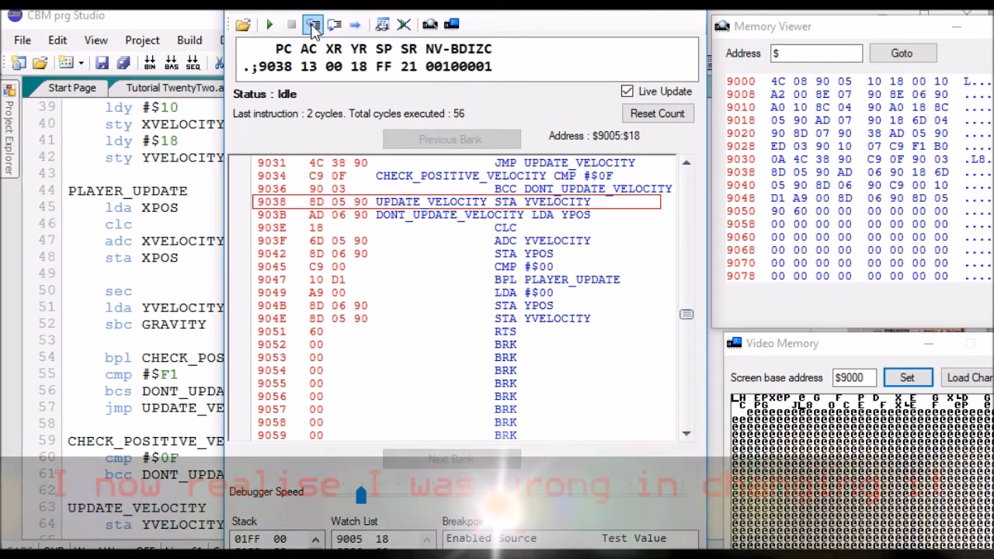
{"action": "left_click", "coordinate": [312, 24]}
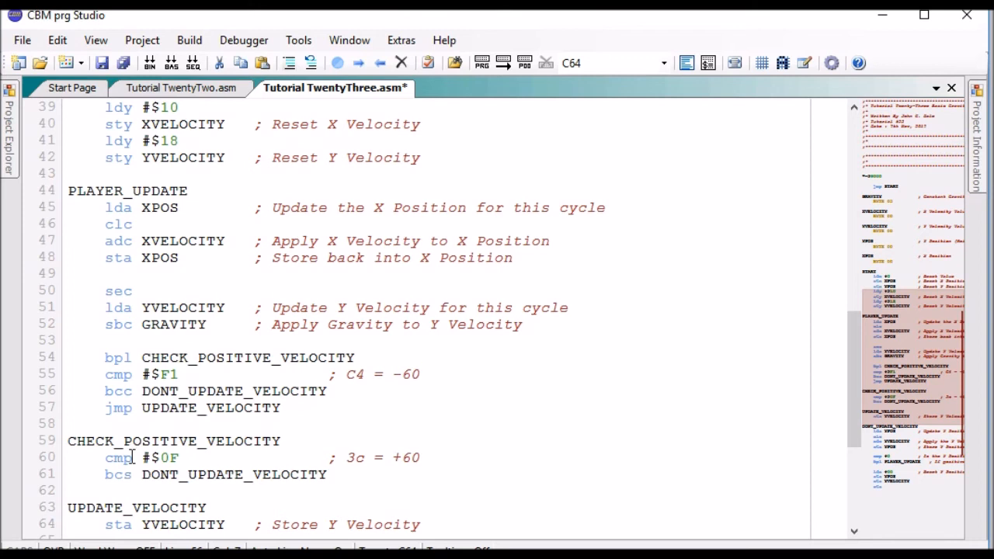
Change the positive velocity compare on line 60 to cmp #$3C and save the file
{"action": "left_click", "coordinate": [180, 457]}
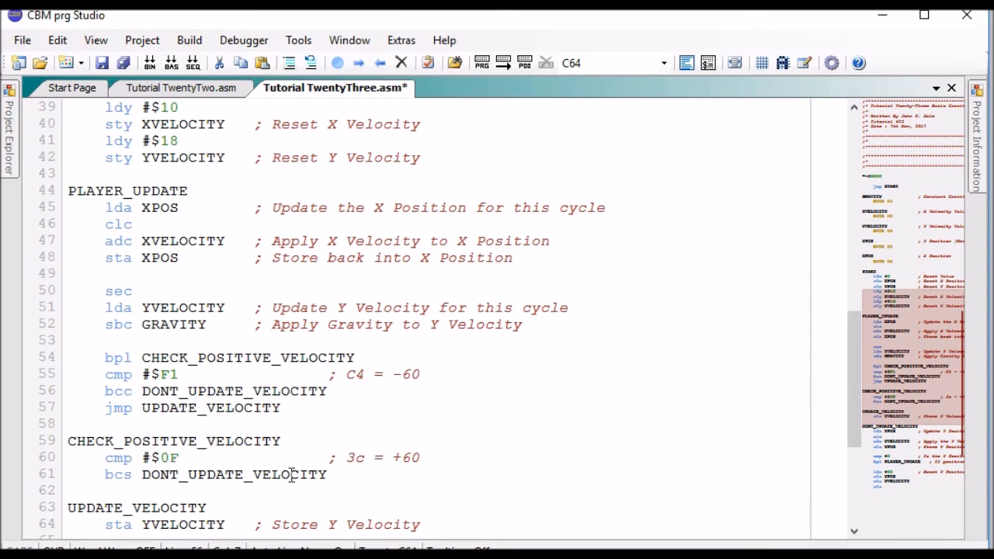
{"action": "left_click", "coordinate": [135, 392]}
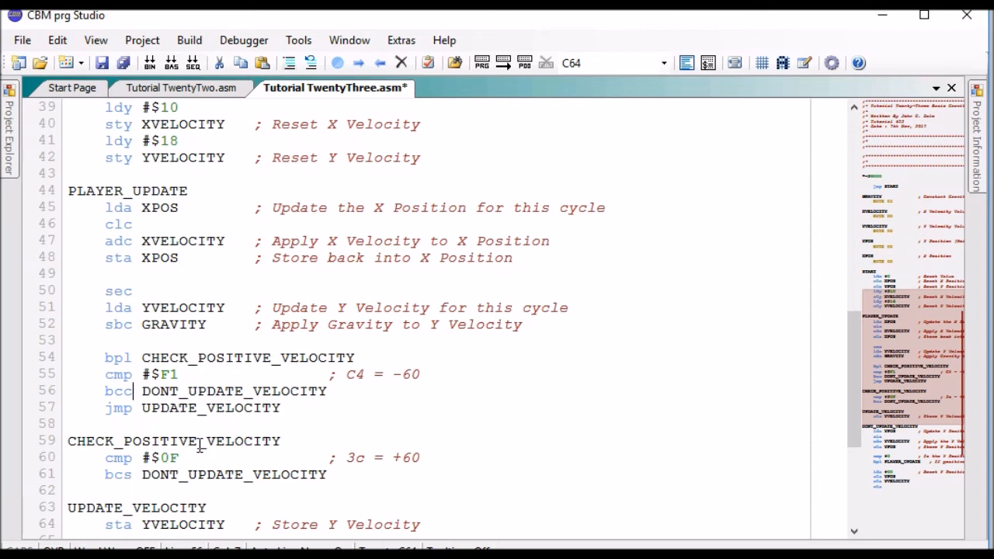
{"action": "mouse_move", "coordinate": [780, 265]}
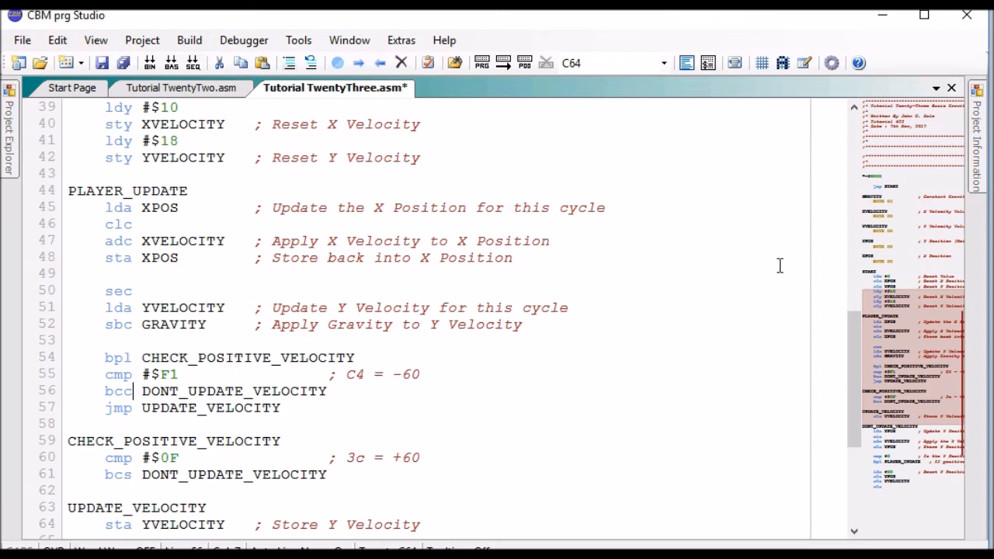
{"action": "scroll", "scroll_direction": "up", "scroll_amount": 3}
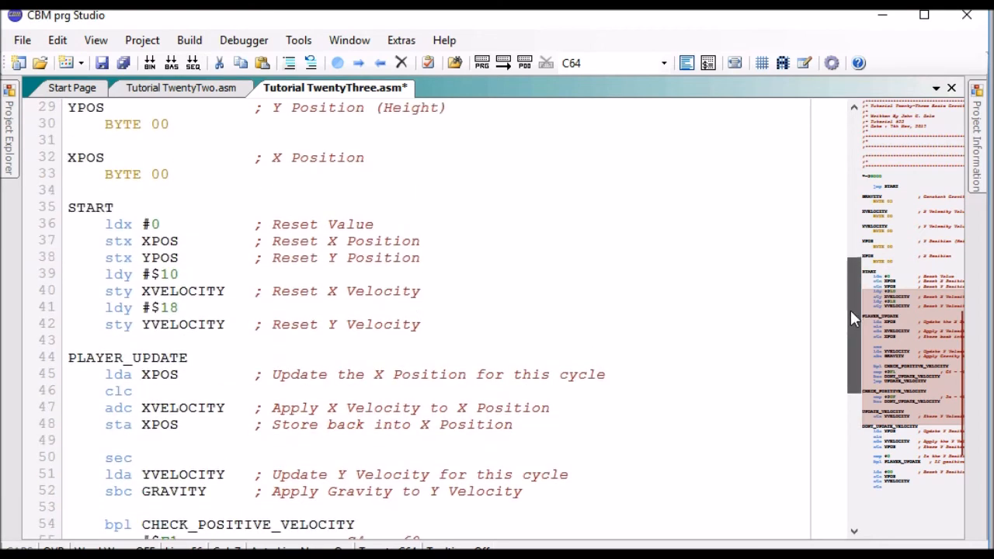
{"action": "scroll", "scroll_direction": "down", "scroll_amount": 3}
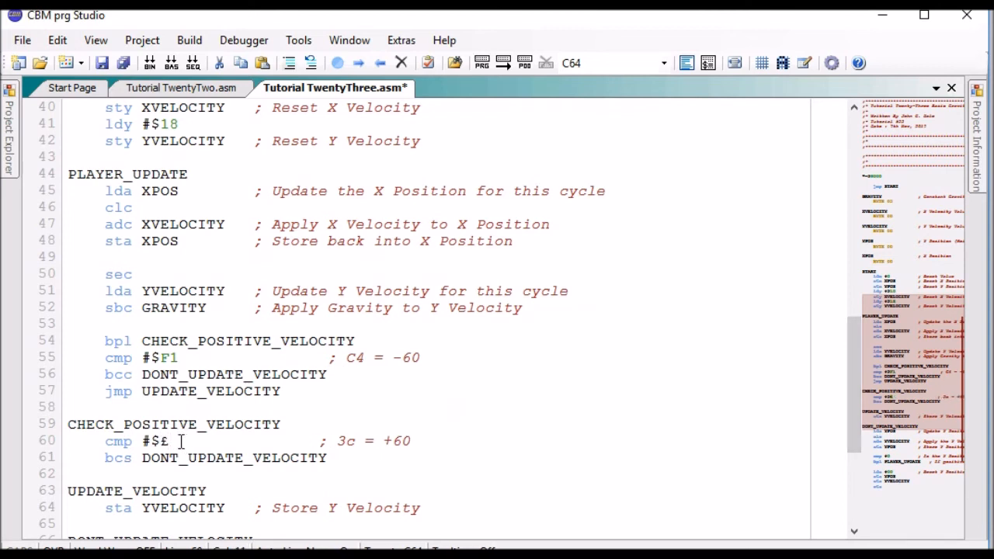
{"action": "type", "text": "3C"}
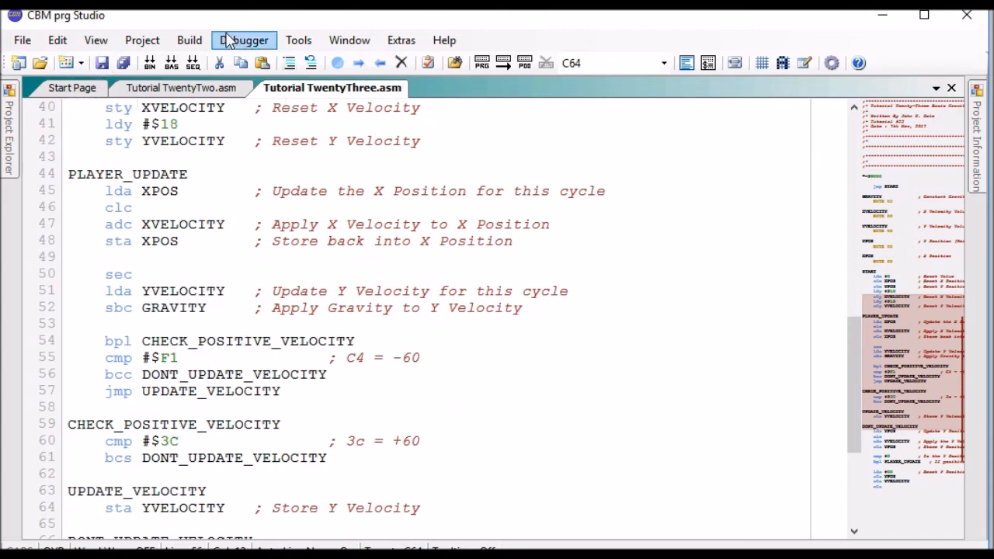
{"action": "left_click", "coordinate": [243, 39]}
{"action": "type", "text": "$9005"}
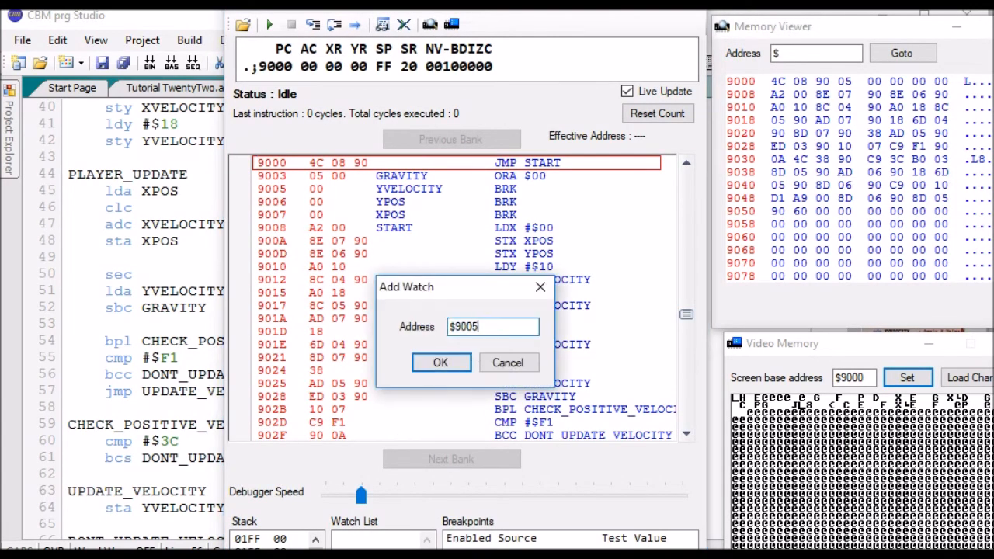
Confirm the $9005 watch and step through the first position and velocity update cycle
{"action": "left_click", "coordinate": [440, 363]}
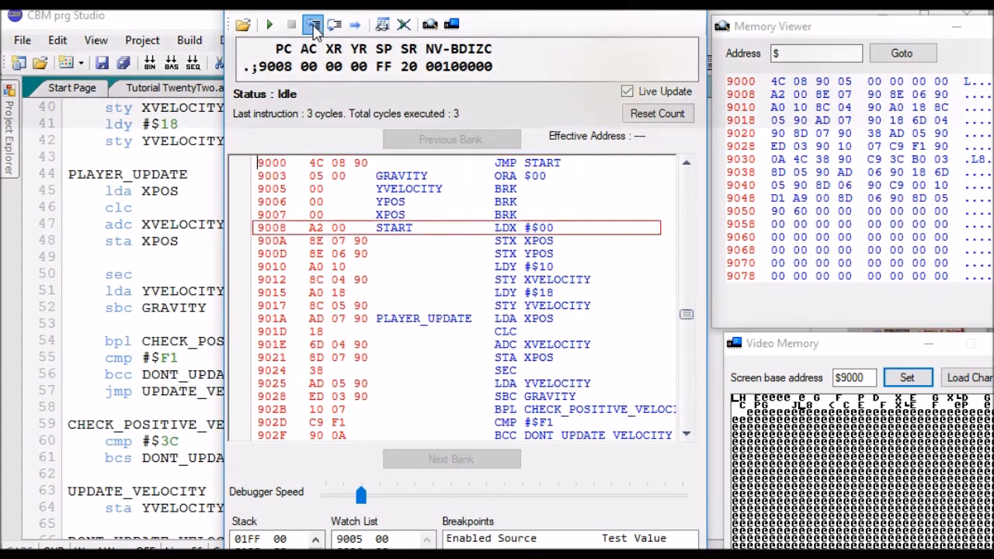
{"action": "left_click", "coordinate": [313, 25]}
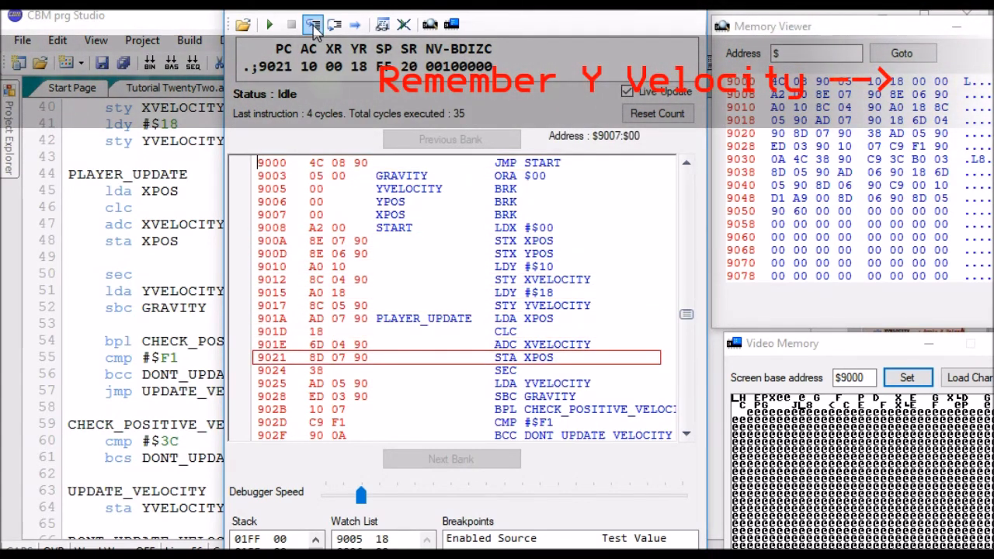
{"action": "left_click", "coordinate": [313, 24]}
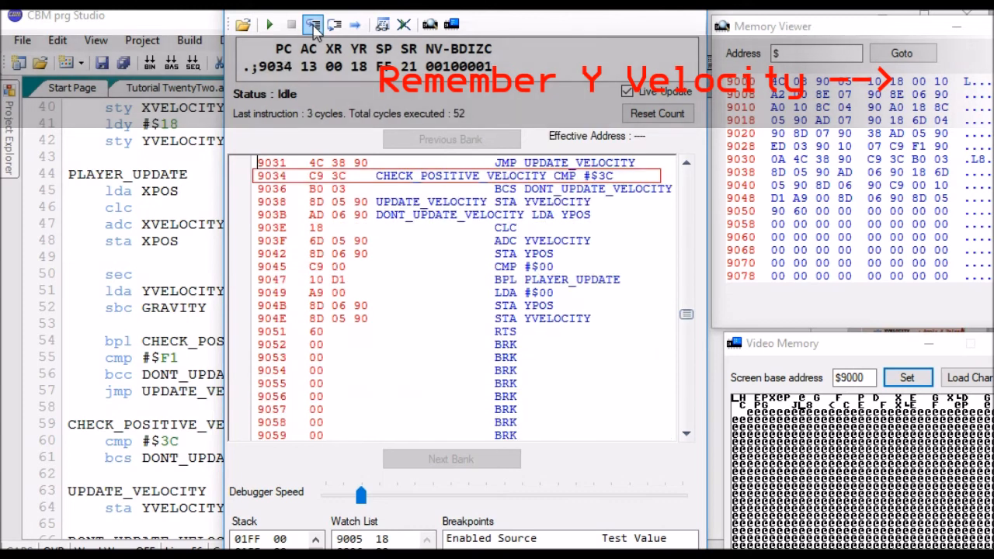
{"action": "left_click", "coordinate": [312, 24]}
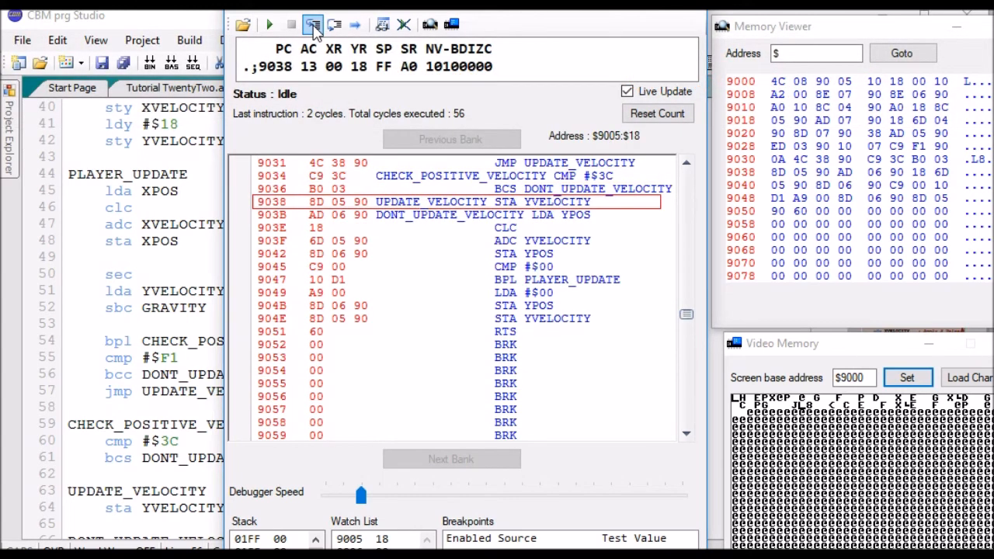
{"action": "left_click", "coordinate": [313, 24]}
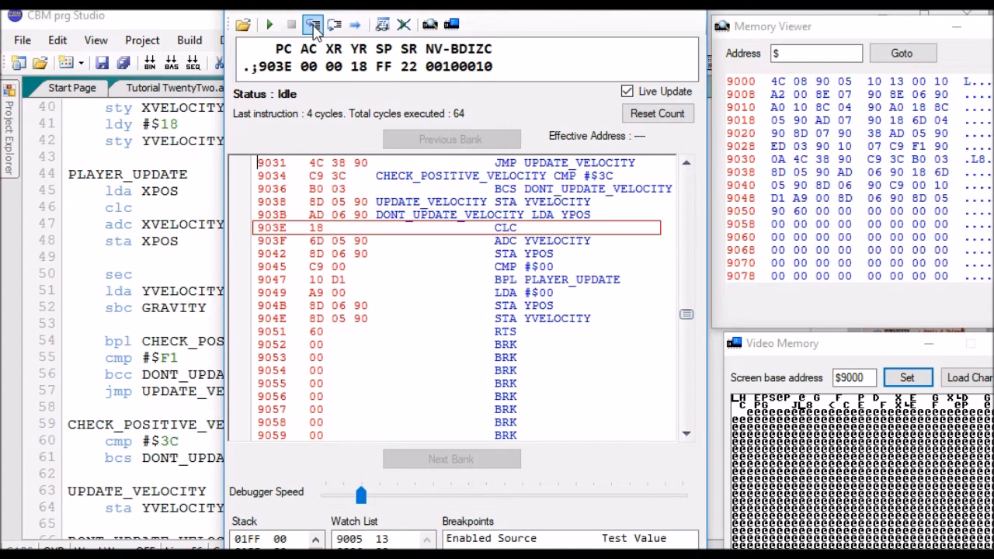
{"action": "left_click", "coordinate": [313, 24]}
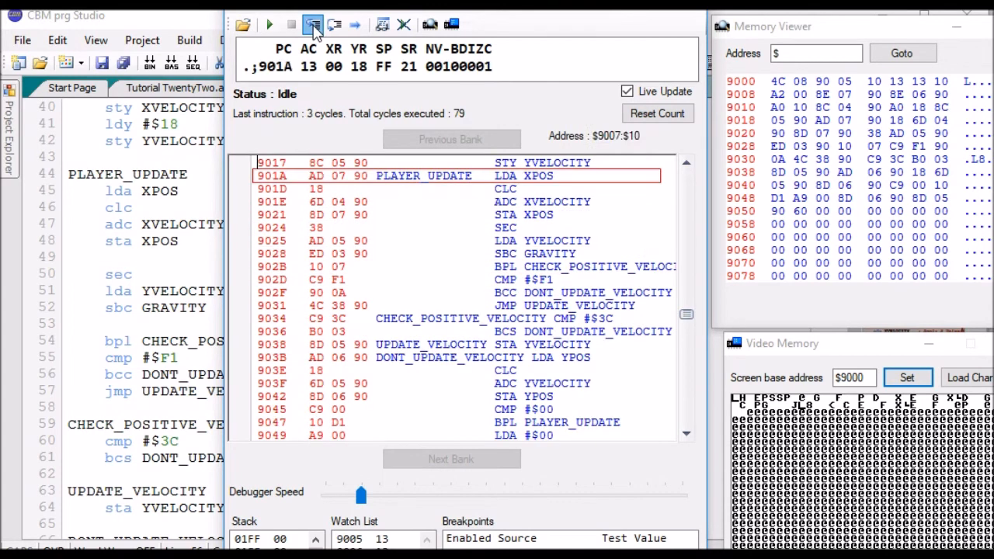
{"action": "left_click", "coordinate": [312, 24]}
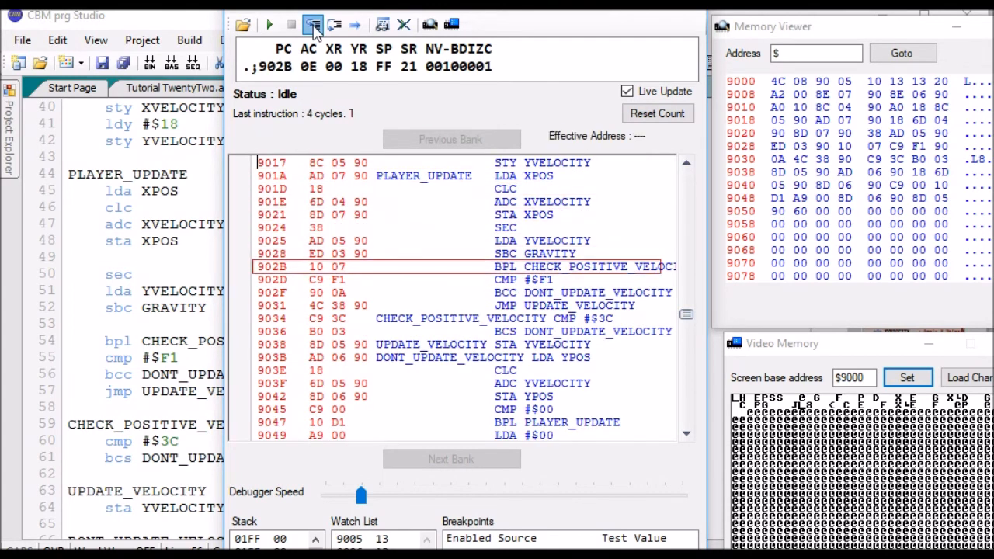
Step the next cycle through the gravity subtraction and the positive velocity compare
{"action": "left_click", "coordinate": [312, 24]}
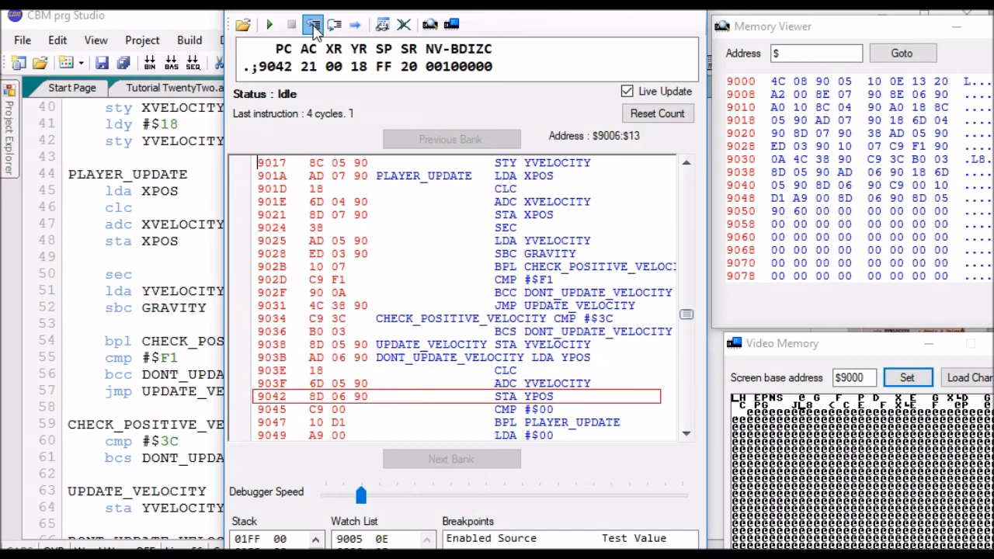
{"action": "left_click", "coordinate": [313, 24]}
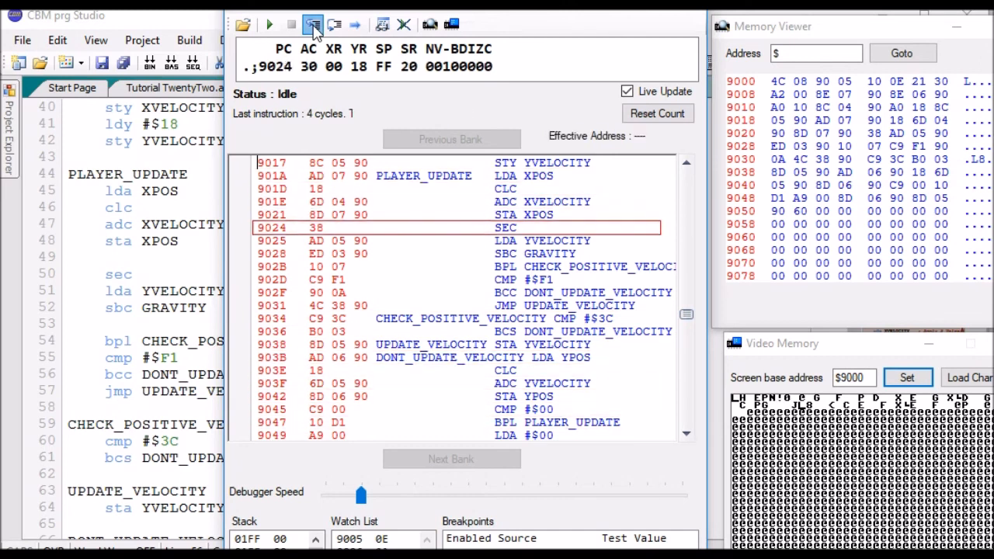
{"action": "left_click", "coordinate": [313, 24]}
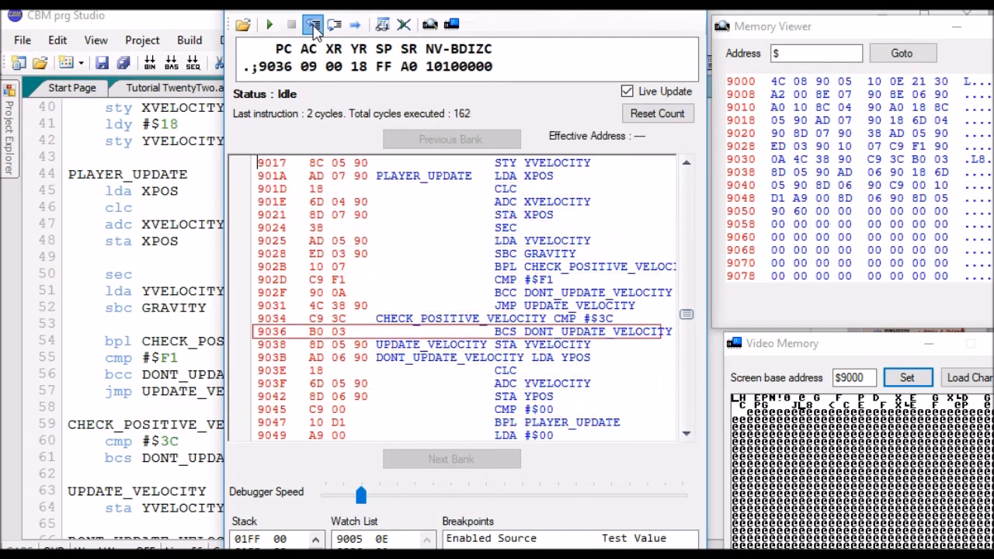
{"action": "left_click", "coordinate": [313, 25]}
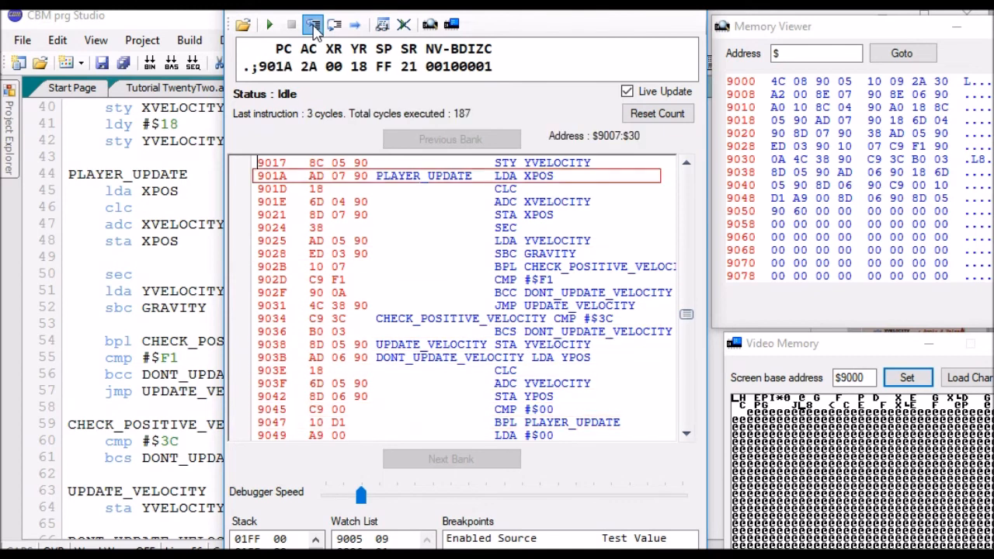
{"action": "left_click", "coordinate": [313, 24]}
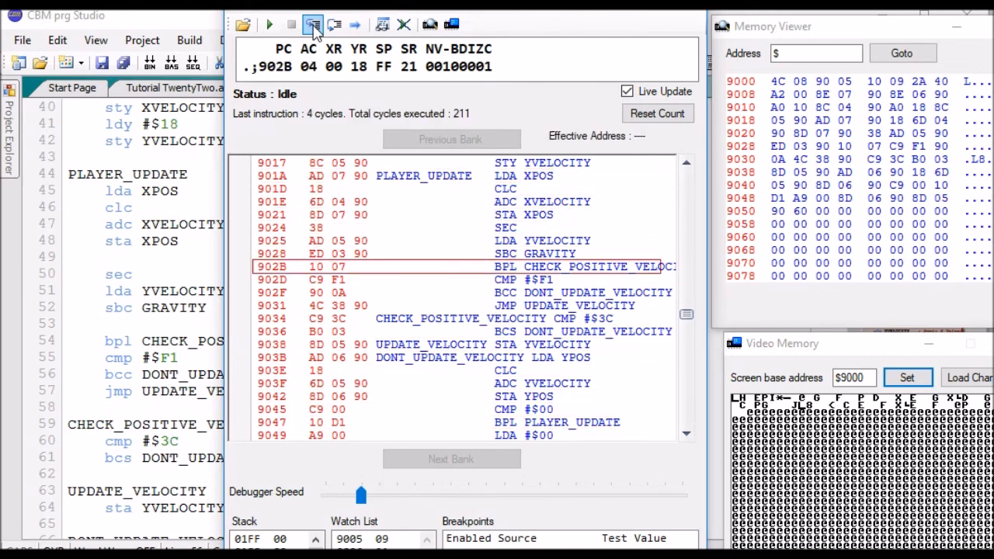
{"action": "left_click", "coordinate": [312, 24]}
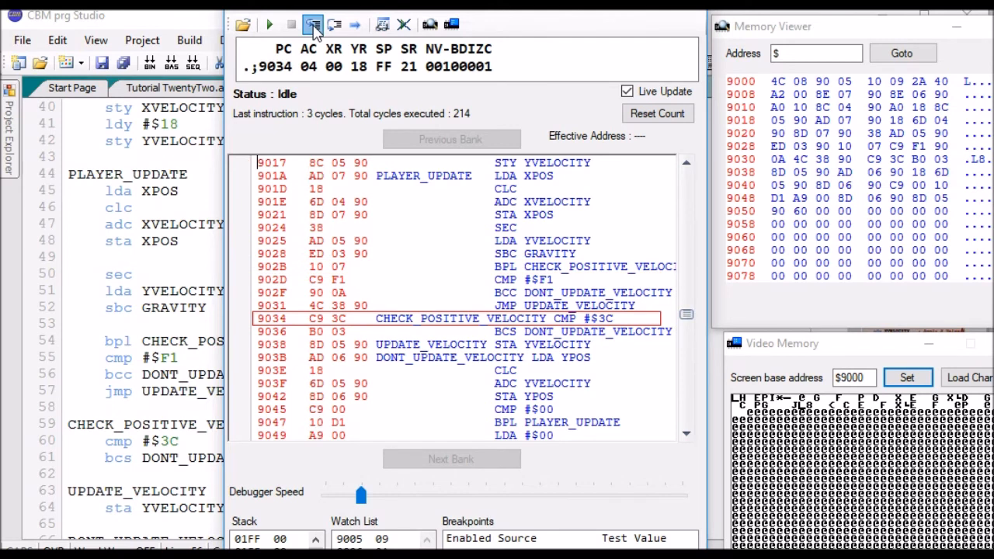
{"action": "left_click", "coordinate": [313, 24]}
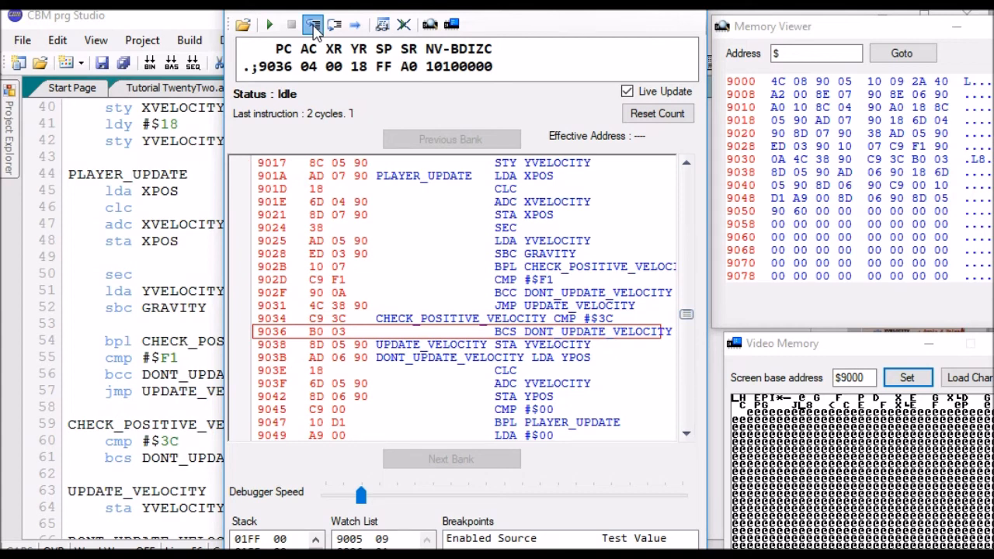
{"action": "left_click", "coordinate": [312, 24]}
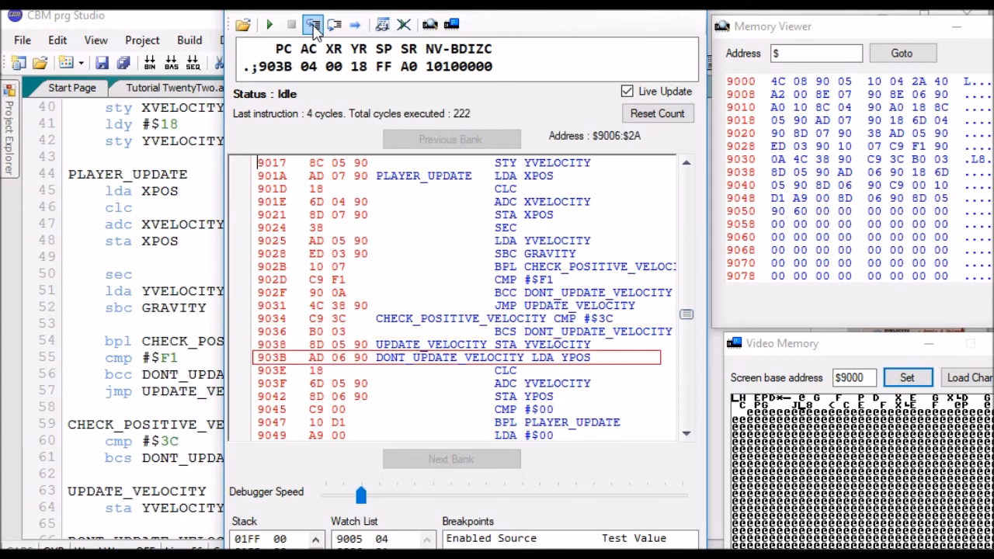
Step further cycles, adding Y velocity and comparing it against the negative limit
{"action": "left_click", "coordinate": [313, 24]}
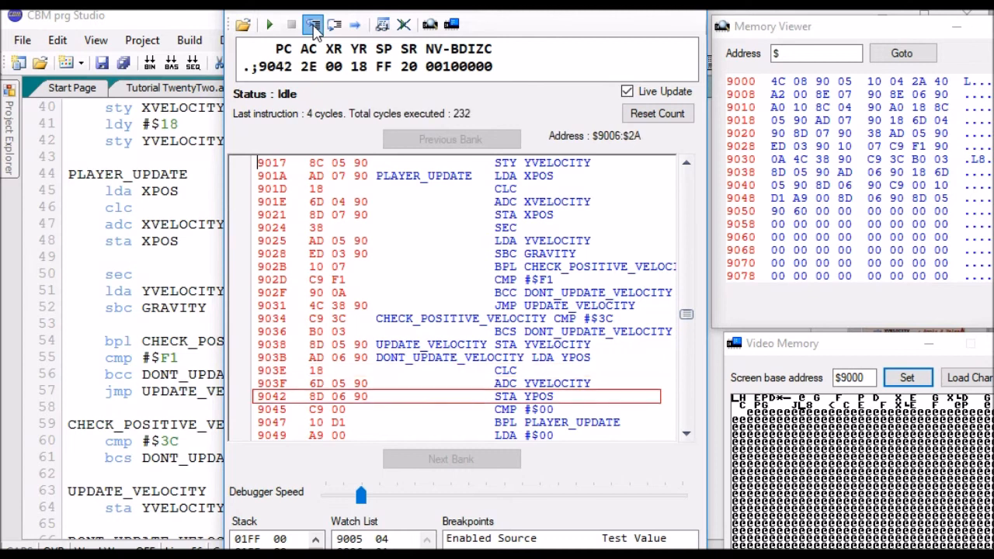
{"action": "left_click", "coordinate": [313, 24]}
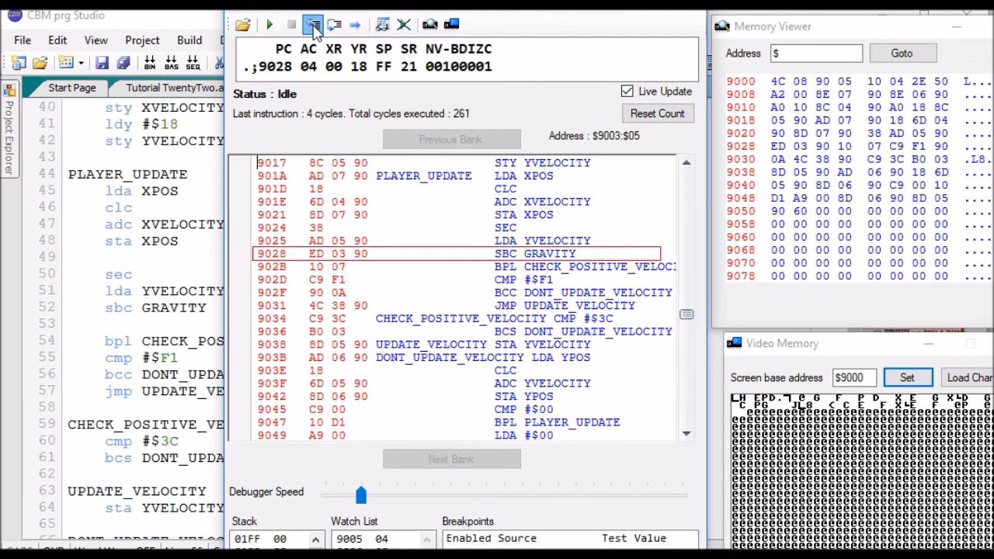
{"action": "left_click", "coordinate": [313, 24]}
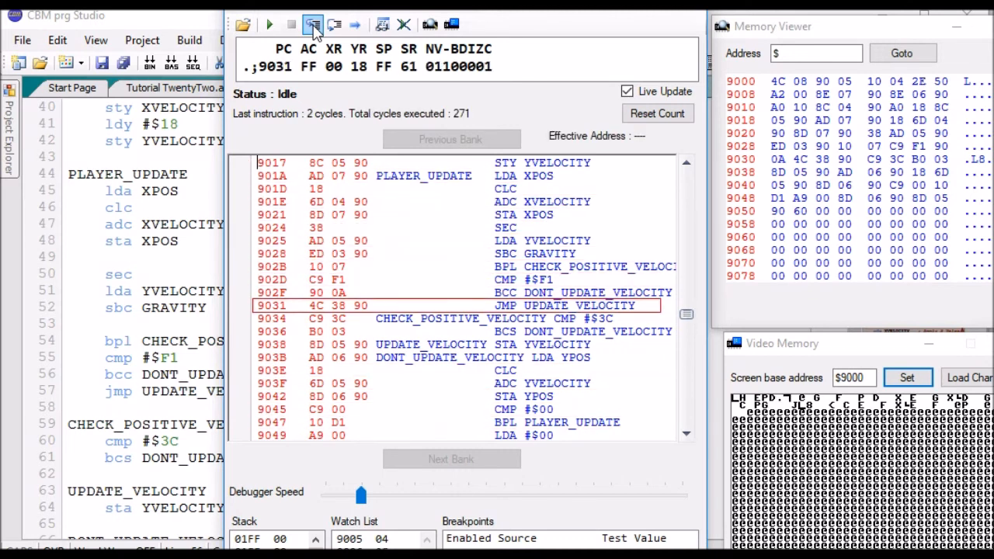
{"action": "left_click", "coordinate": [313, 24]}
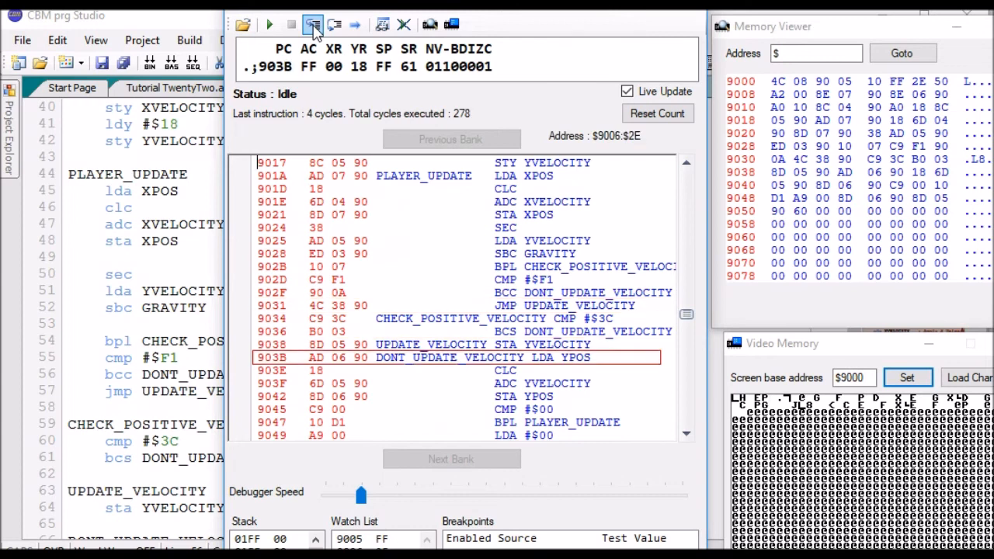
{"action": "left_click", "coordinate": [313, 24]}
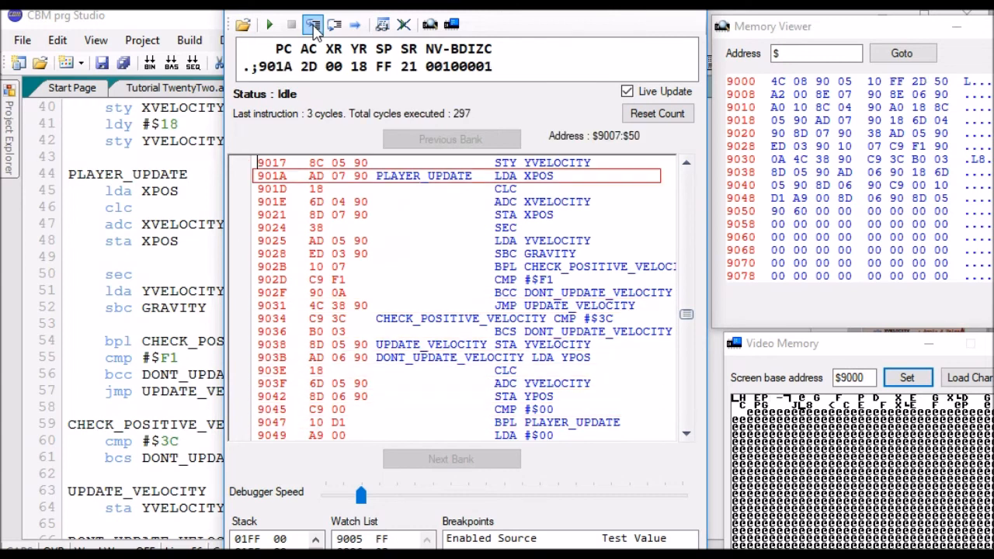
{"action": "left_click", "coordinate": [313, 24]}
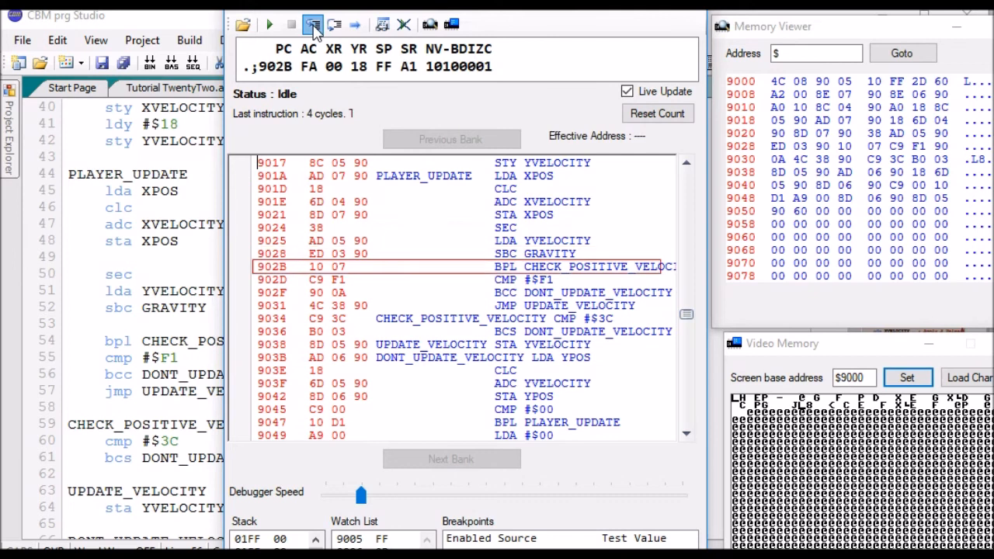
{"action": "left_click", "coordinate": [312, 24]}
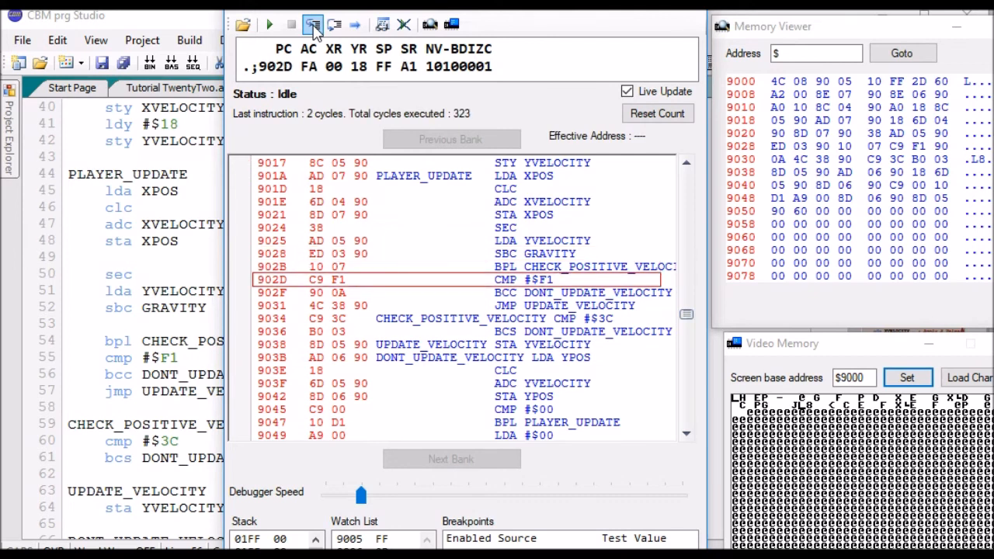
{"action": "left_click", "coordinate": [313, 24]}
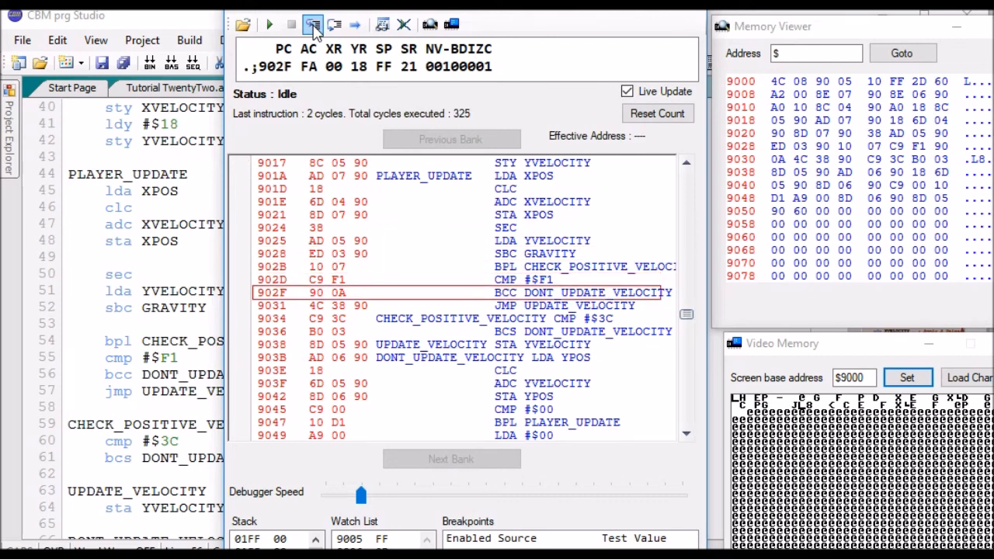
{"action": "left_click", "coordinate": [312, 24]}
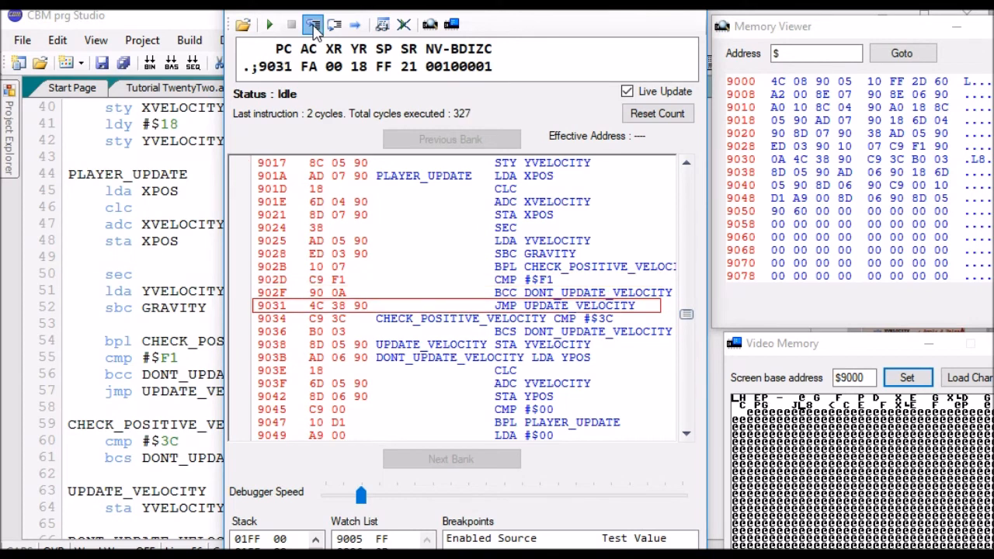
{"action": "left_click", "coordinate": [312, 24]}
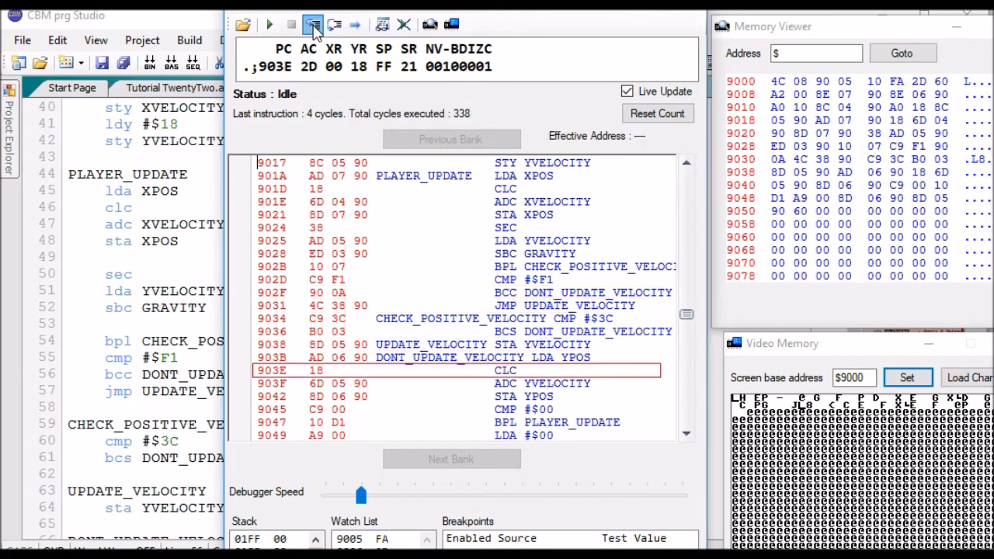
{"action": "left_click", "coordinate": [313, 24]}
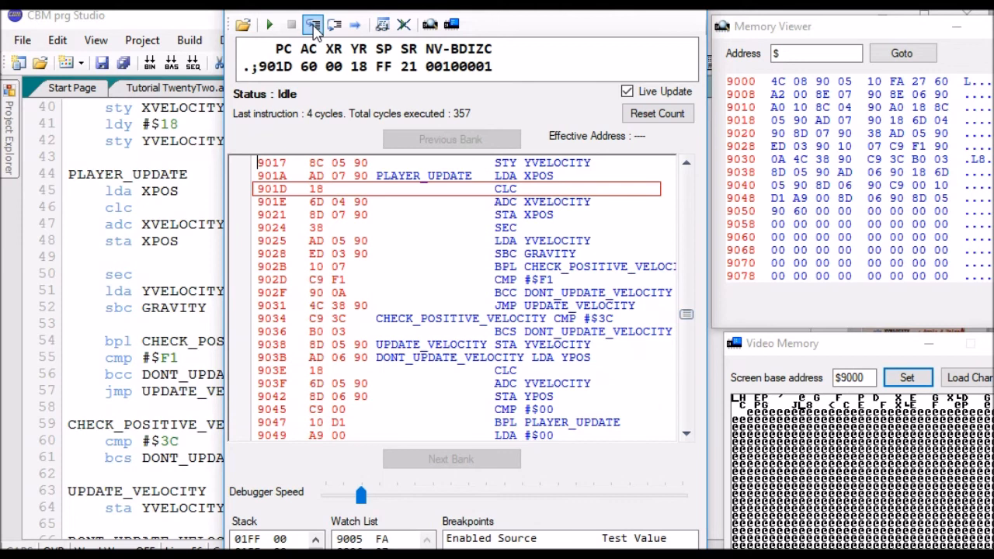
Keep stepping as velocity past the negative limit is no longer stored
{"action": "left_click", "coordinate": [311, 24]}
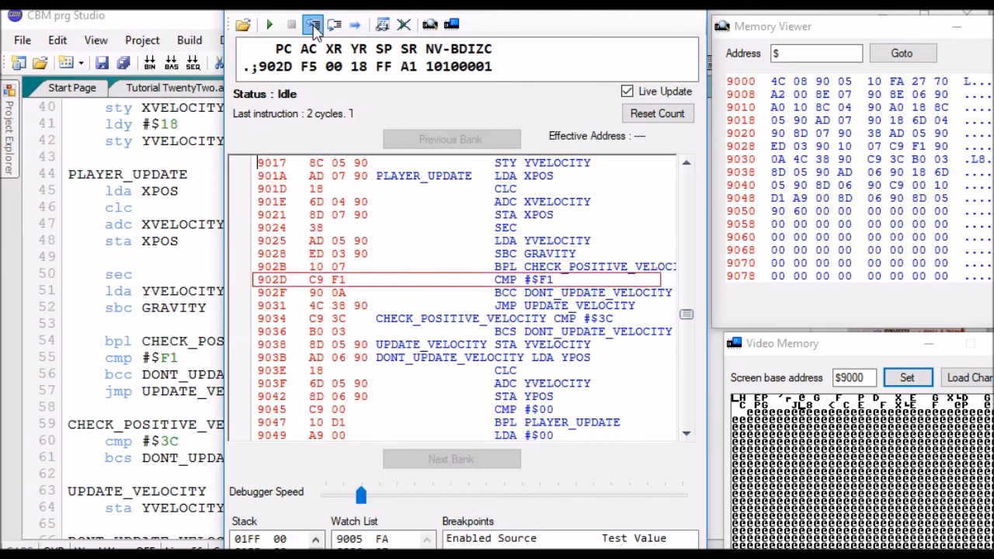
{"action": "left_click", "coordinate": [313, 24]}
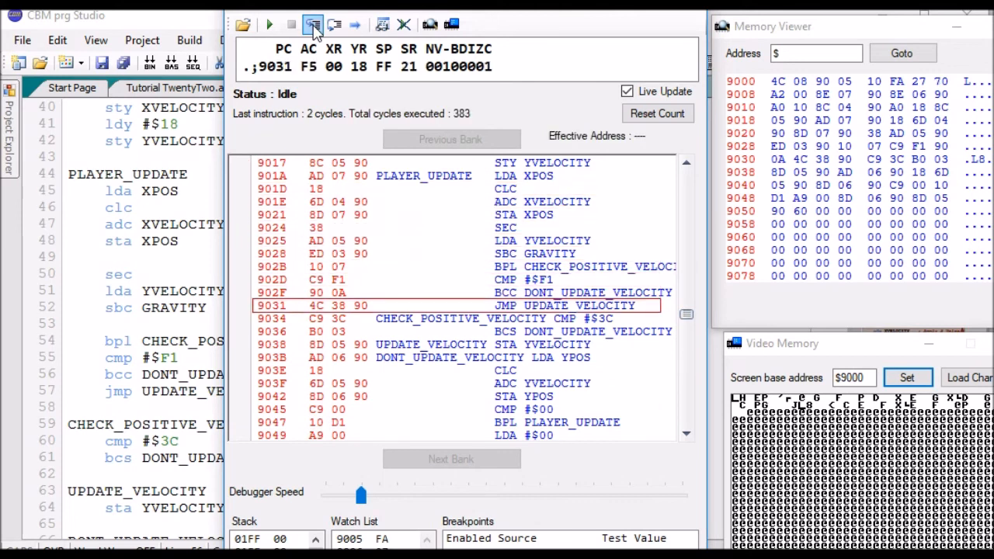
{"action": "left_click", "coordinate": [313, 24]}
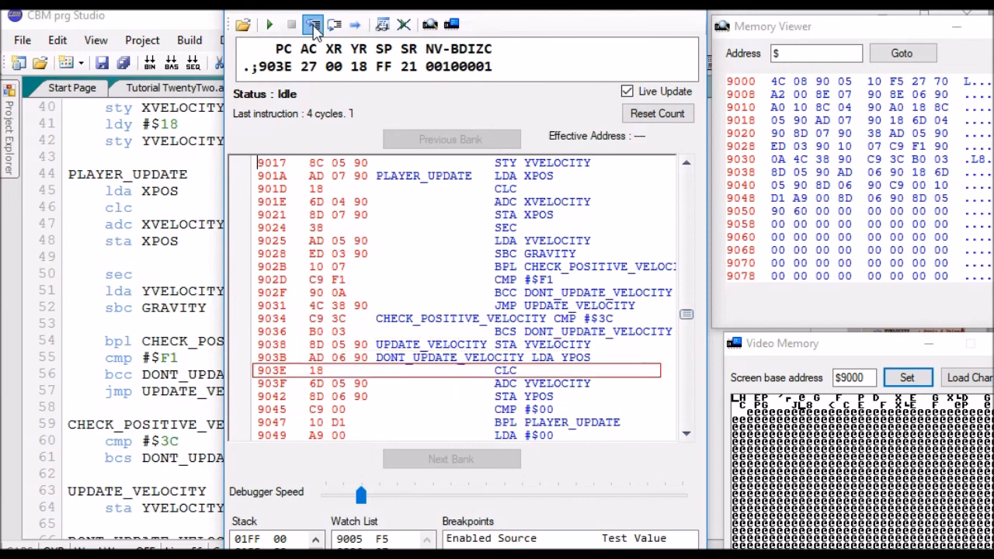
{"action": "left_click", "coordinate": [313, 25]}
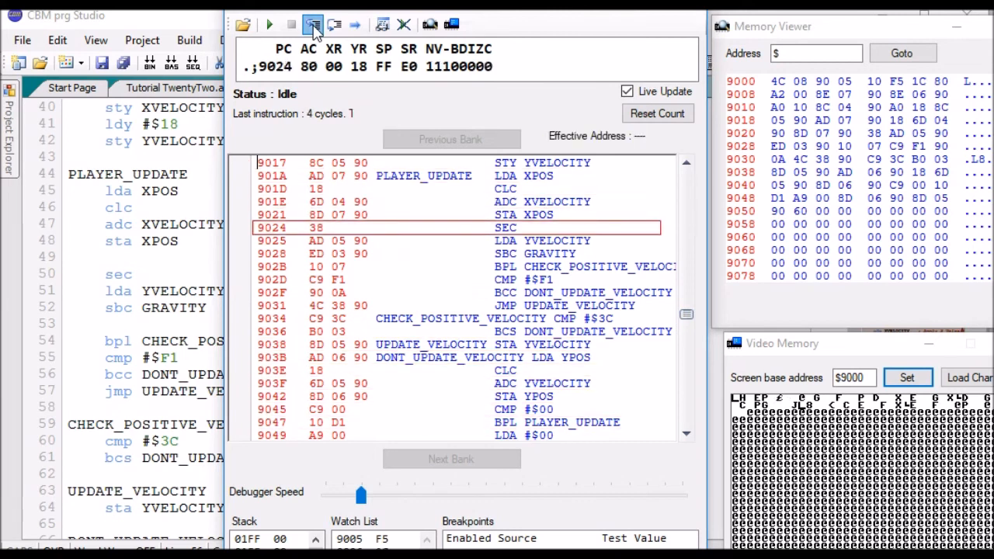
{"action": "left_click", "coordinate": [313, 24]}
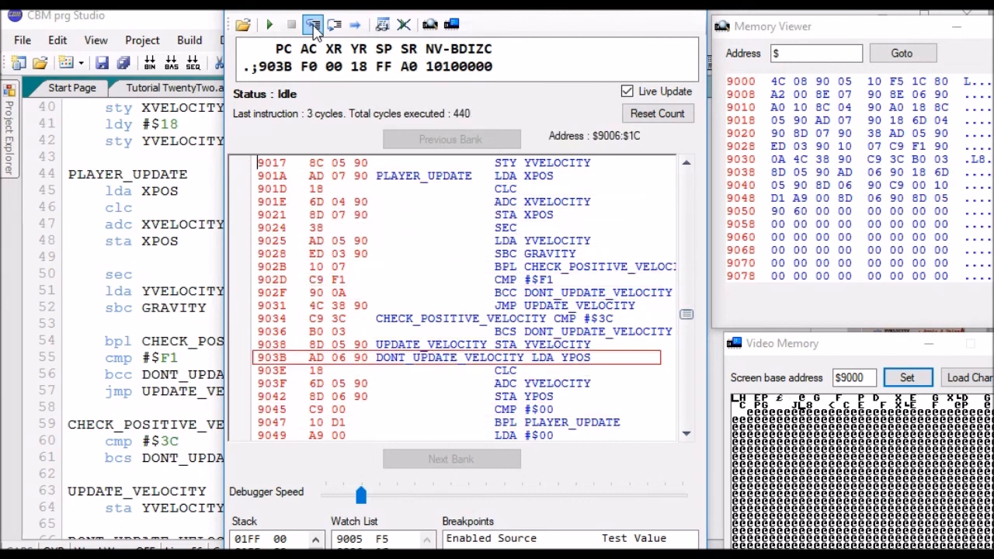
{"action": "left_click", "coordinate": [313, 24]}
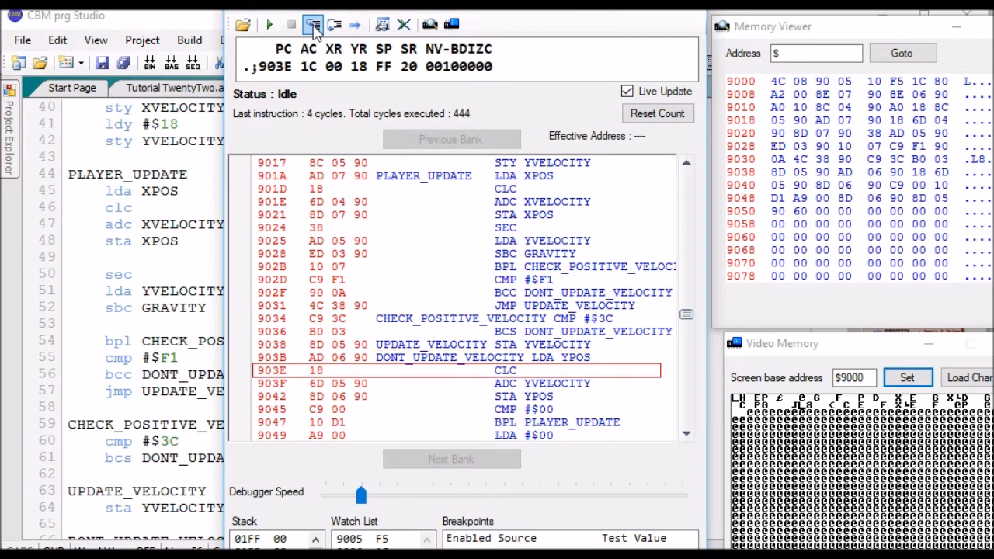
{"action": "left_click", "coordinate": [313, 24]}
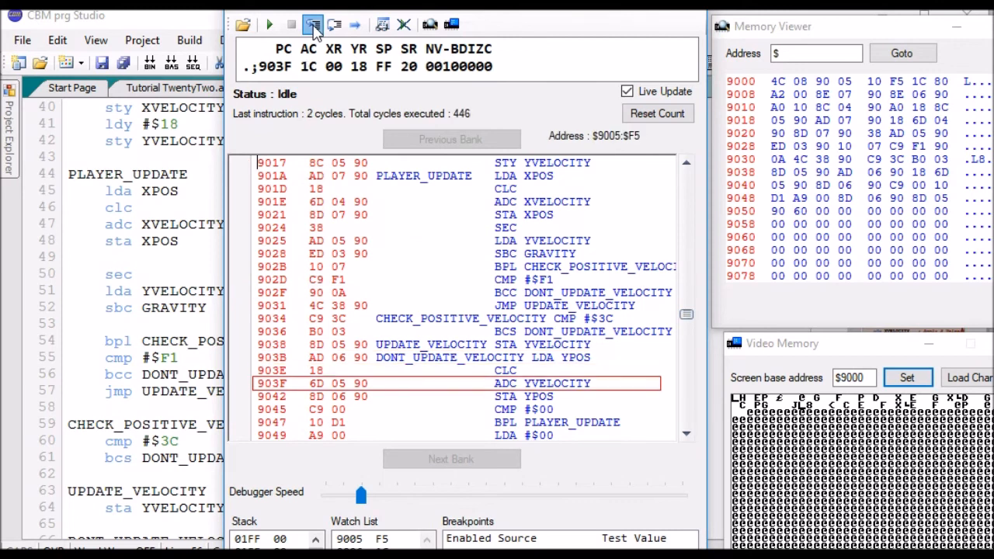
{"action": "left_click", "coordinate": [312, 24]}
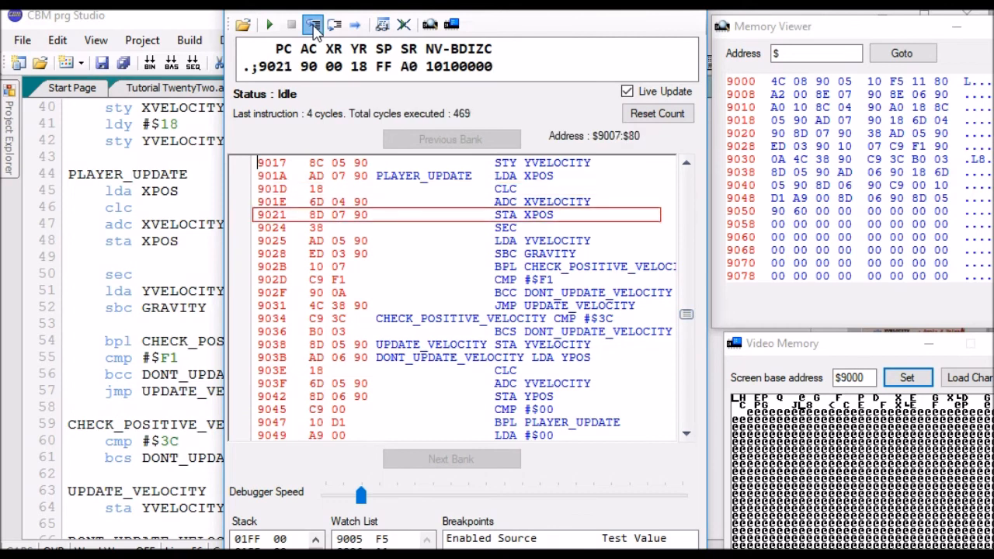
{"action": "left_click", "coordinate": [312, 24]}
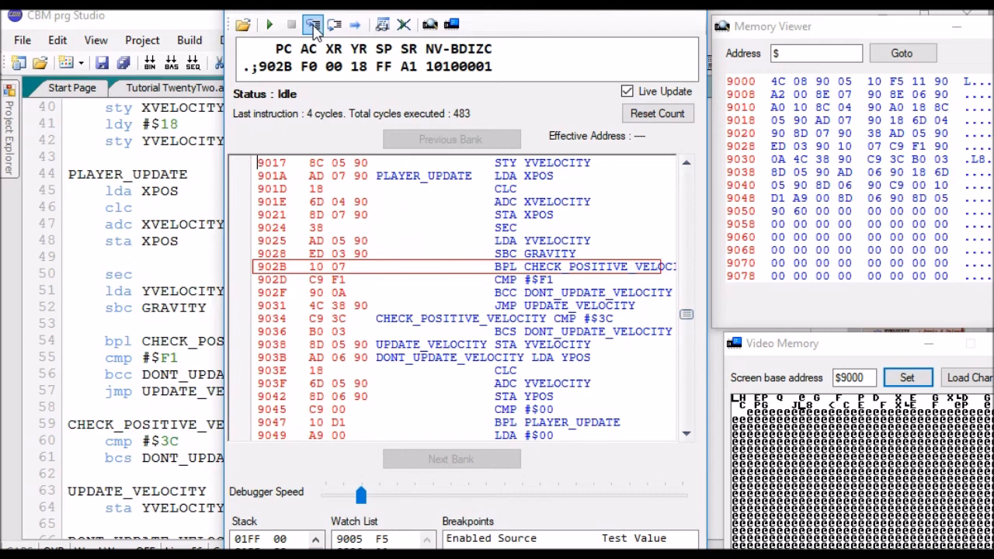
Step the final cycle through the negative compare to the routine's rts
{"action": "left_click", "coordinate": [312, 24]}
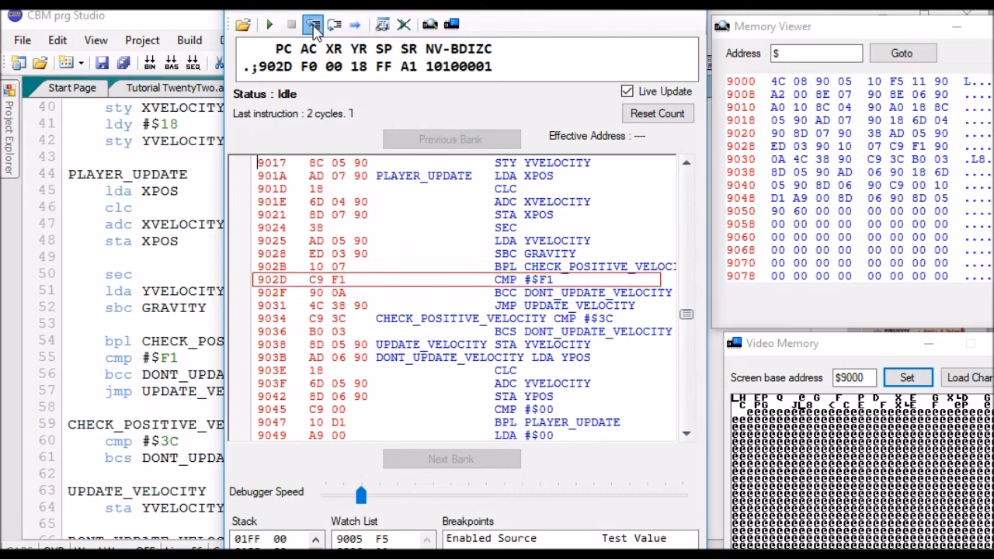
{"action": "left_click", "coordinate": [313, 25]}
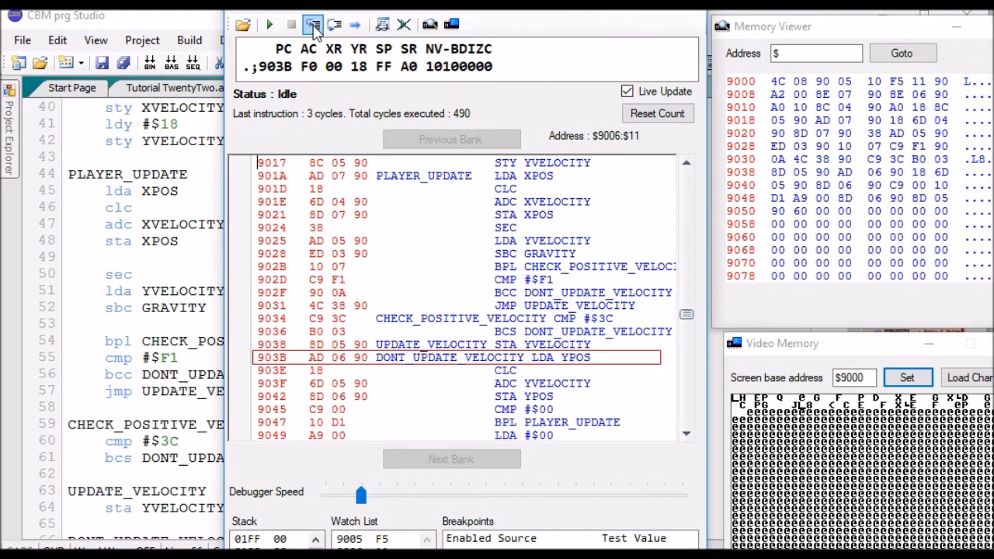
{"action": "left_click", "coordinate": [312, 24]}
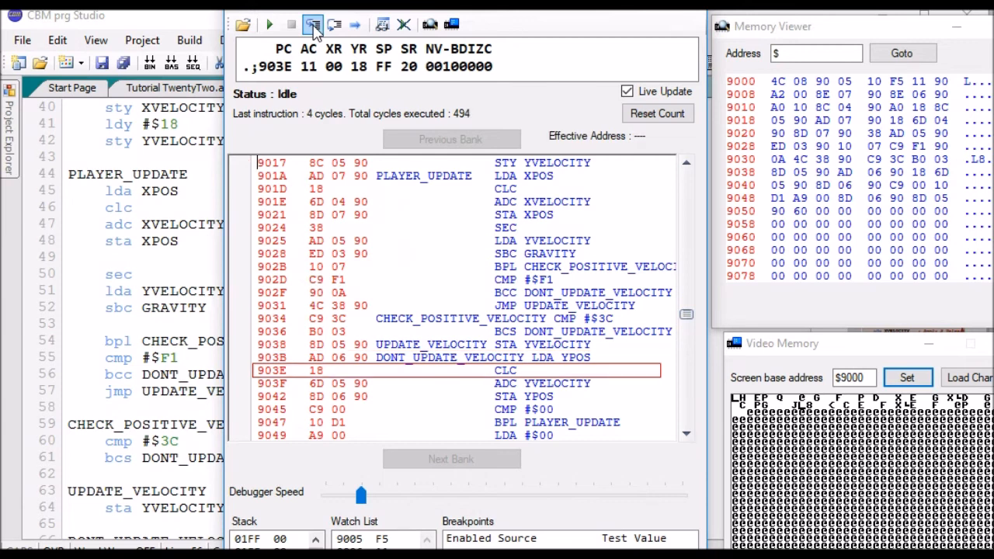
{"action": "left_click", "coordinate": [312, 24]}
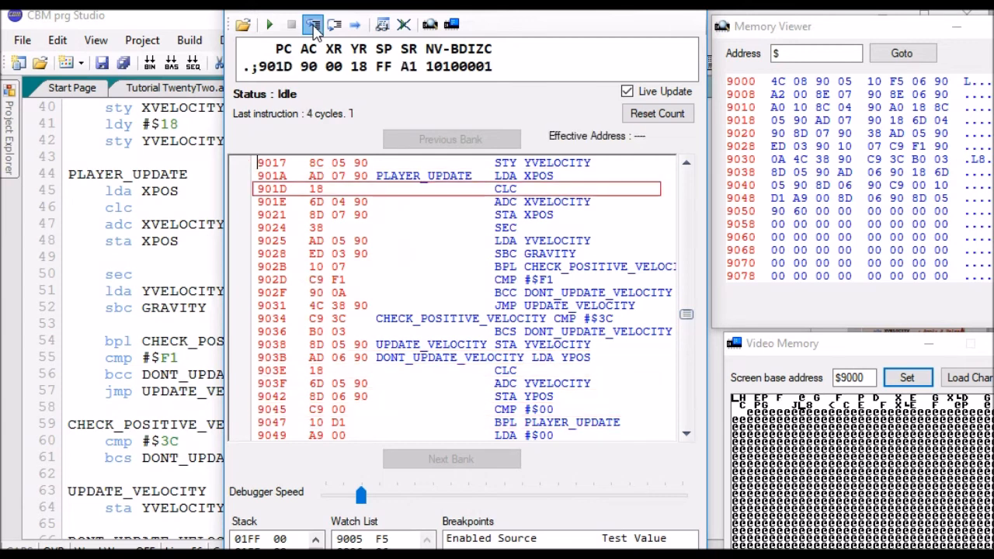
{"action": "left_click", "coordinate": [313, 24]}
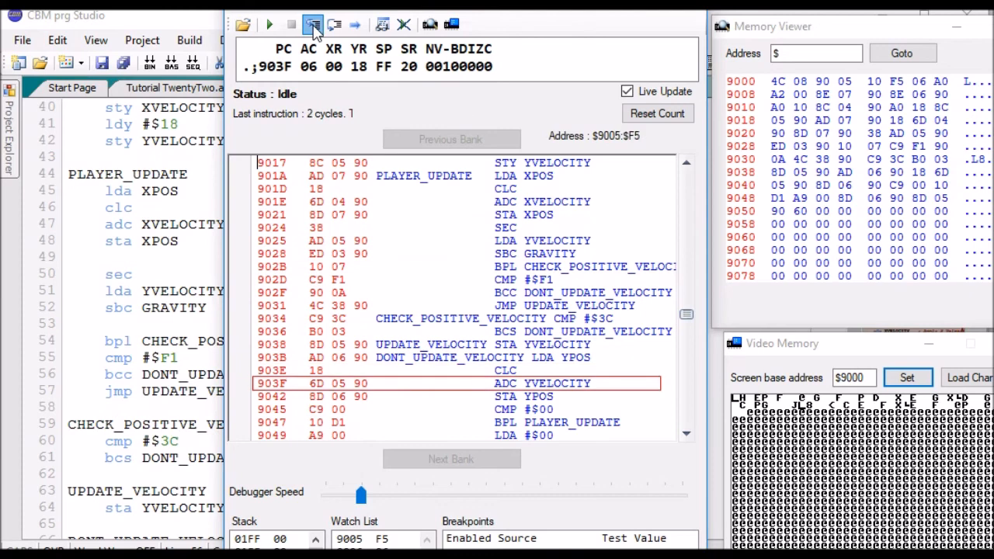
{"action": "left_click", "coordinate": [312, 24]}
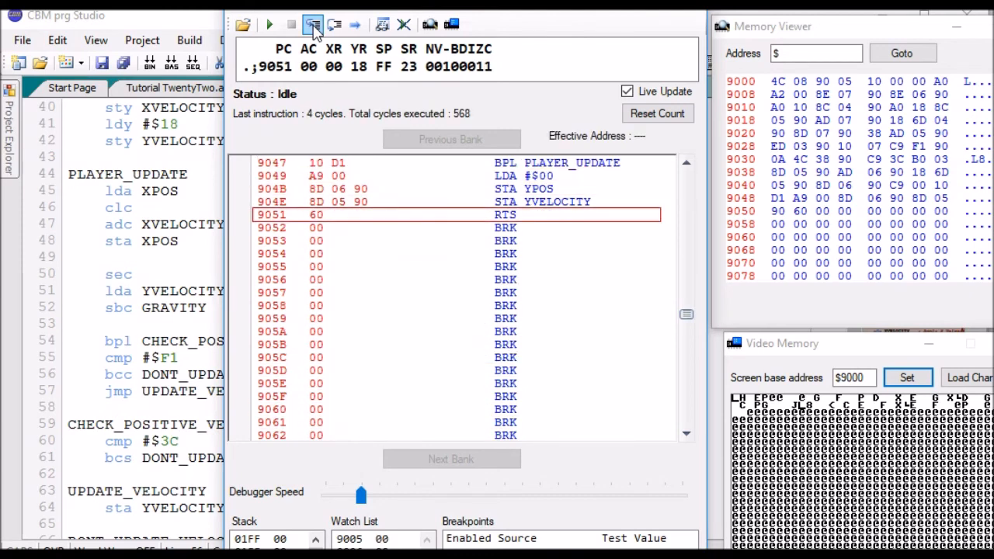
{"action": "left_click", "coordinate": [313, 24]}
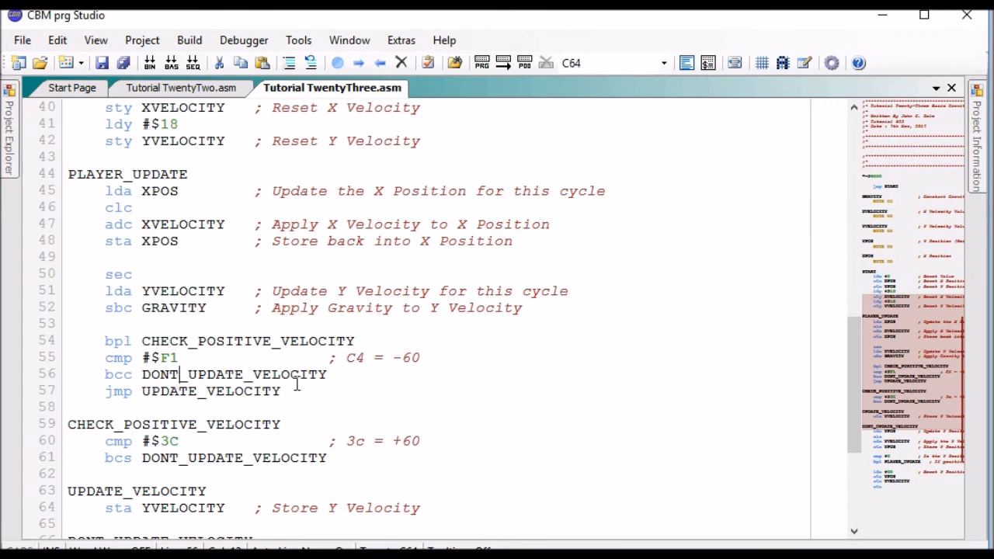
{"action": "mouse_move", "coordinate": [644, 410]}
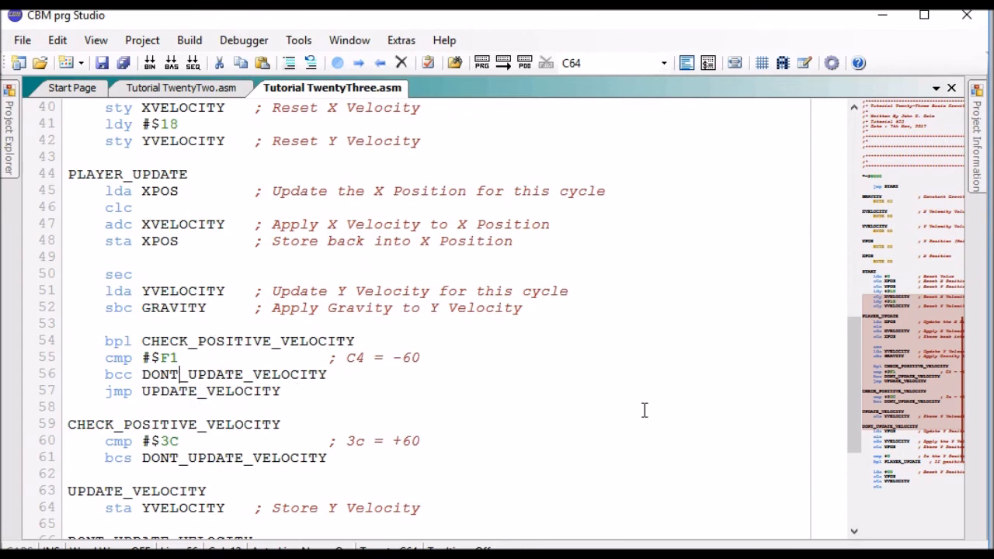
Scroll the source to lines 48–73 to review the velocity limit checks and floor test
{"action": "scroll", "scroll_direction": "down", "scroll_amount": 3}
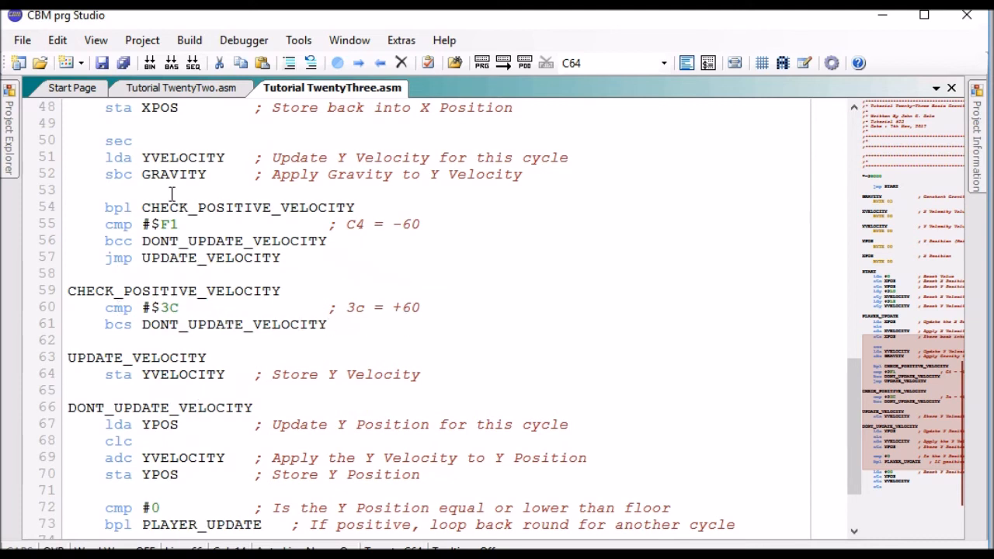
{"action": "mouse_move", "coordinate": [310, 251]}
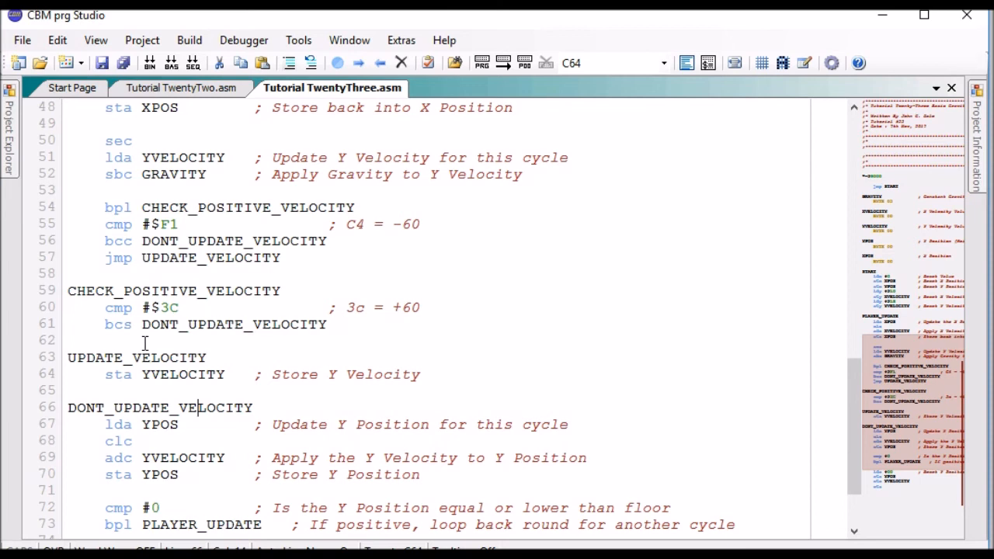
{"action": "mouse_move", "coordinate": [365, 338]}
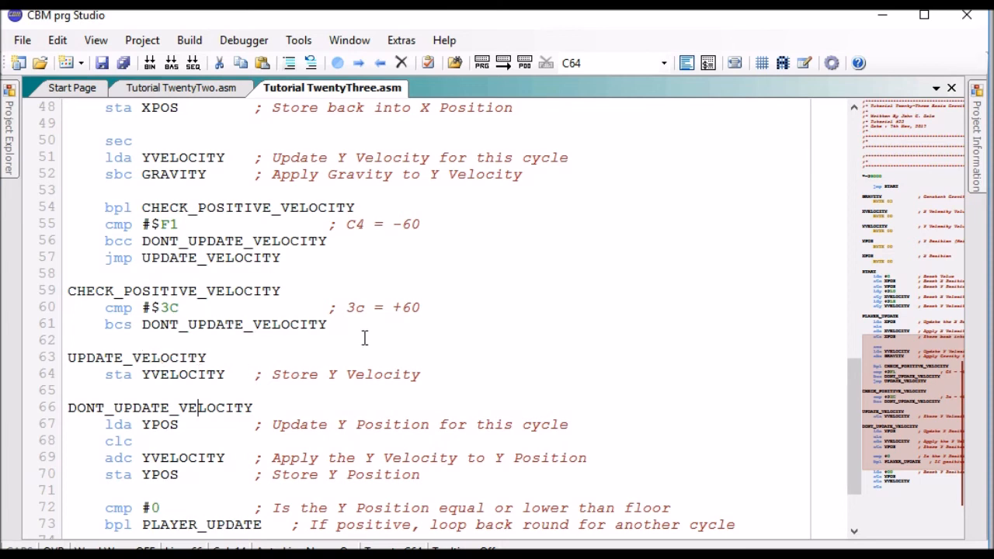
{"action": "mouse_move", "coordinate": [153, 241]}
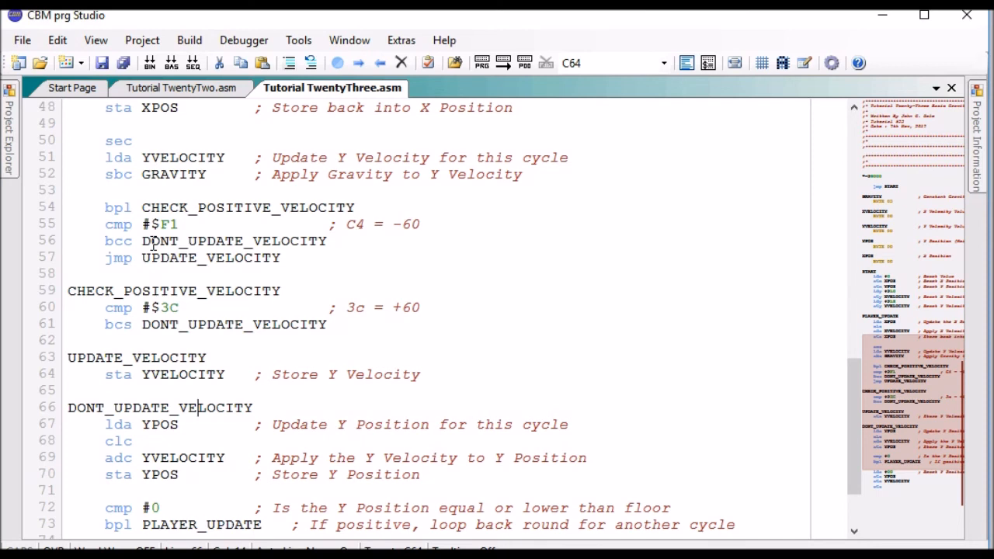
{"action": "mouse_move", "coordinate": [278, 309]}
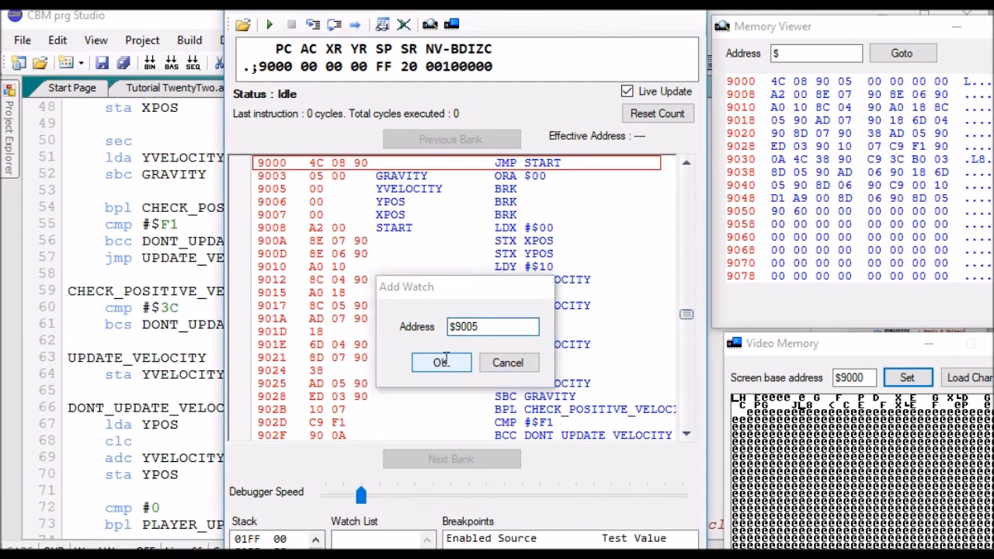
Confirm the Y velocity watch at address $9005
{"action": "left_click", "coordinate": [440, 363]}
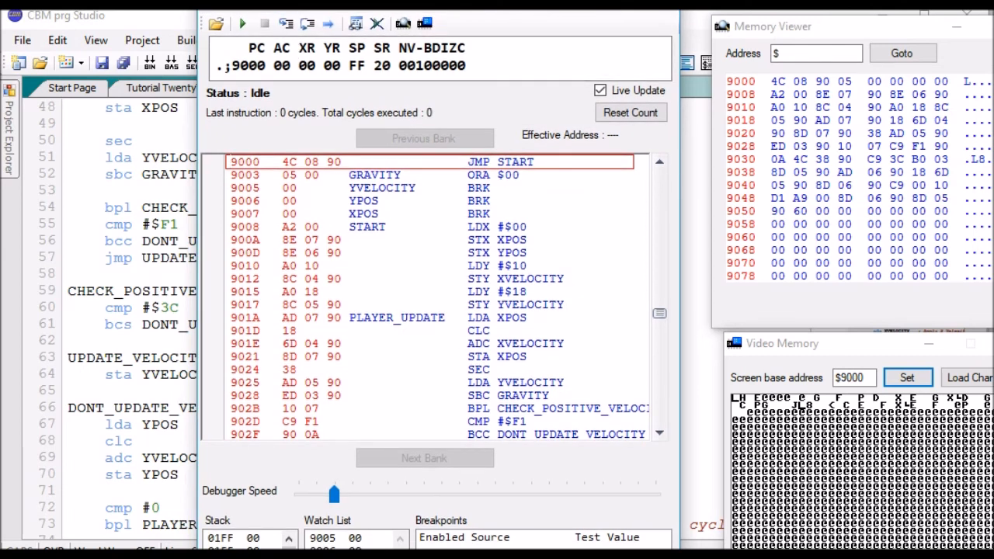
Step the program through its first gravity calculations and update cycles
{"action": "left_click", "coordinate": [286, 23]}
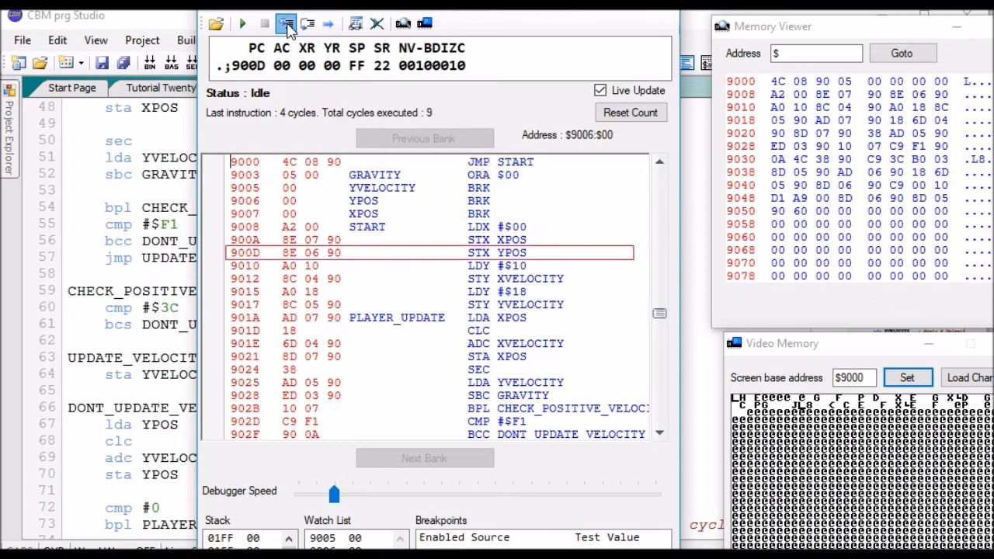
{"action": "left_click", "coordinate": [287, 23]}
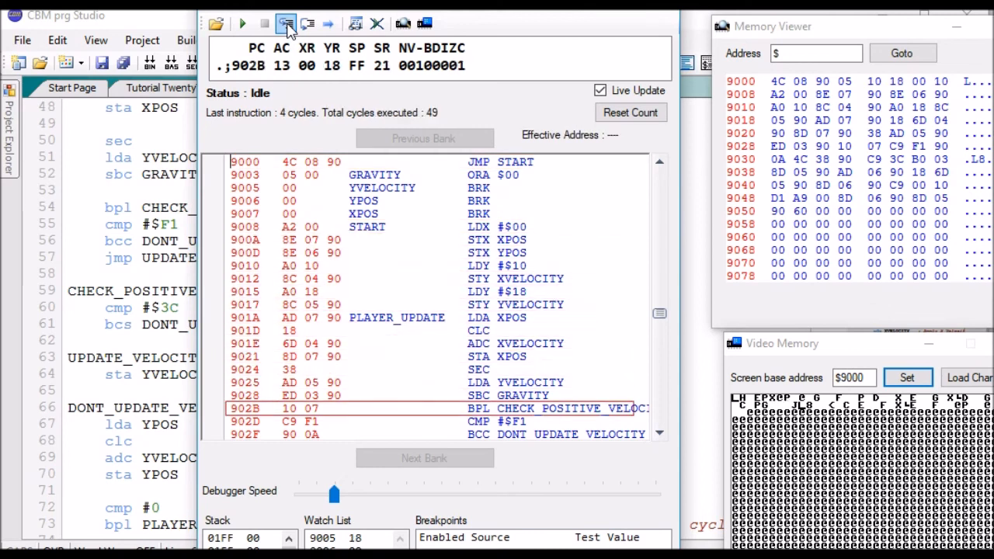
{"action": "left_click", "coordinate": [286, 23]}
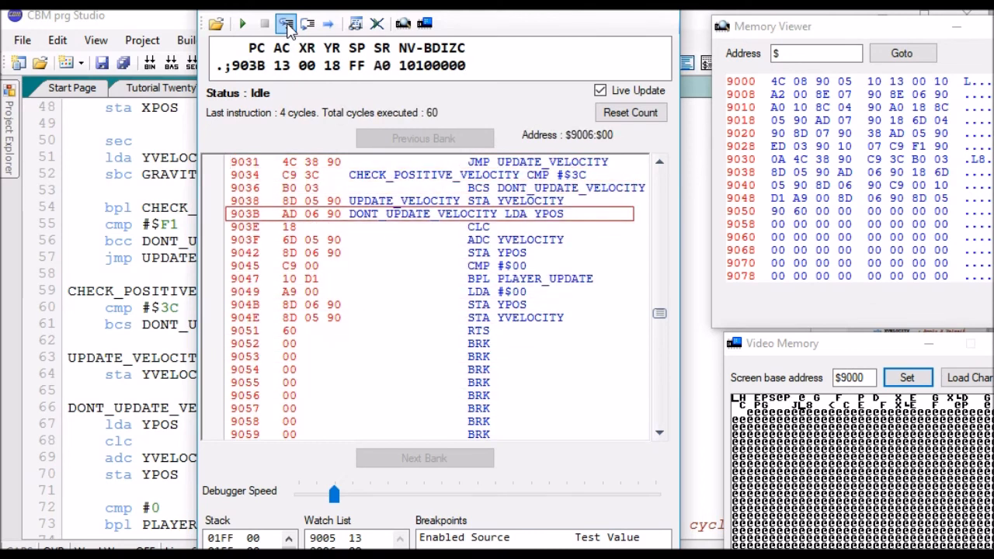
{"action": "left_click", "coordinate": [285, 23]}
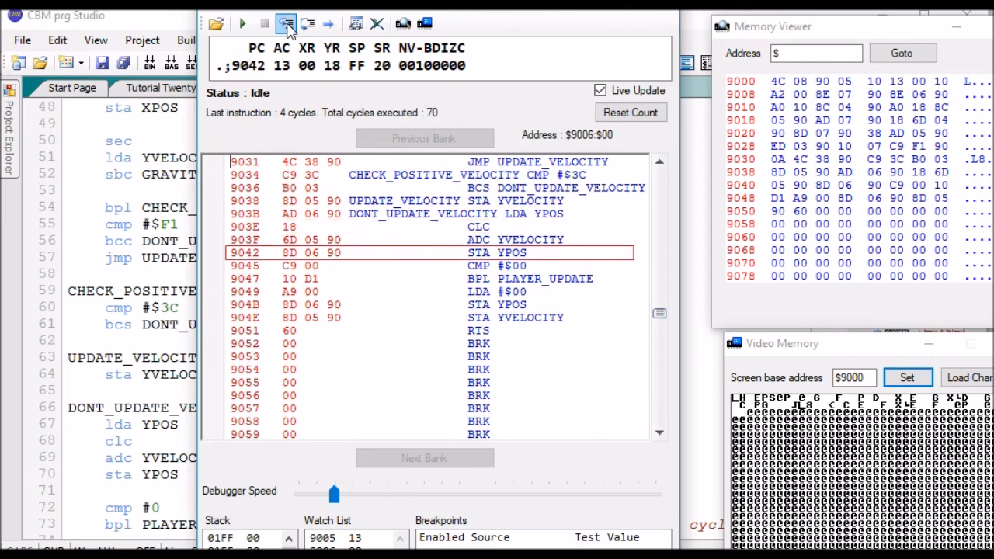
{"action": "left_click", "coordinate": [285, 23]}
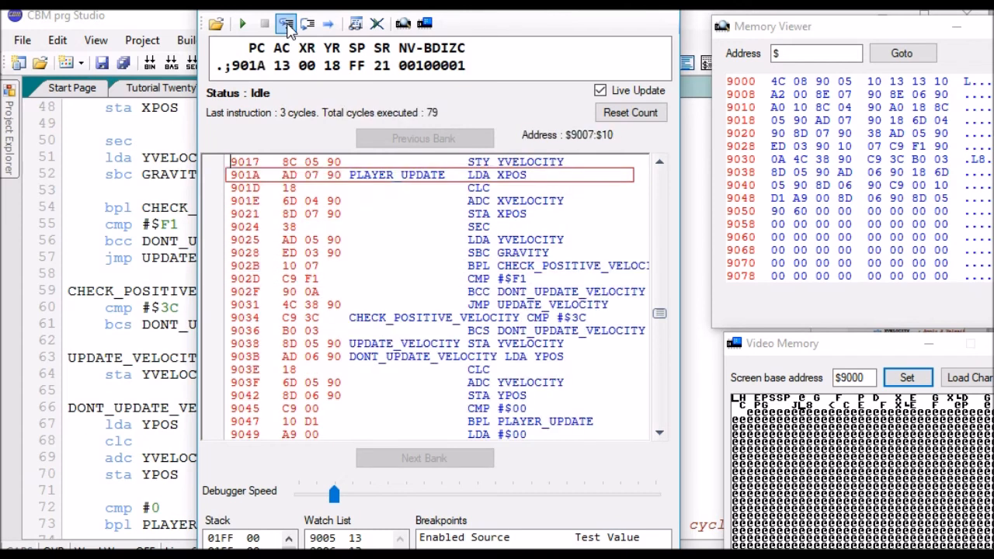
{"action": "left_click", "coordinate": [285, 23]}
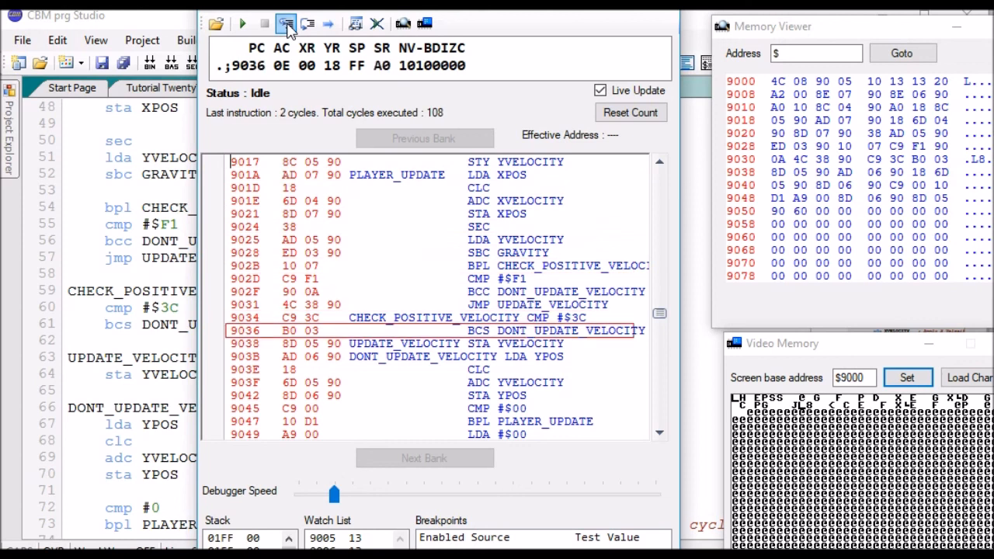
{"action": "left_click", "coordinate": [287, 23]}
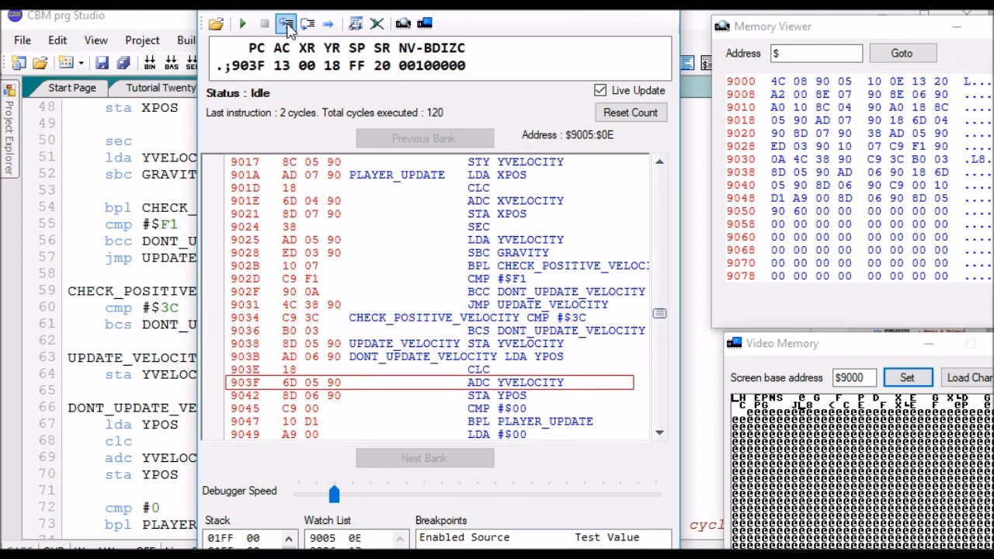
{"action": "left_click", "coordinate": [285, 23]}
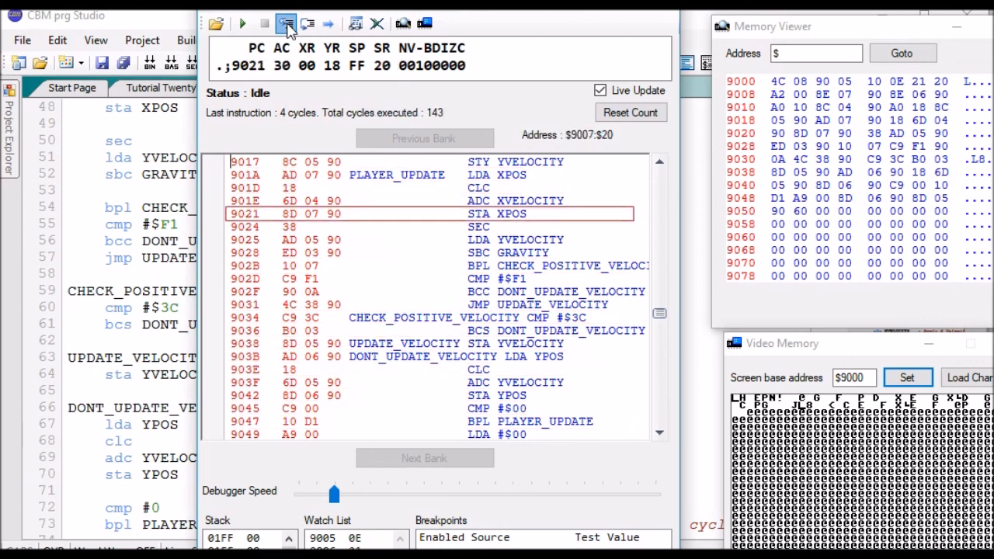
Step through the floor comparison, gravity subtraction and the $F1 negative limit compare
{"action": "left_click", "coordinate": [286, 23]}
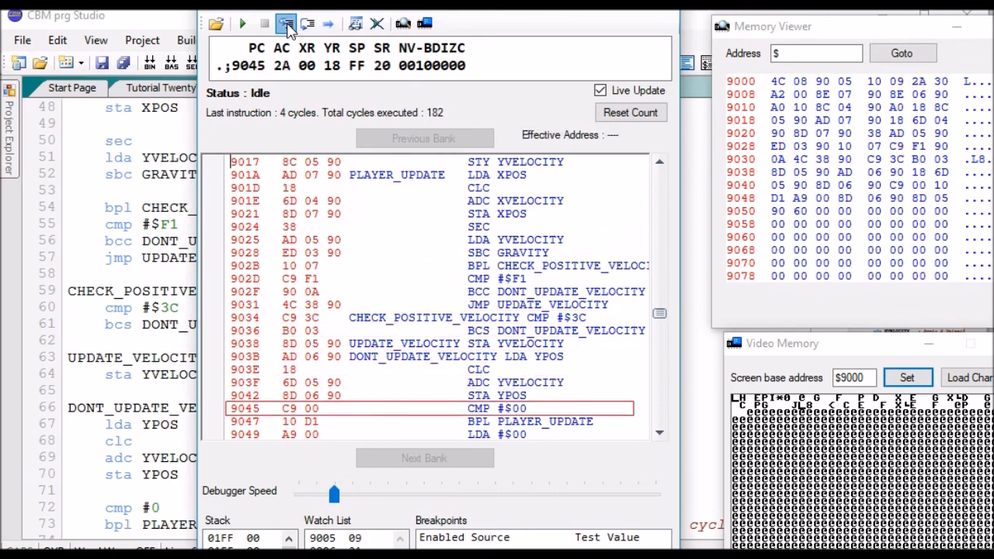
{"action": "left_click", "coordinate": [286, 24]}
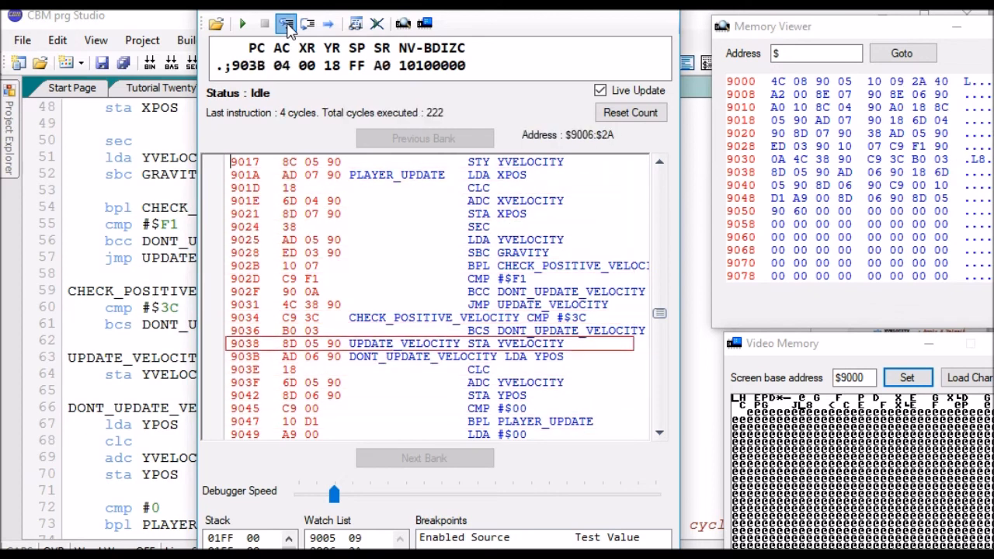
{"action": "left_click", "coordinate": [286, 23]}
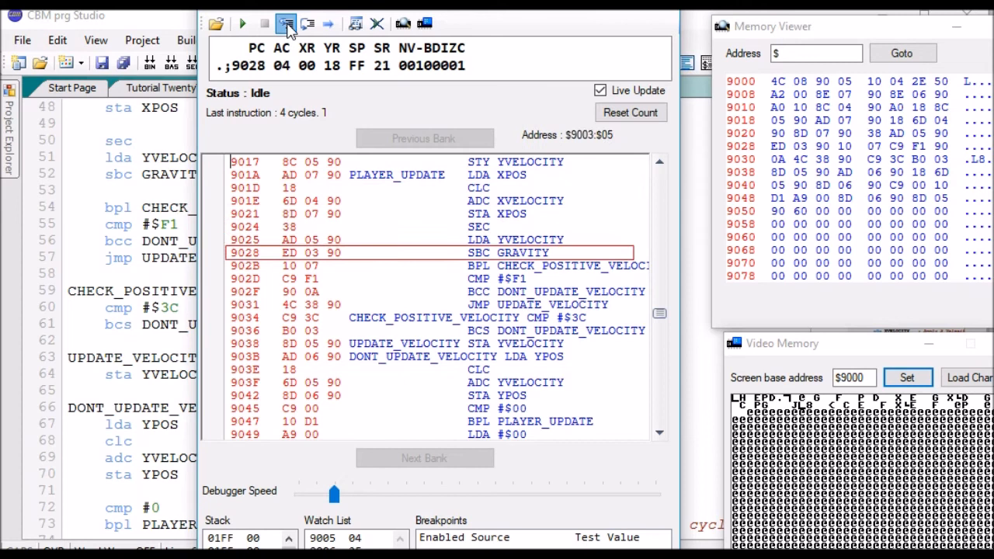
{"action": "left_click", "coordinate": [285, 23]}
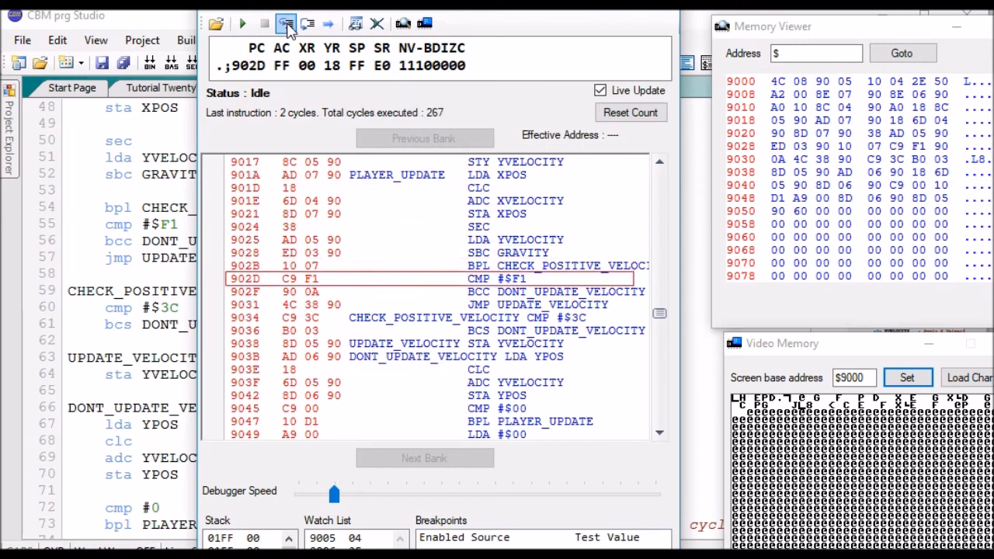
{"action": "left_click", "coordinate": [286, 24]}
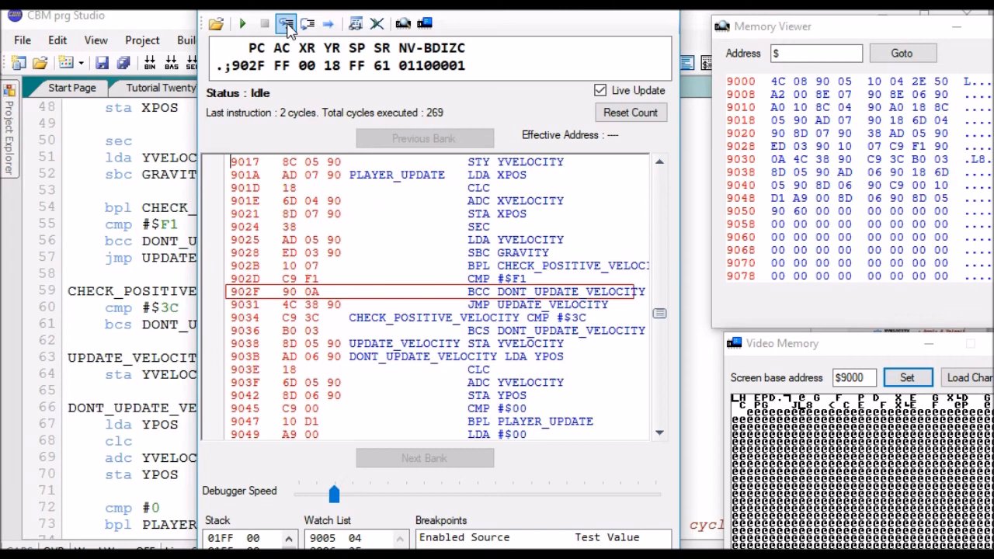
{"action": "left_click", "coordinate": [286, 23]}
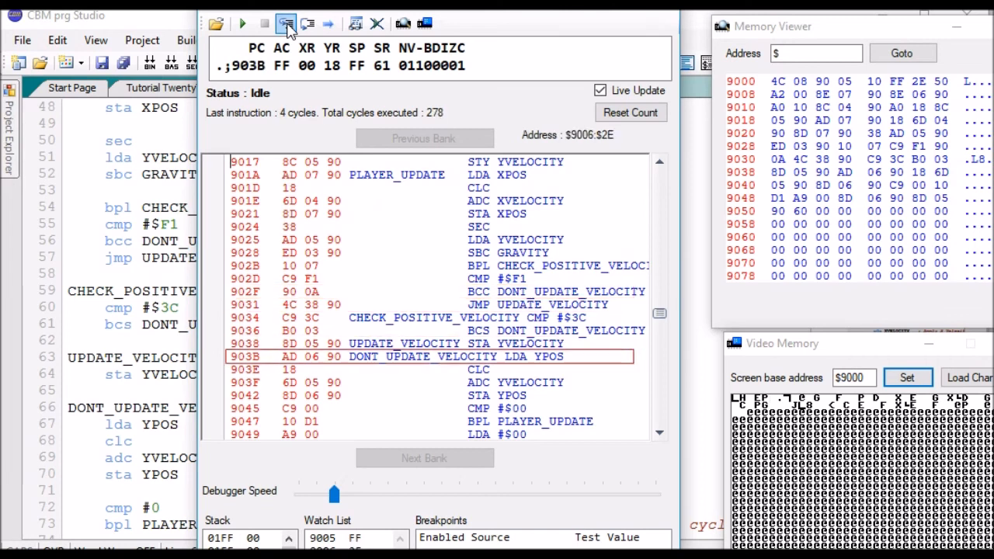
{"action": "left_click", "coordinate": [286, 23]}
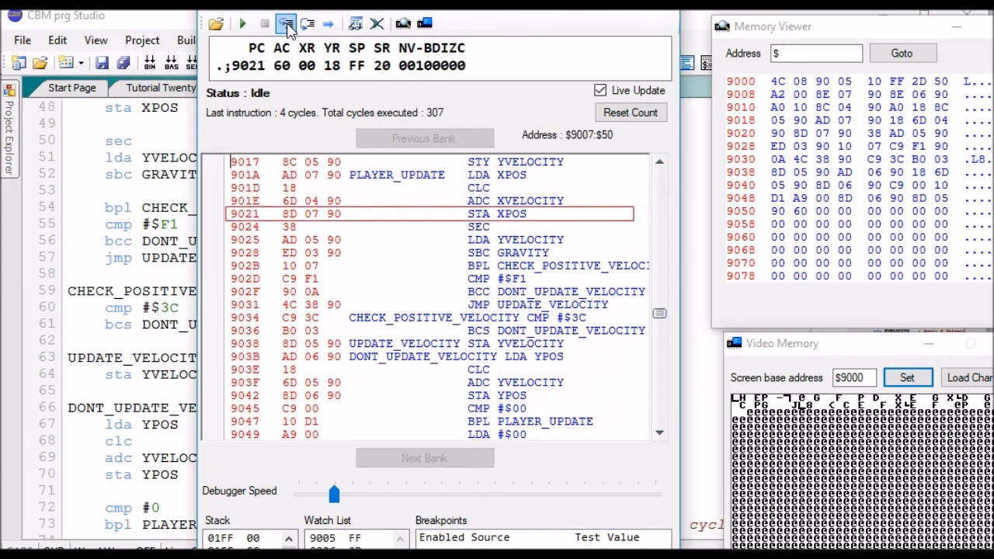
{"action": "left_click", "coordinate": [285, 23]}
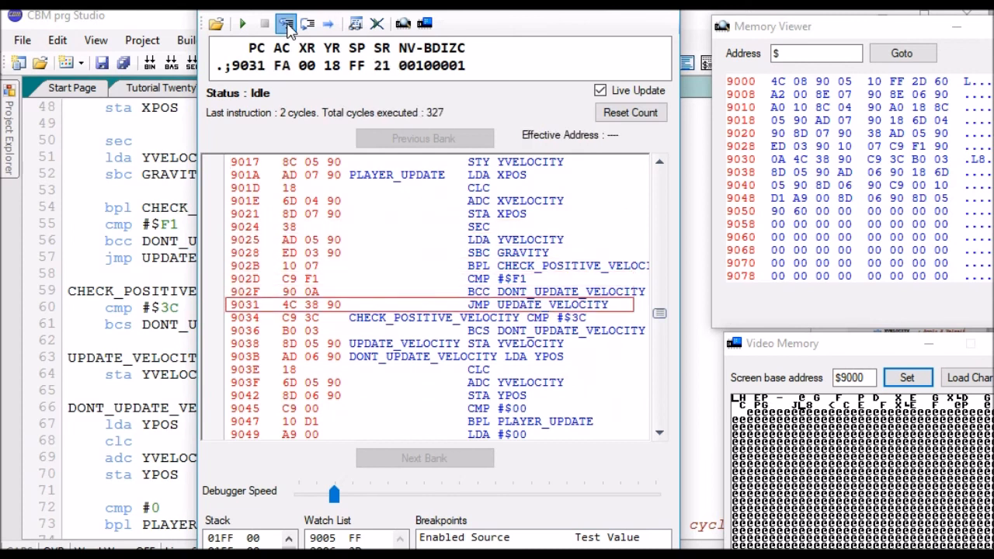
{"action": "left_click", "coordinate": [286, 23]}
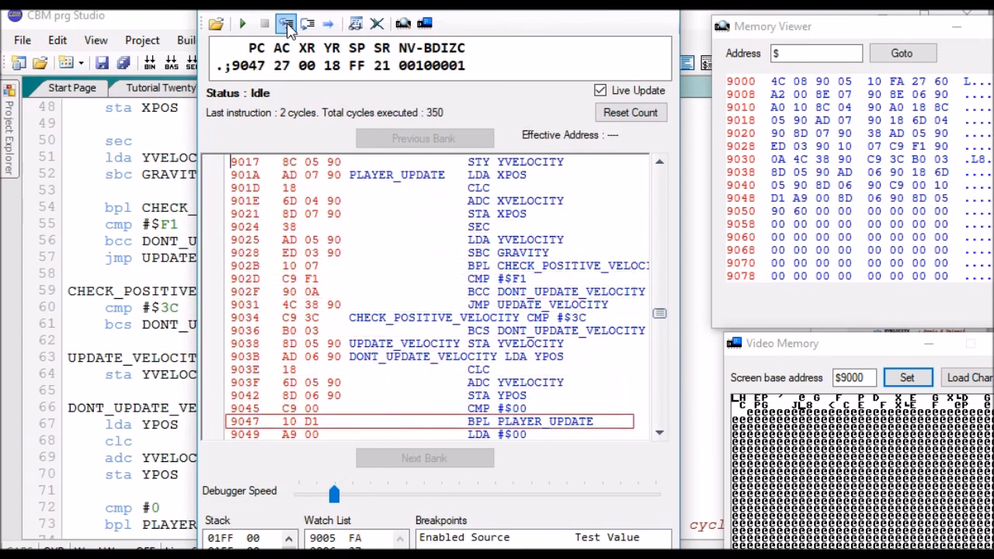
Step more cycles, confirming the watched Y velocity stays clamped at $F5
{"action": "left_click", "coordinate": [287, 24]}
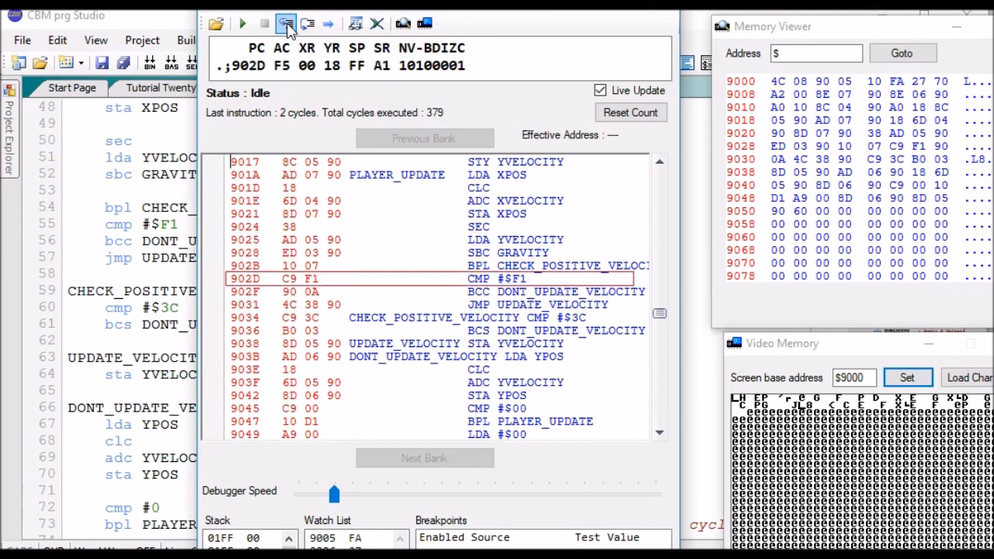
{"action": "left_click", "coordinate": [286, 23]}
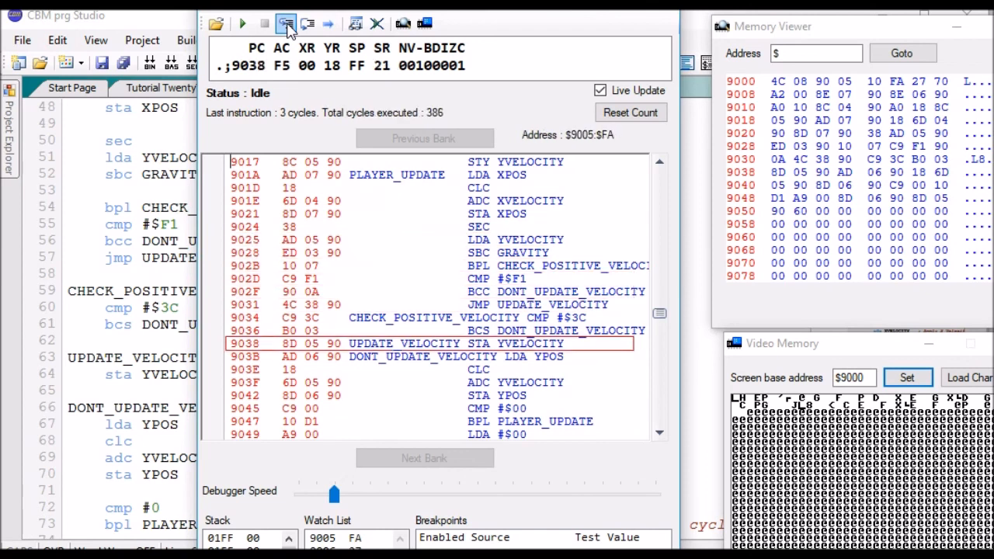
{"action": "left_click", "coordinate": [286, 24]}
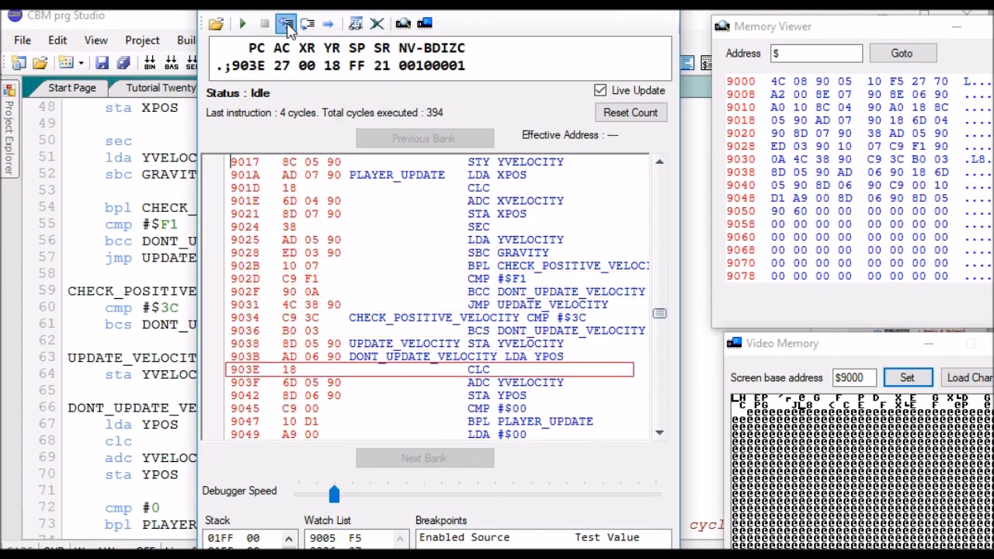
{"action": "left_click", "coordinate": [286, 23]}
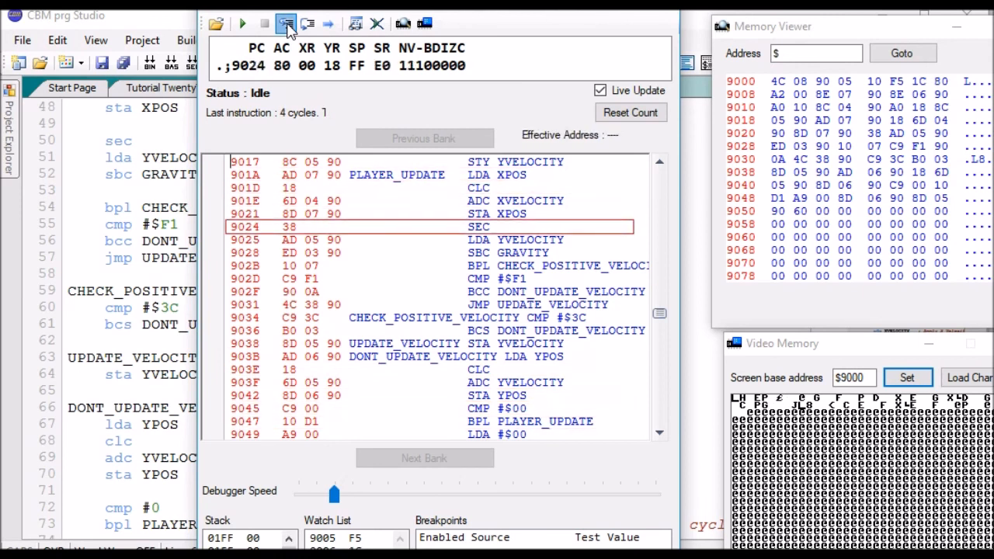
{"action": "left_click", "coordinate": [286, 24]}
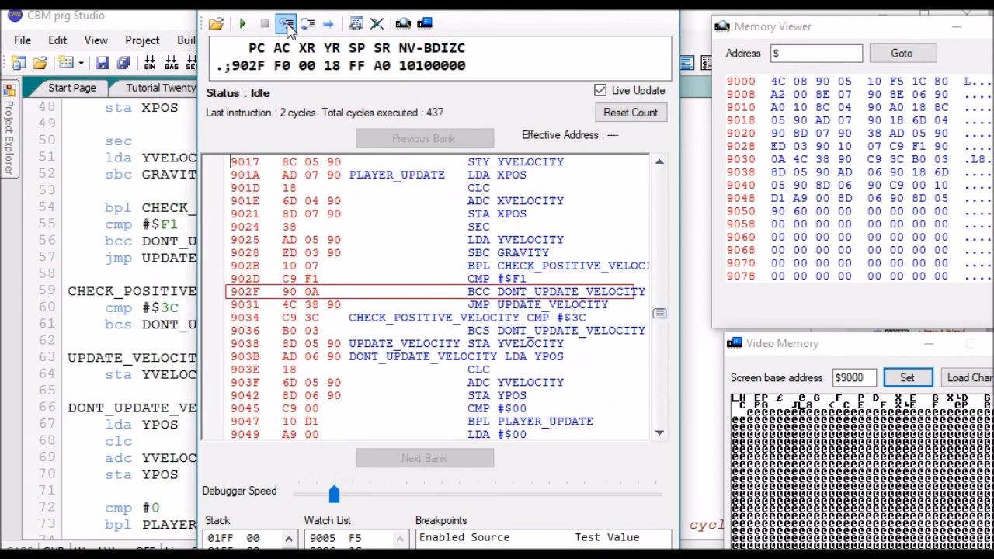
{"action": "left_click", "coordinate": [285, 23]}
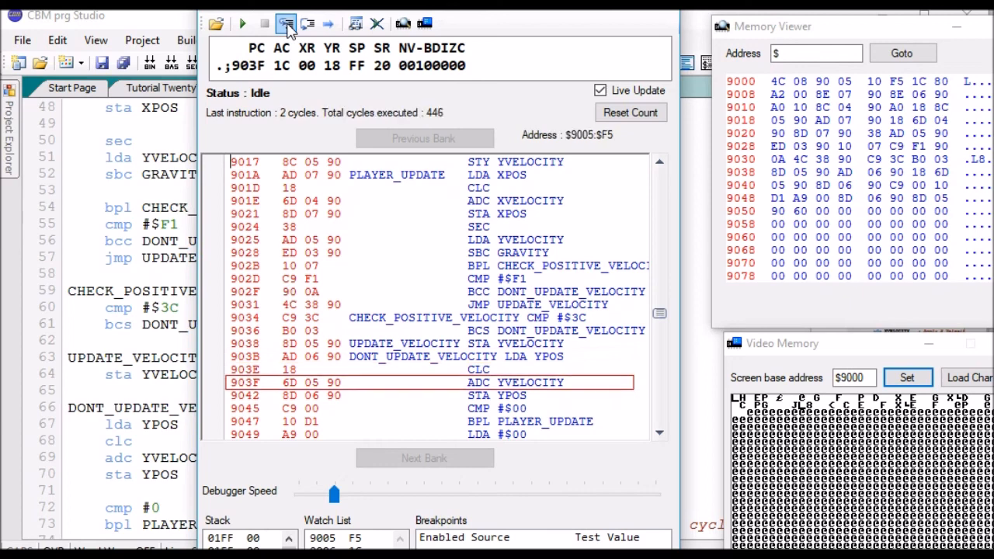
{"action": "left_click", "coordinate": [286, 23]}
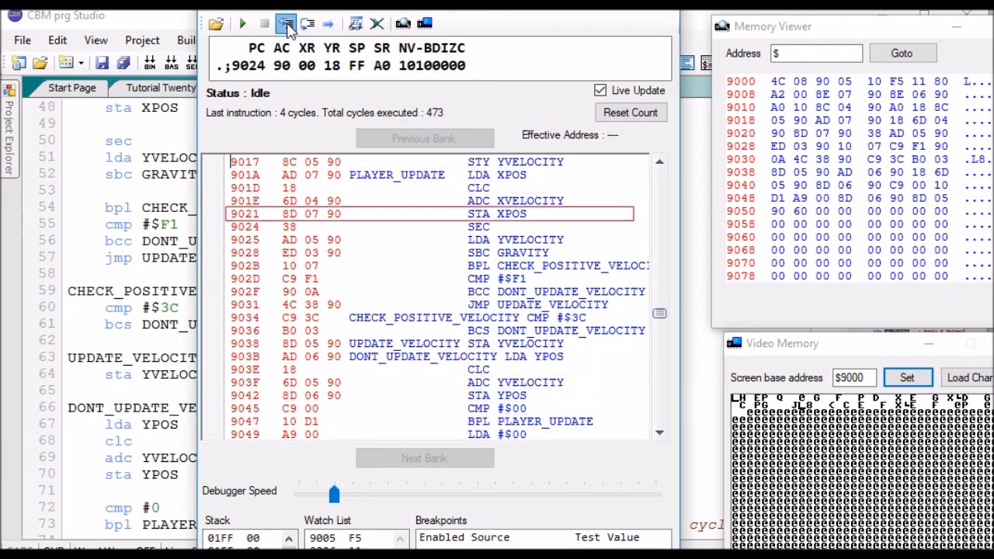
{"action": "left_click", "coordinate": [286, 24]}
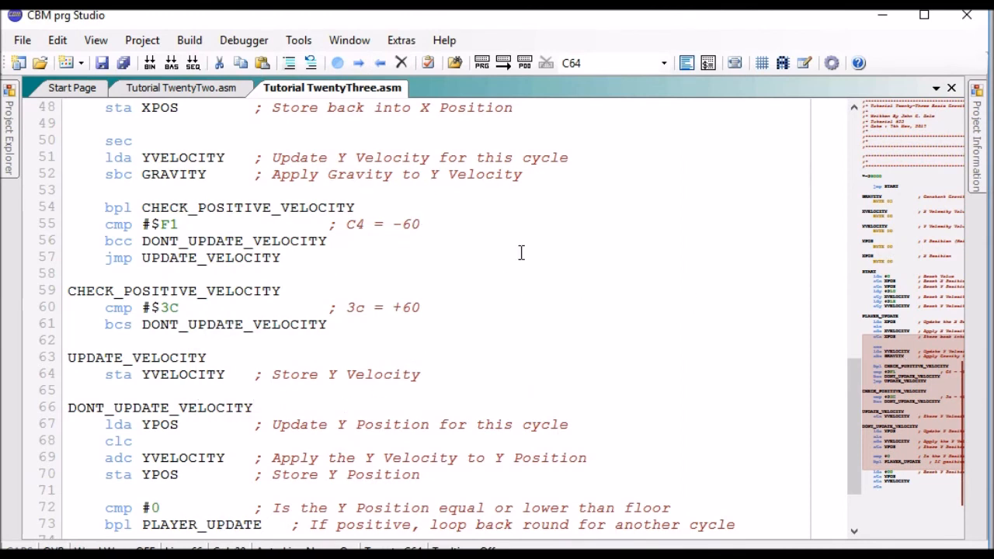
Place the cursor at the end of line 54, after the CHECK_POSITIVE_VELOCITY branch
{"action": "left_click", "coordinate": [356, 207]}
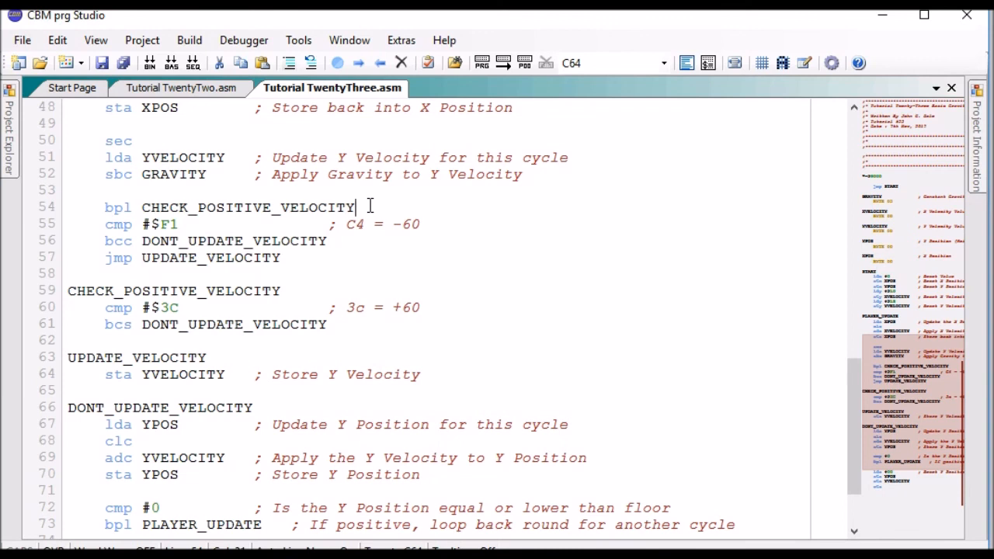